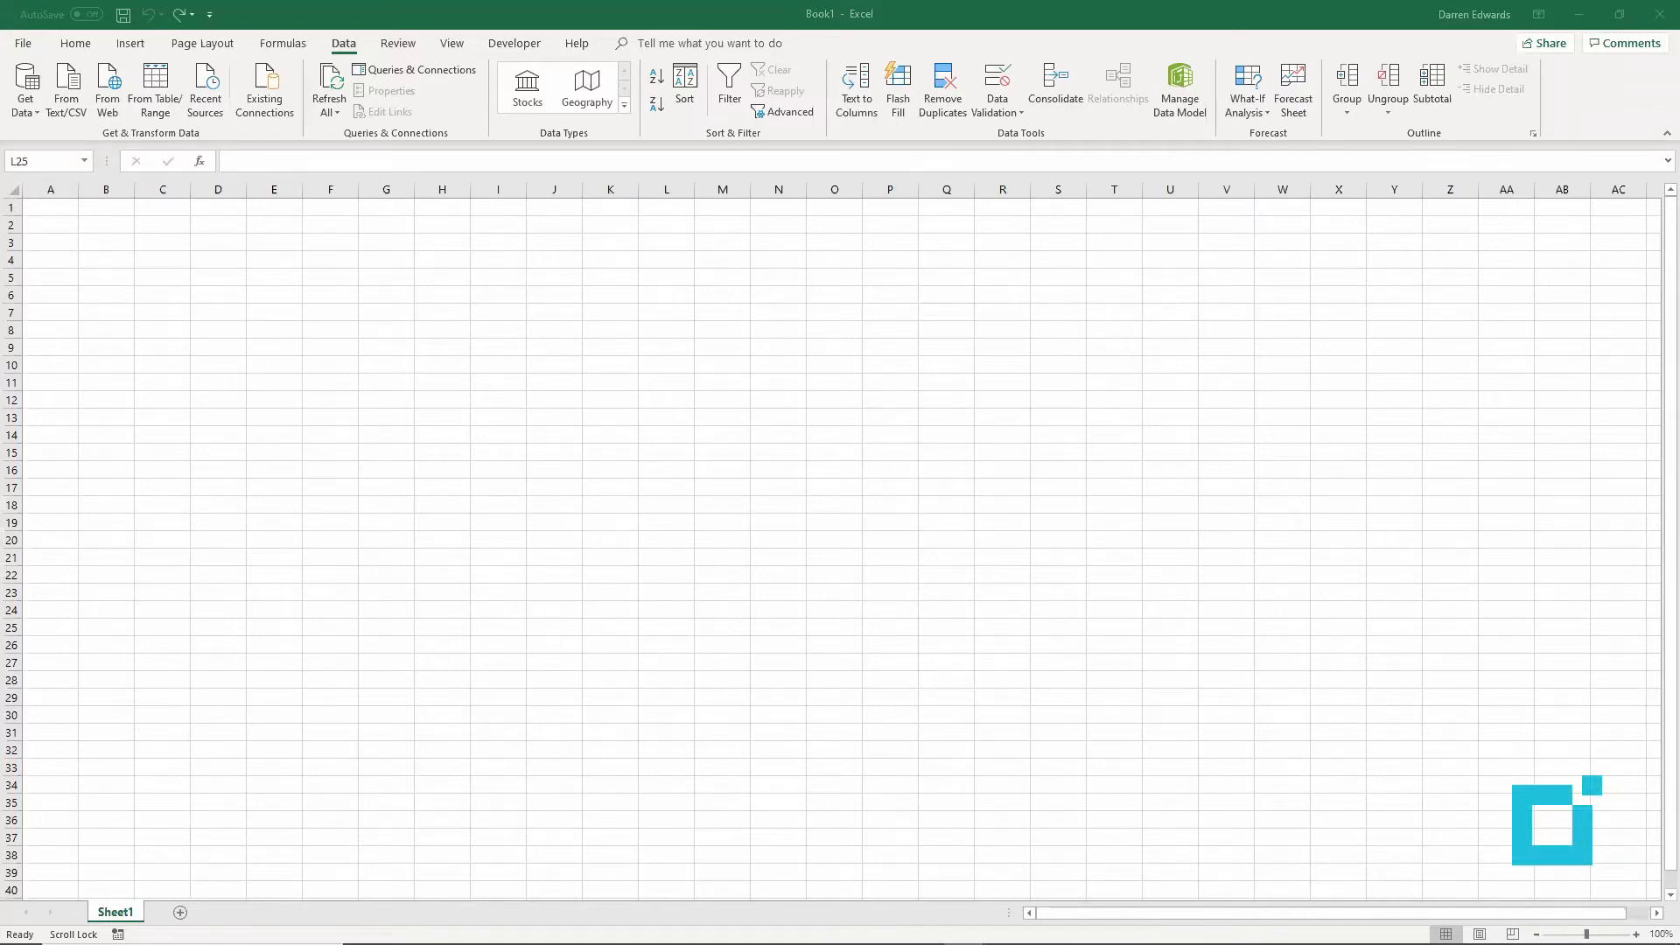
{"action": "mouse_move", "coordinate": [640, 443]}
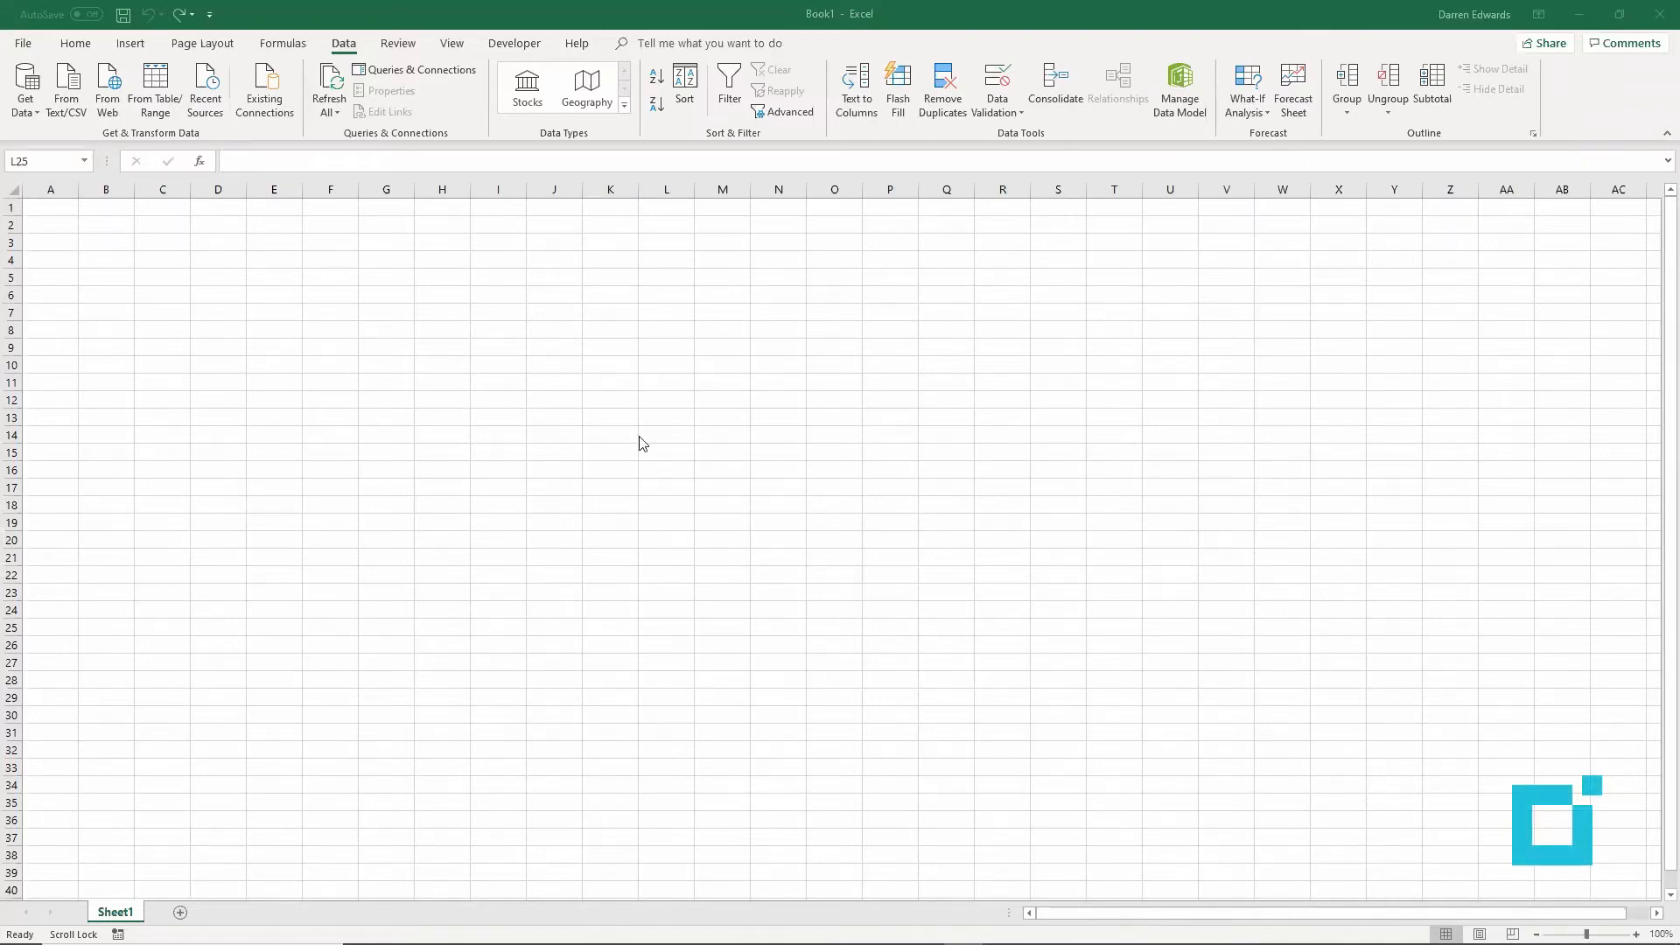
{"action": "mouse_move", "coordinate": [628, 455]}
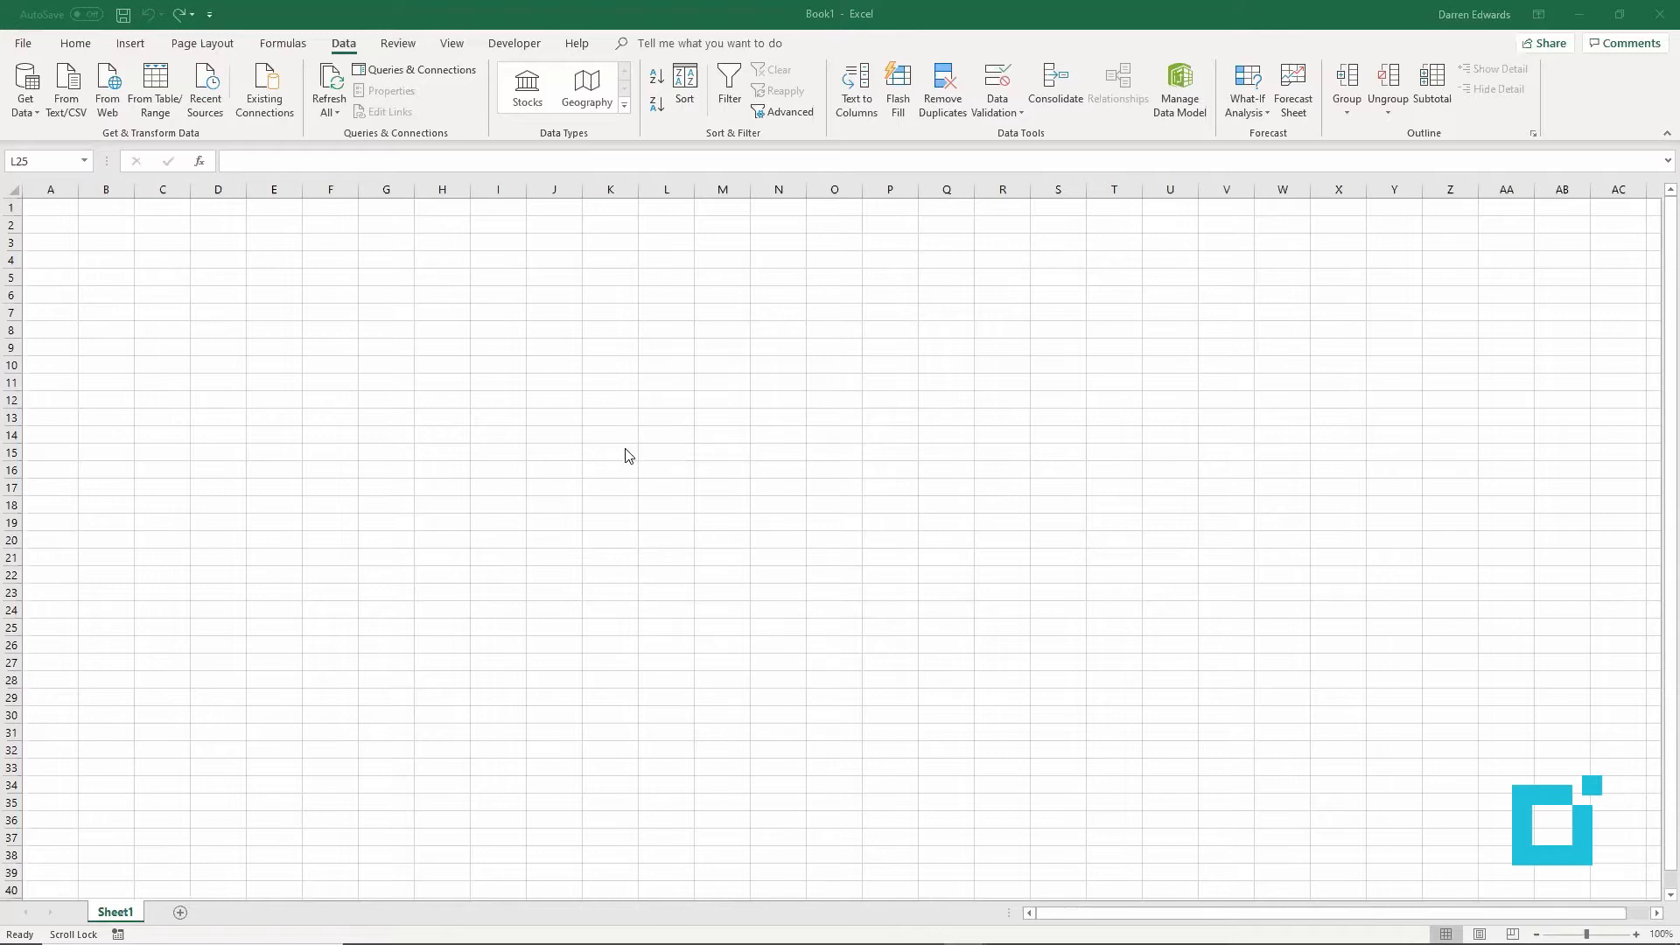
{"action": "mouse_move", "coordinate": [243, 136]}
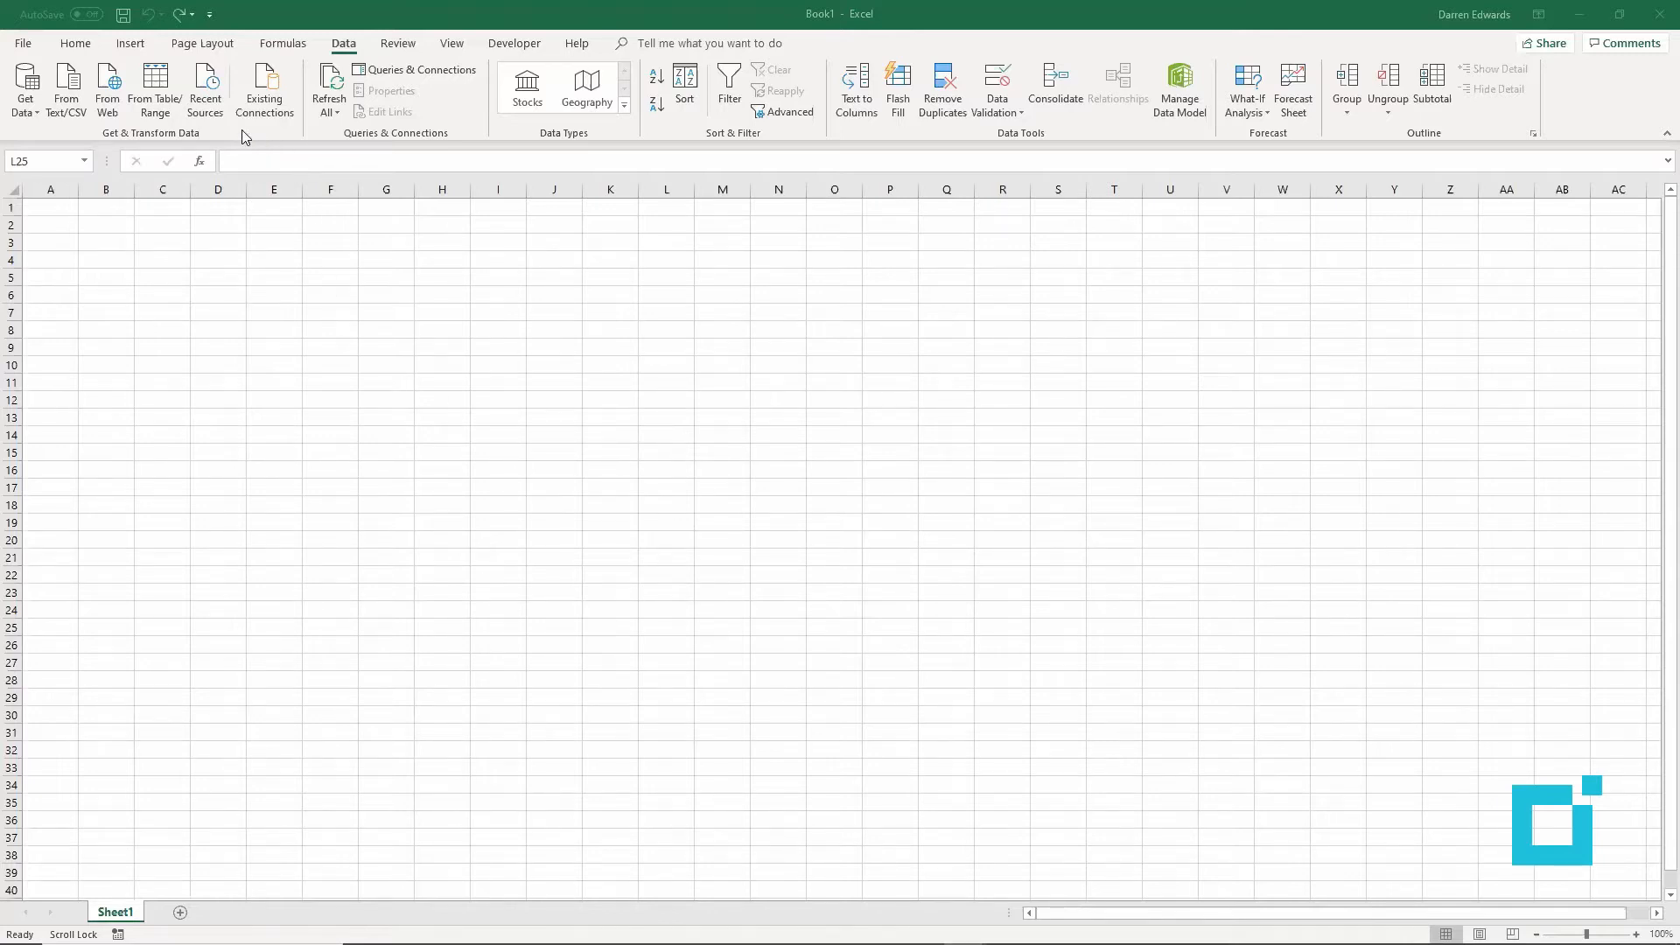
Step: Bring up Excel's Get Data source list from the Data ribbon
{"action": "left_click", "coordinate": [665, 627]}
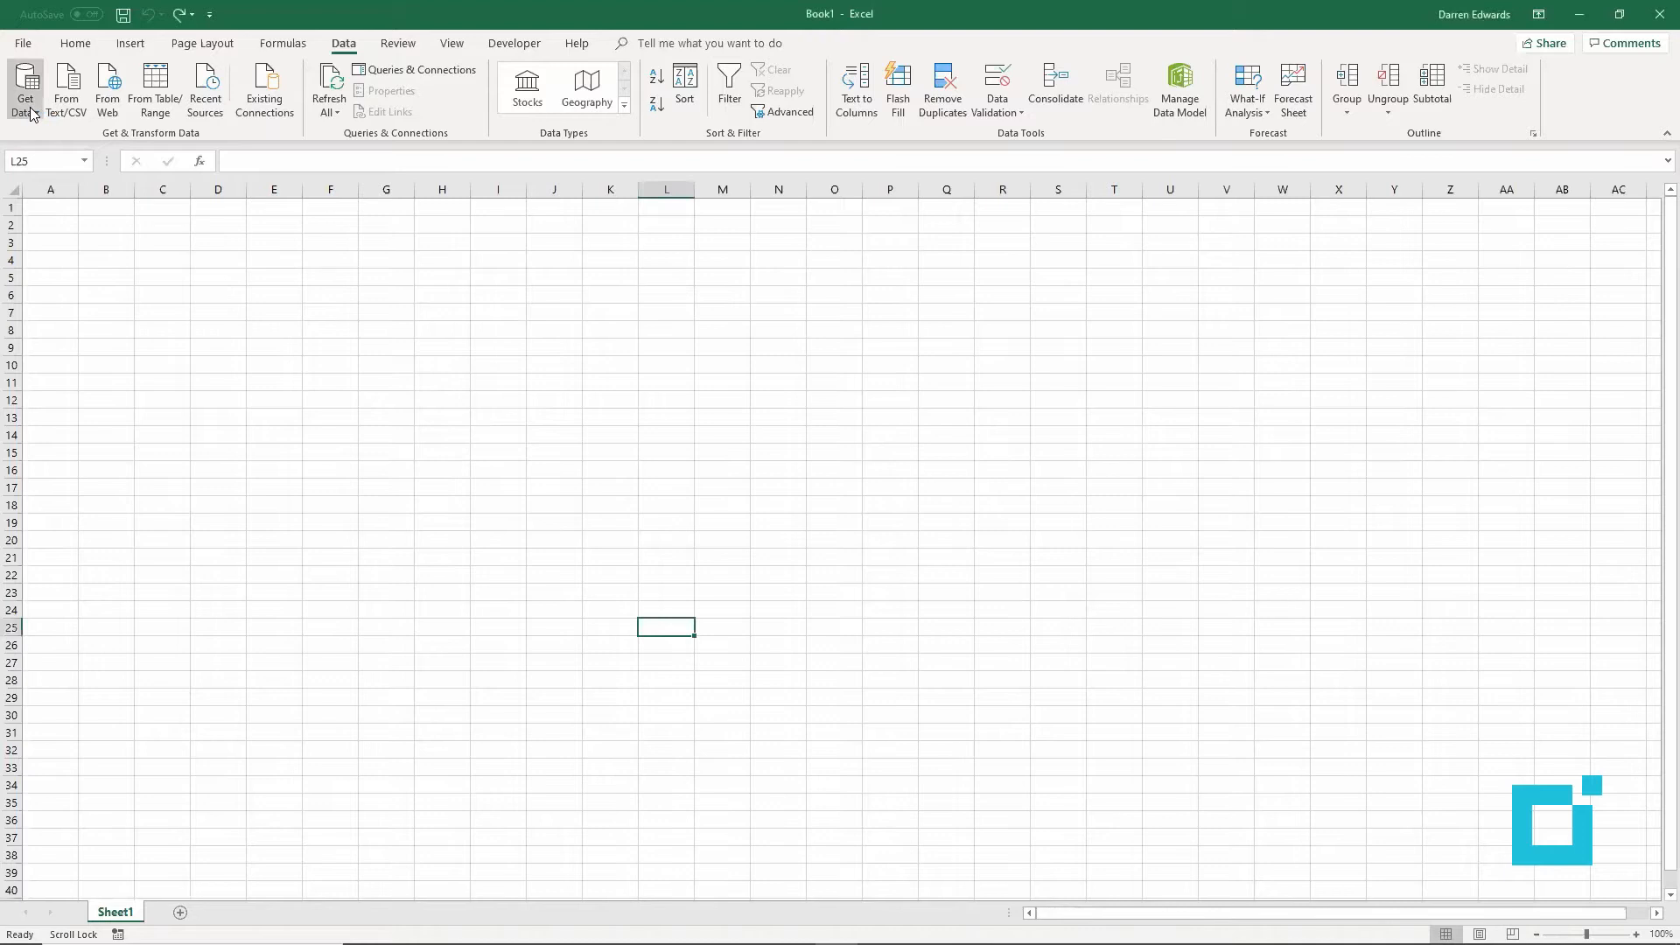
{"action": "left_click", "coordinate": [25, 88]}
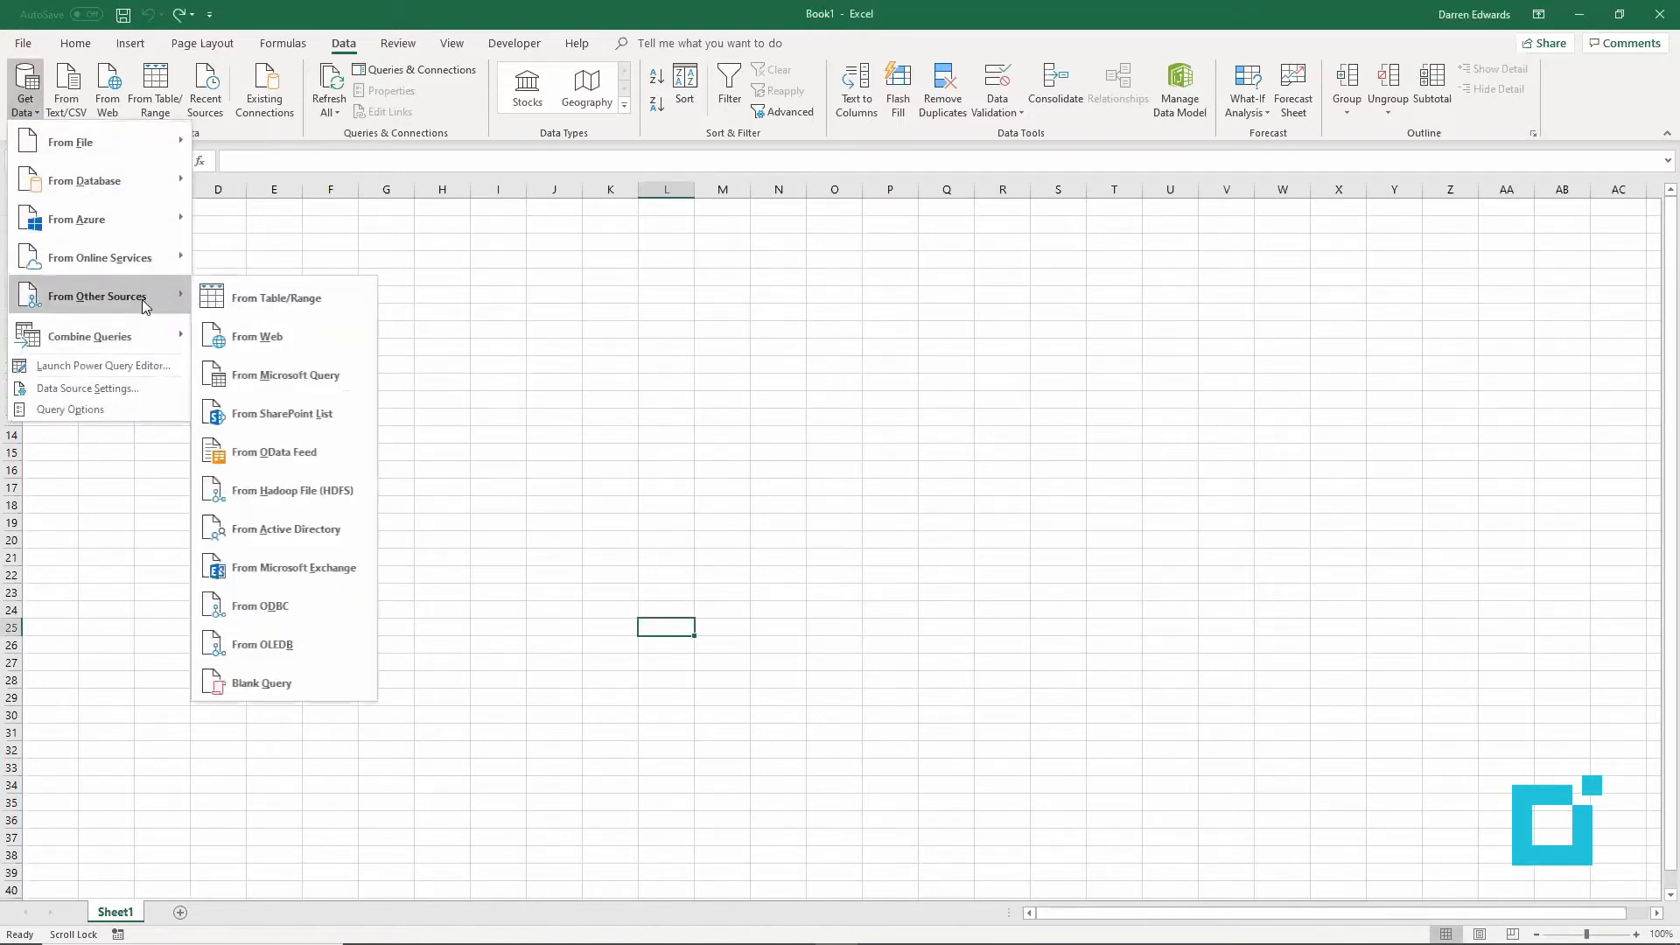
{"action": "mouse_move", "coordinate": [273, 451]}
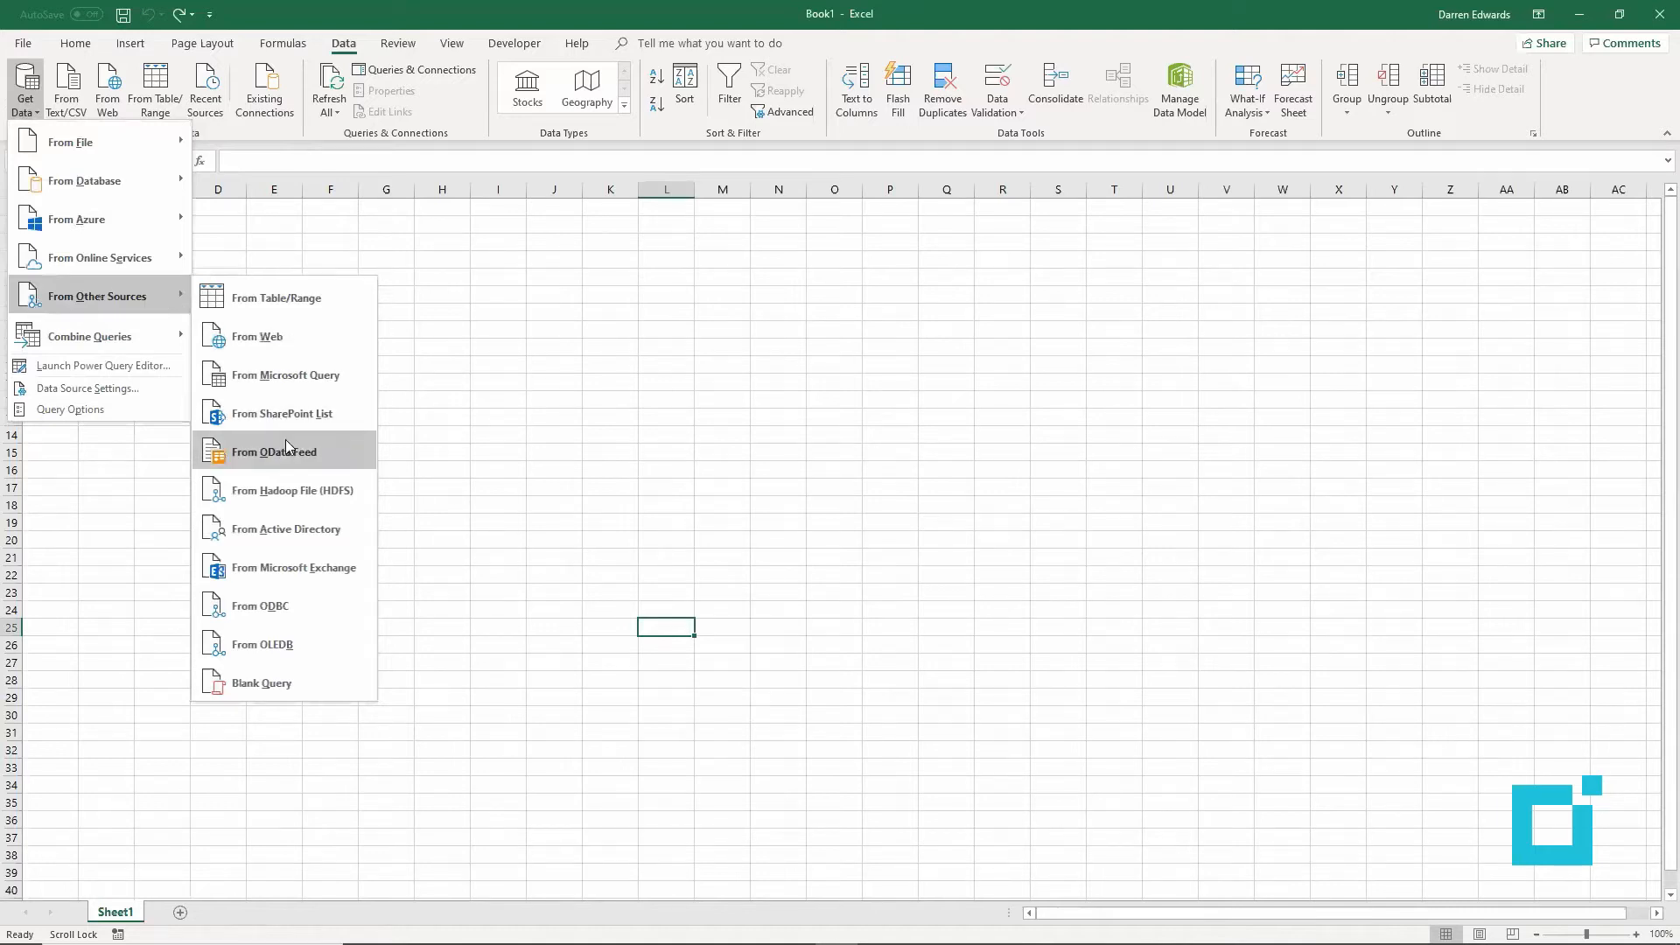
{"action": "mouse_move", "coordinate": [288, 452]}
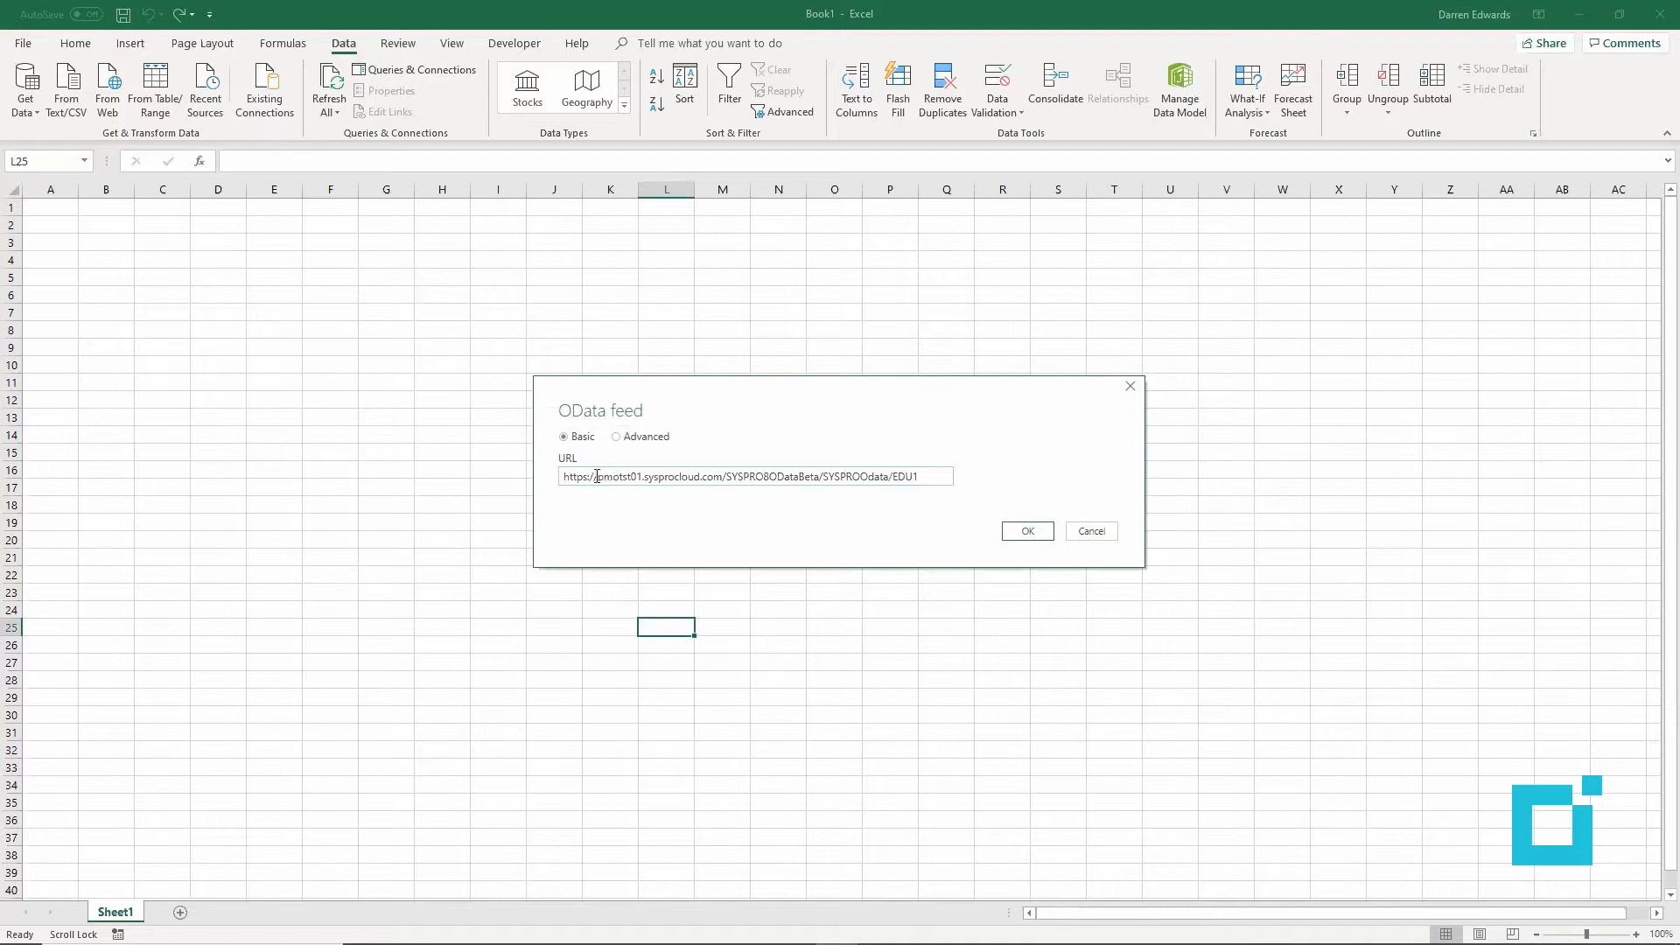
{"action": "triple_click", "coordinate": [755, 476]}
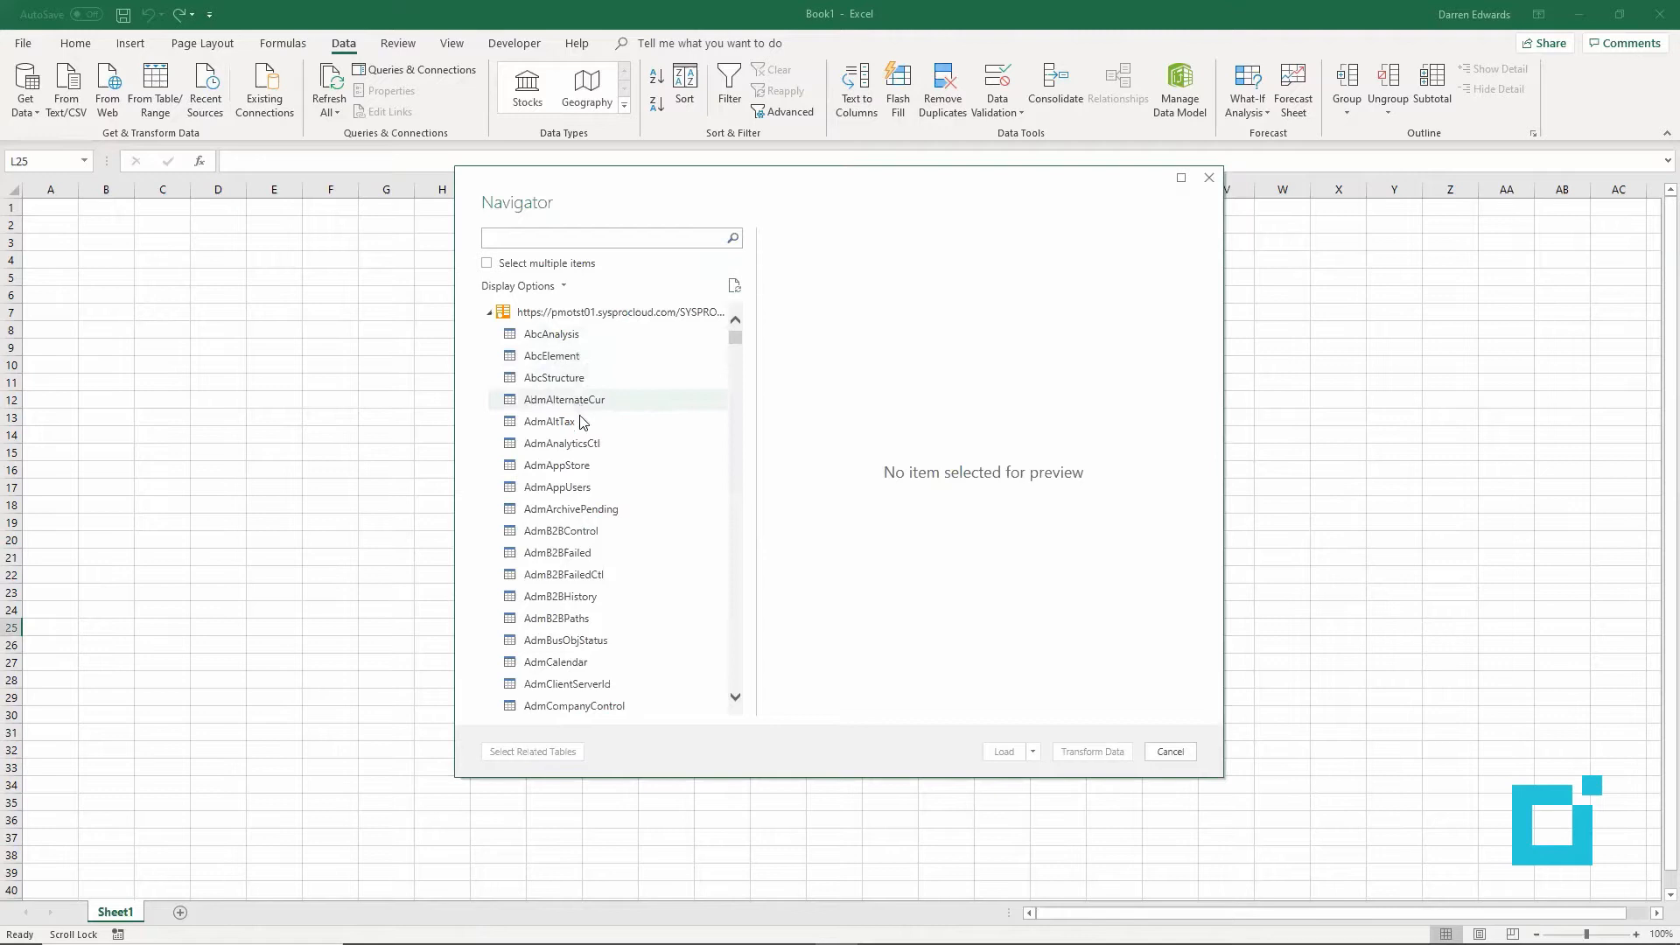
{"action": "mouse_move", "coordinate": [596, 531]}
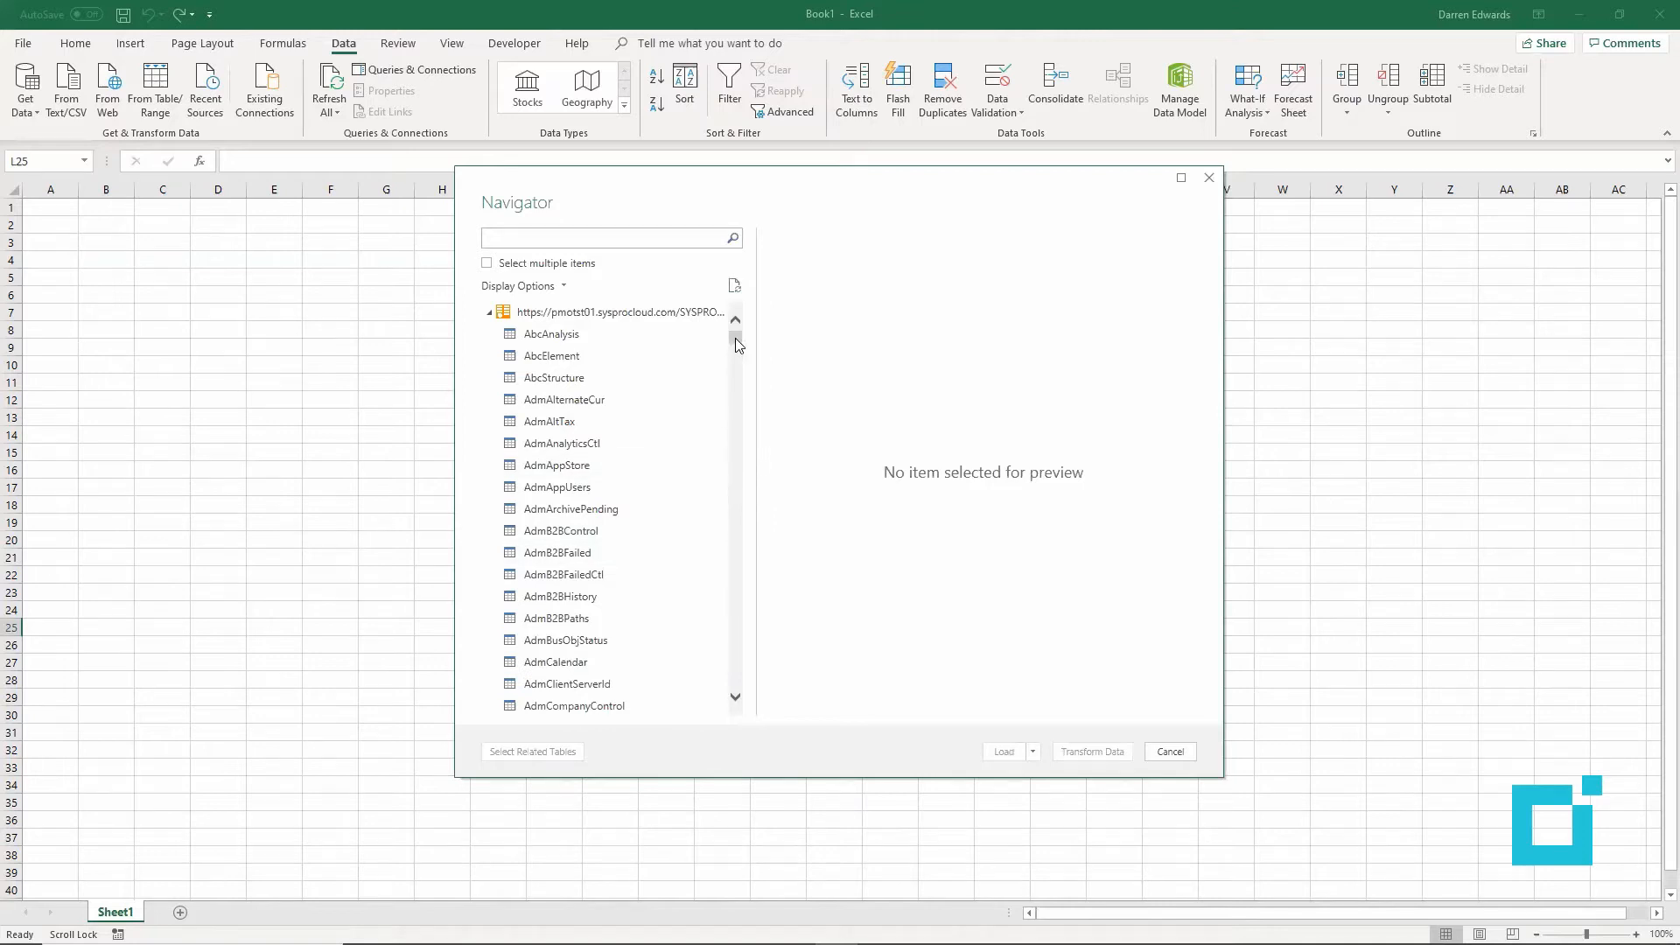
Step: Filter the Navigator tables with 'wip' and select WipMaster to preview its Bicycle job row
{"action": "scroll", "scroll_direction": "down", "scroll_amount": 3}
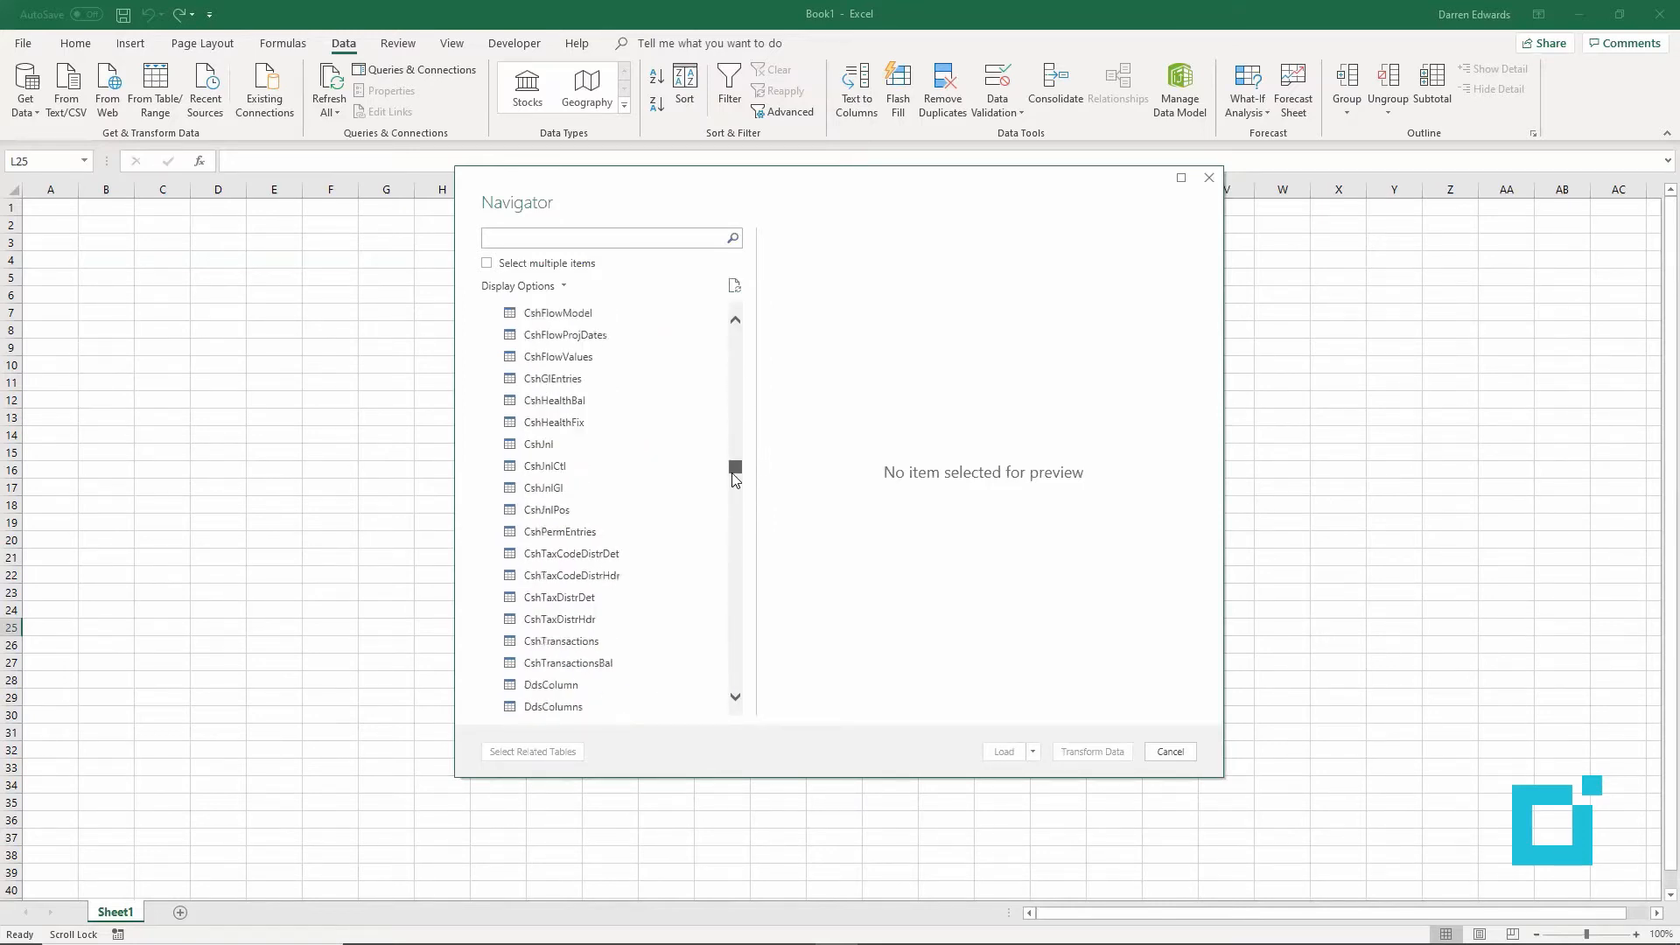
{"action": "scroll", "scroll_direction": "down", "scroll_amount": 3}
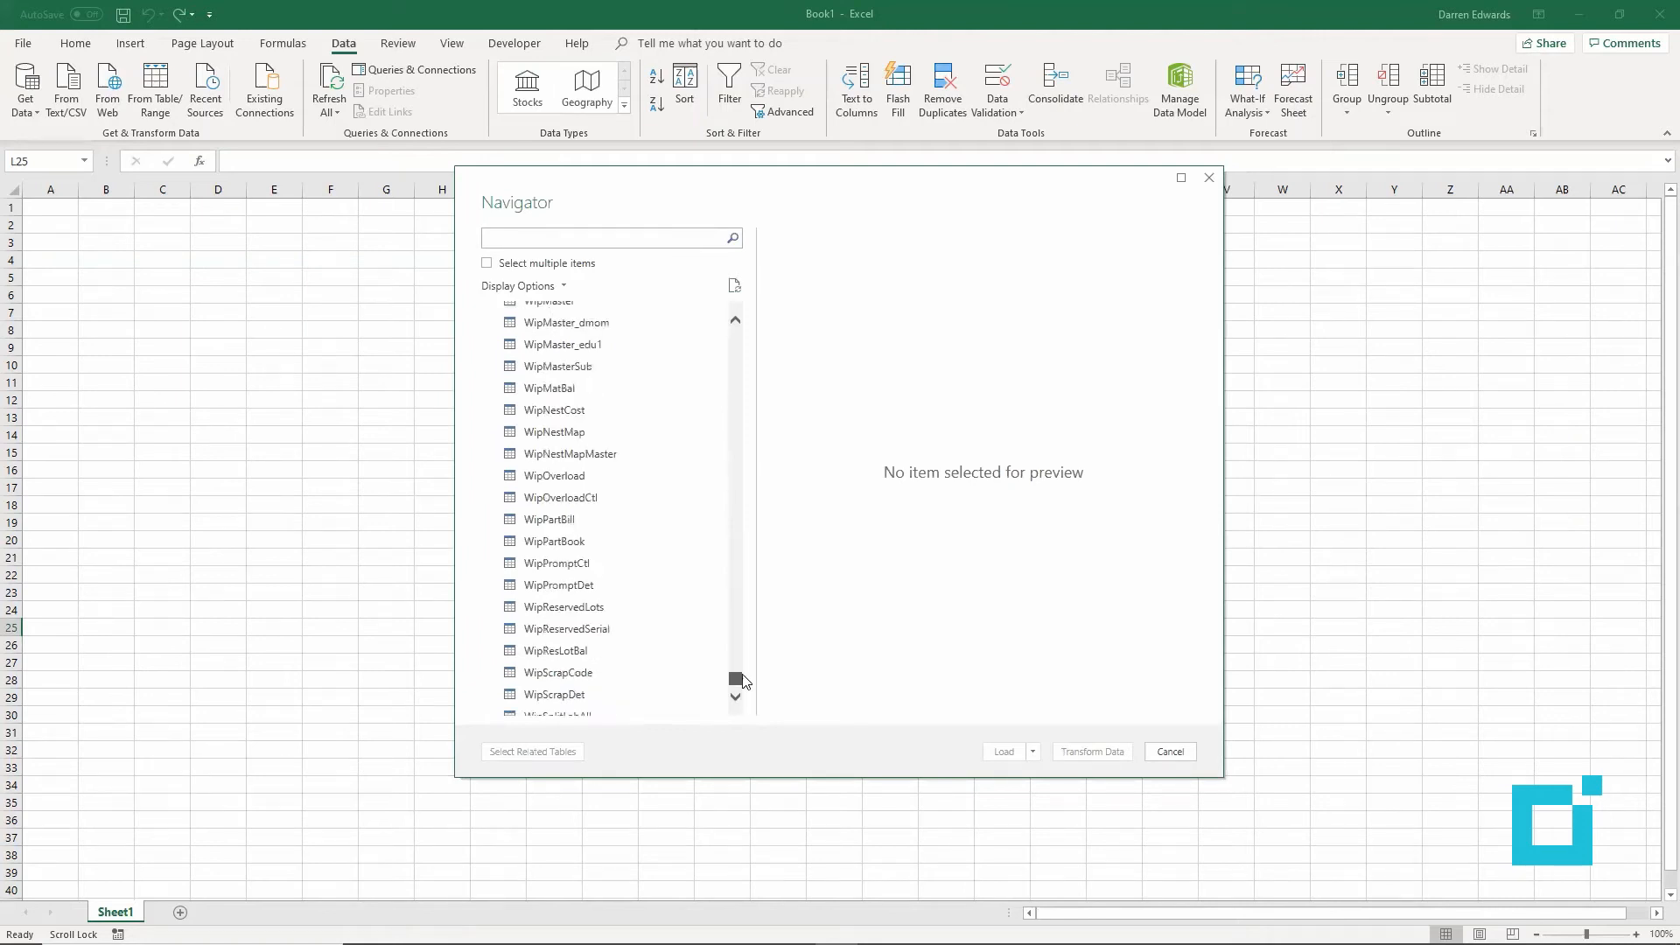
{"action": "scroll", "scroll_direction": "up", "scroll_amount": 3}
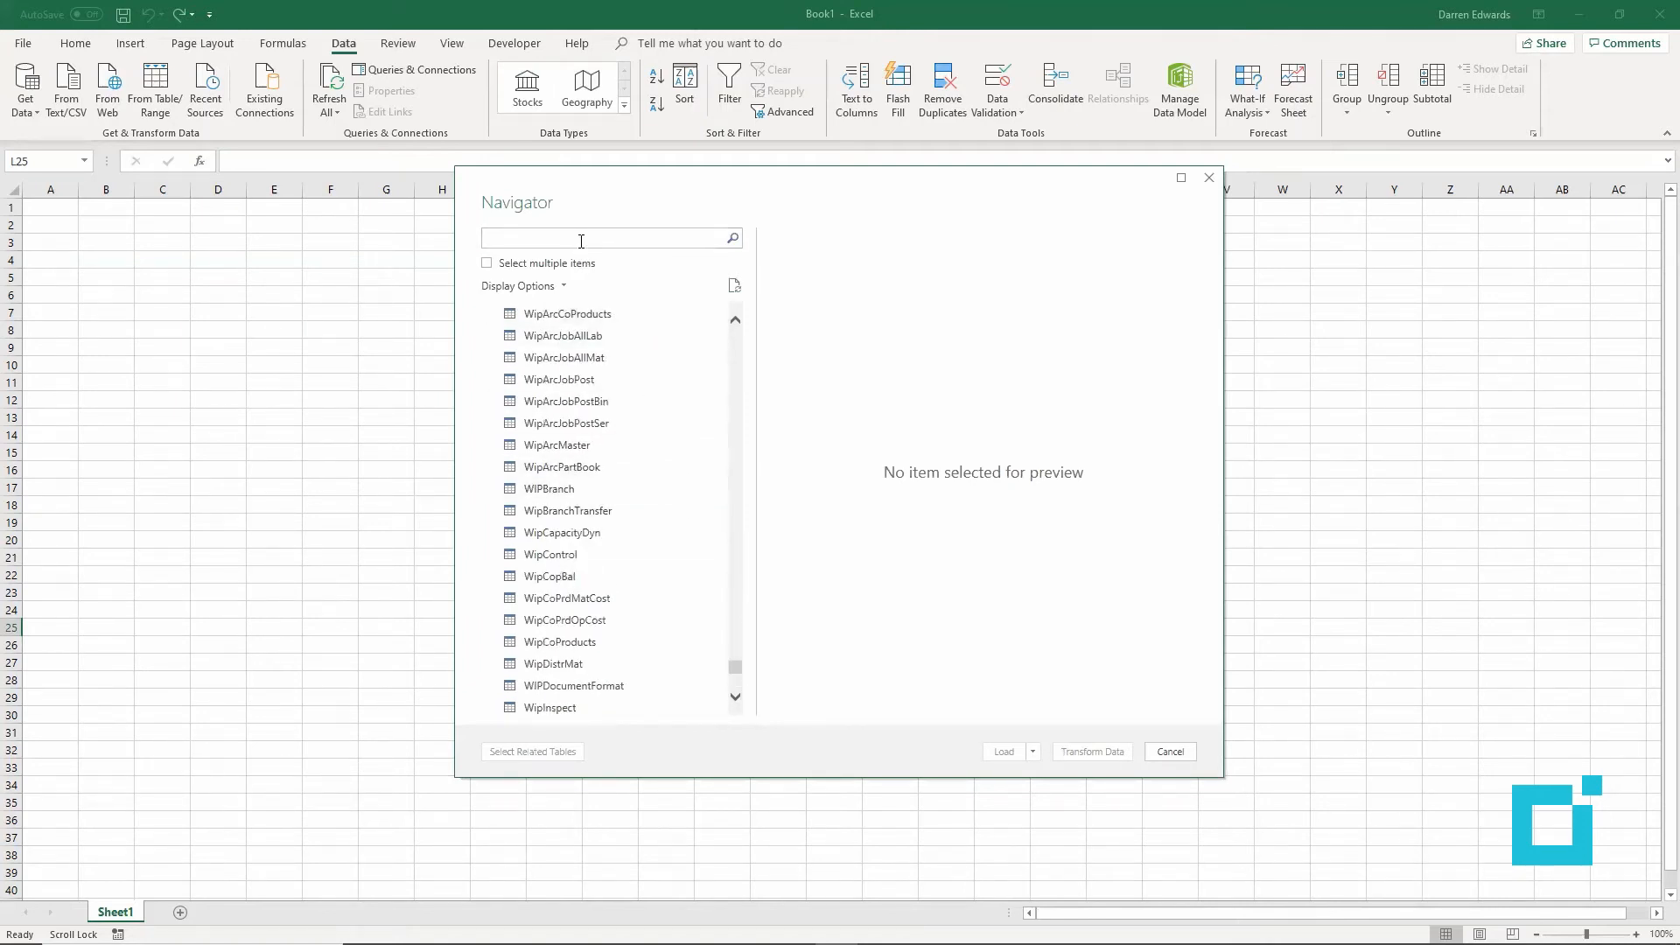
{"action": "type", "text": "wip"}
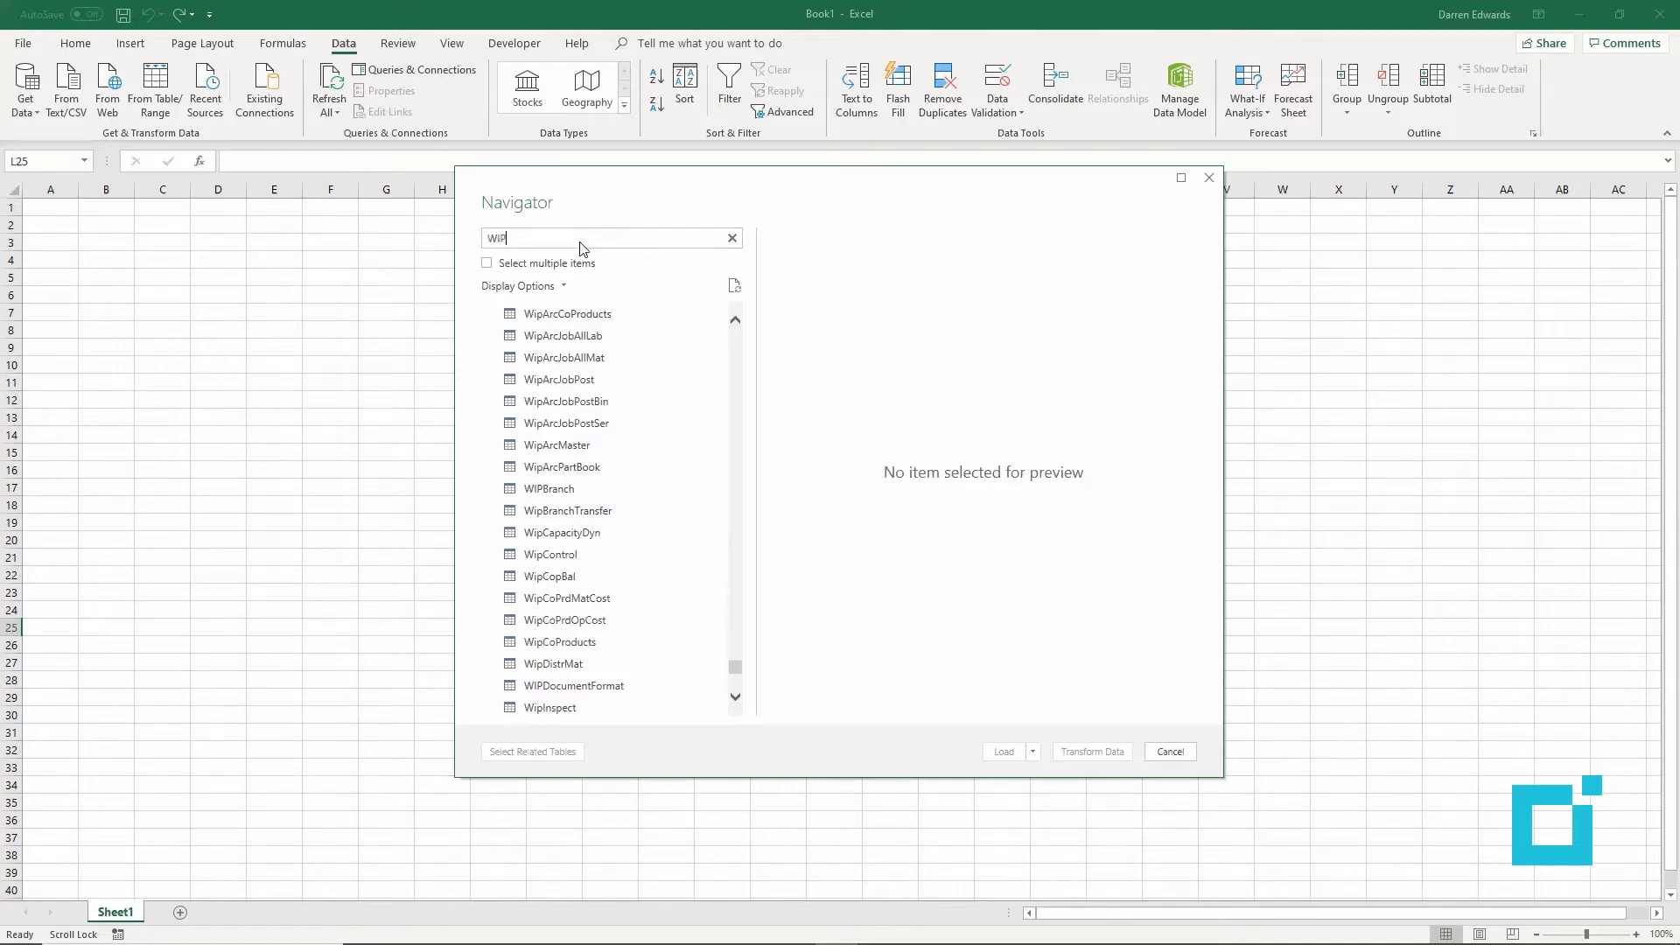
{"action": "scroll", "scroll_direction": "down", "scroll_amount": 3}
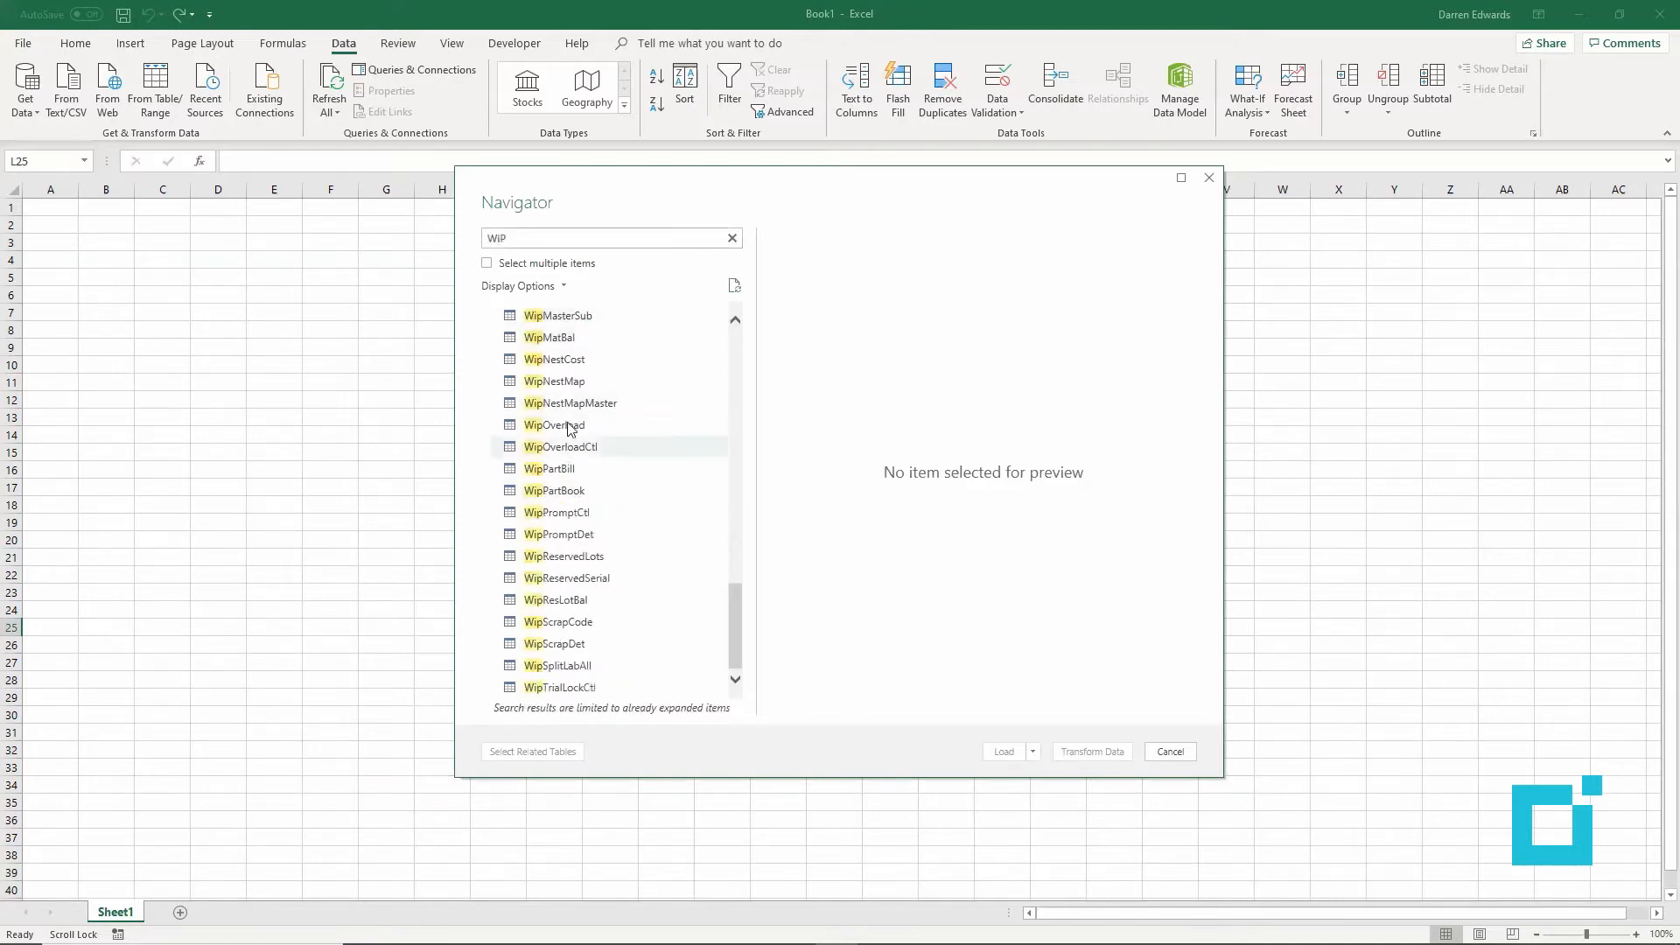
{"action": "mouse_move", "coordinate": [554, 424]}
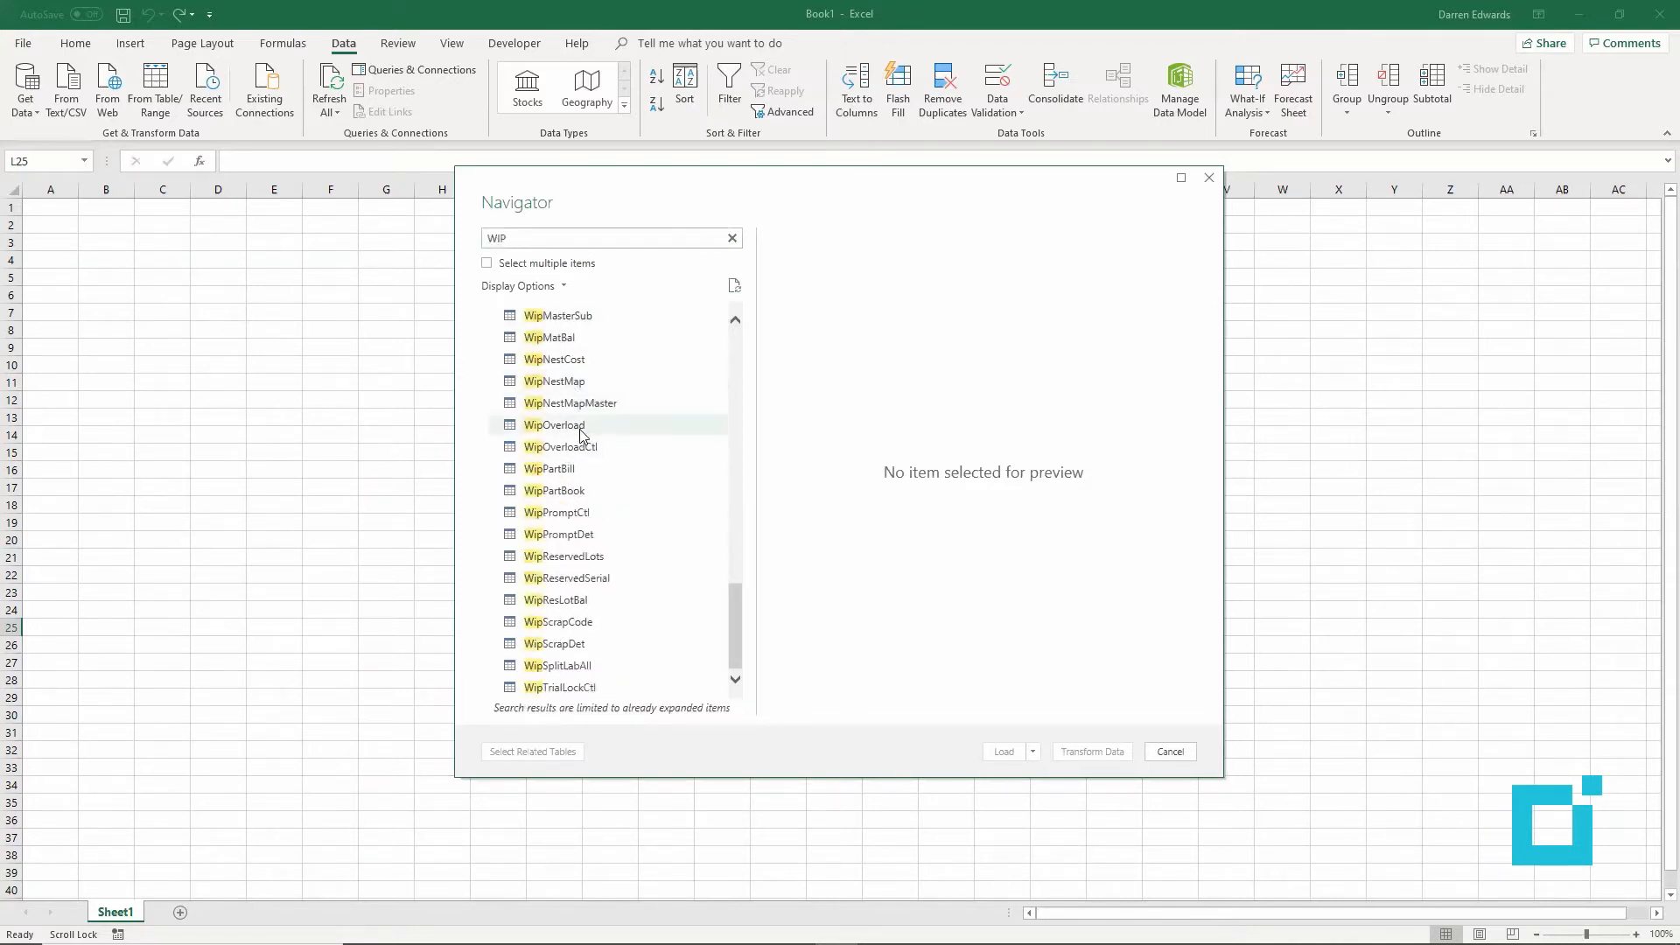
{"action": "left_click", "coordinate": [547, 312]}
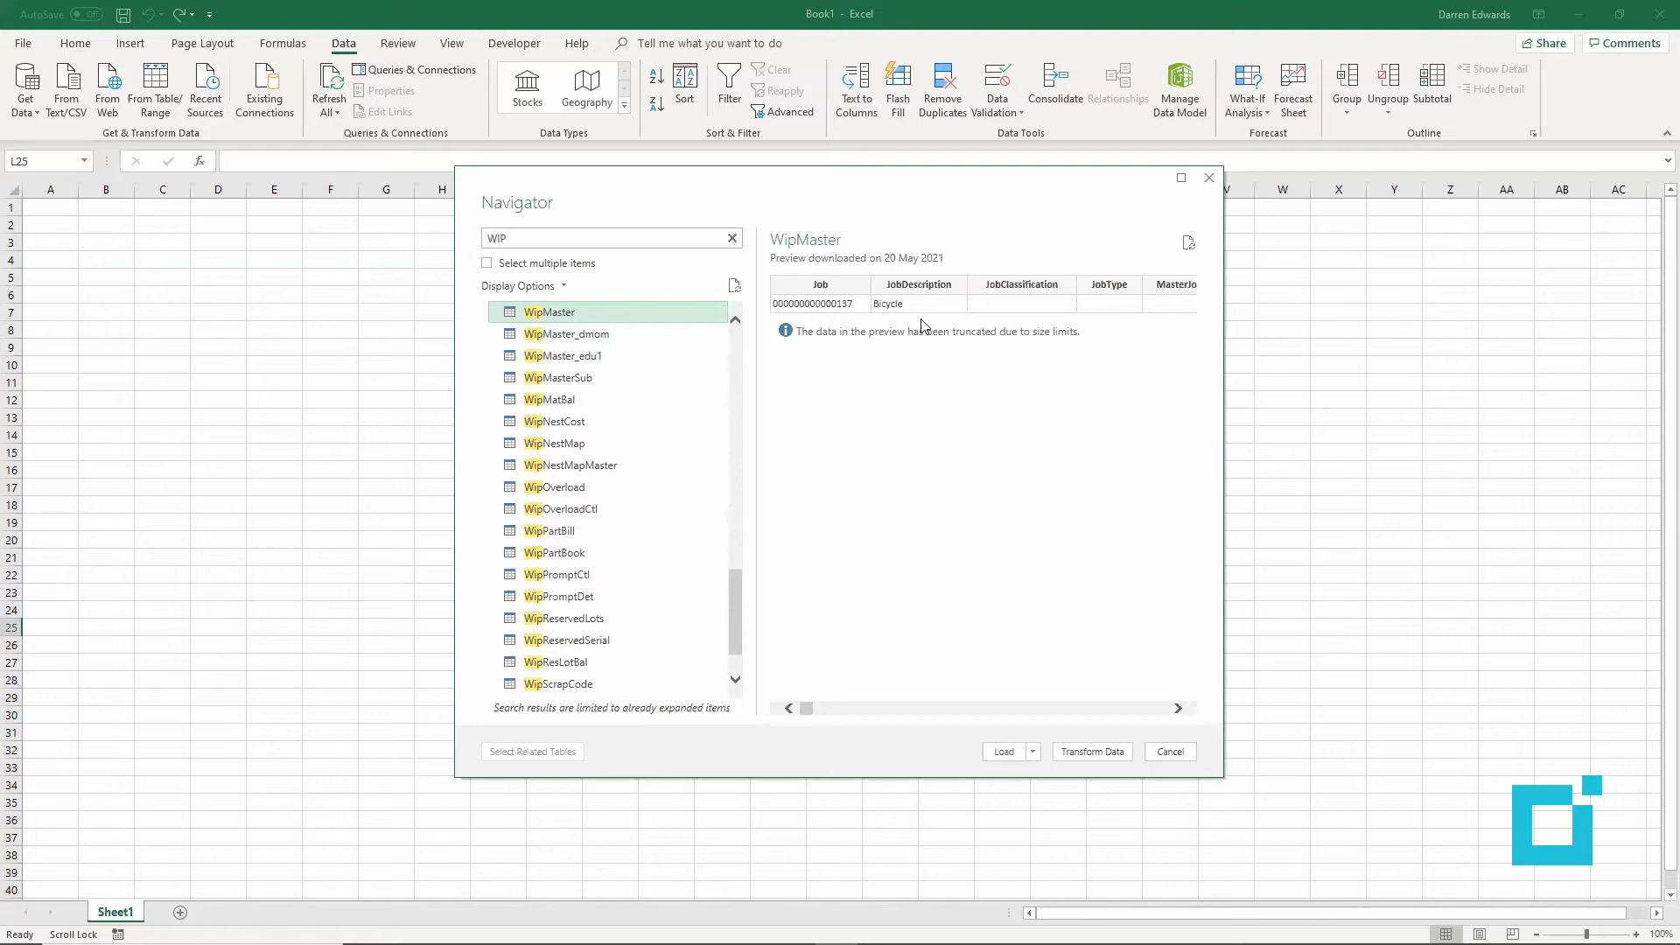
{"action": "mouse_move", "coordinate": [1018, 758]}
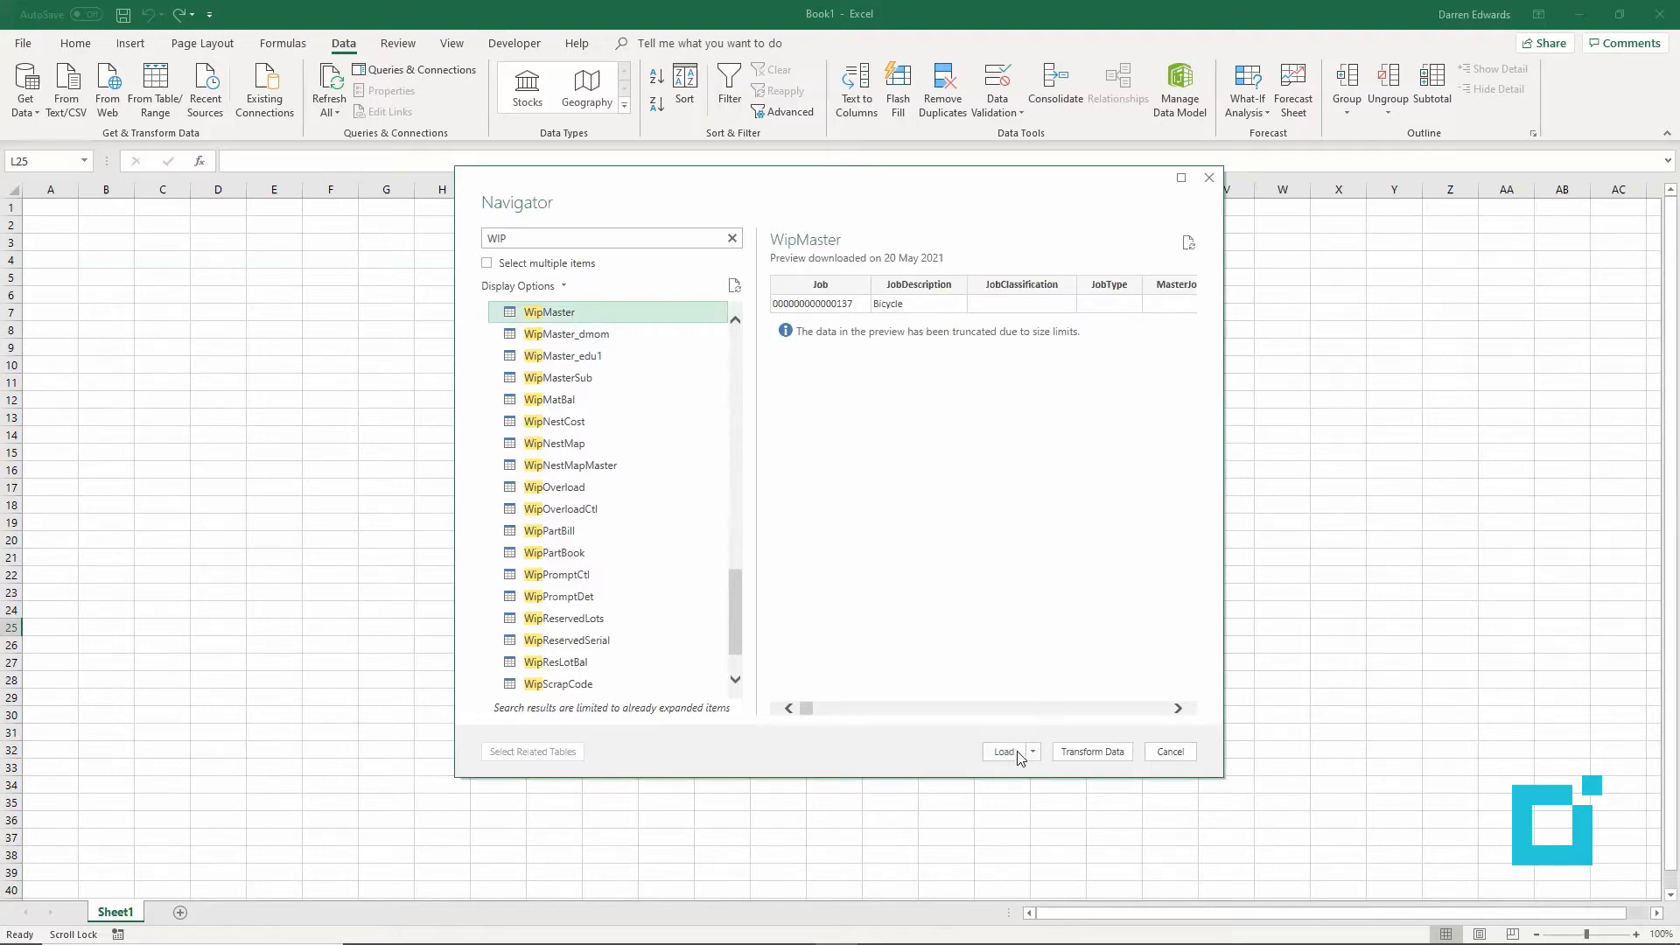
Step: Load the WipMaster table into a new worksheet
{"action": "left_click", "coordinate": [1005, 751]}
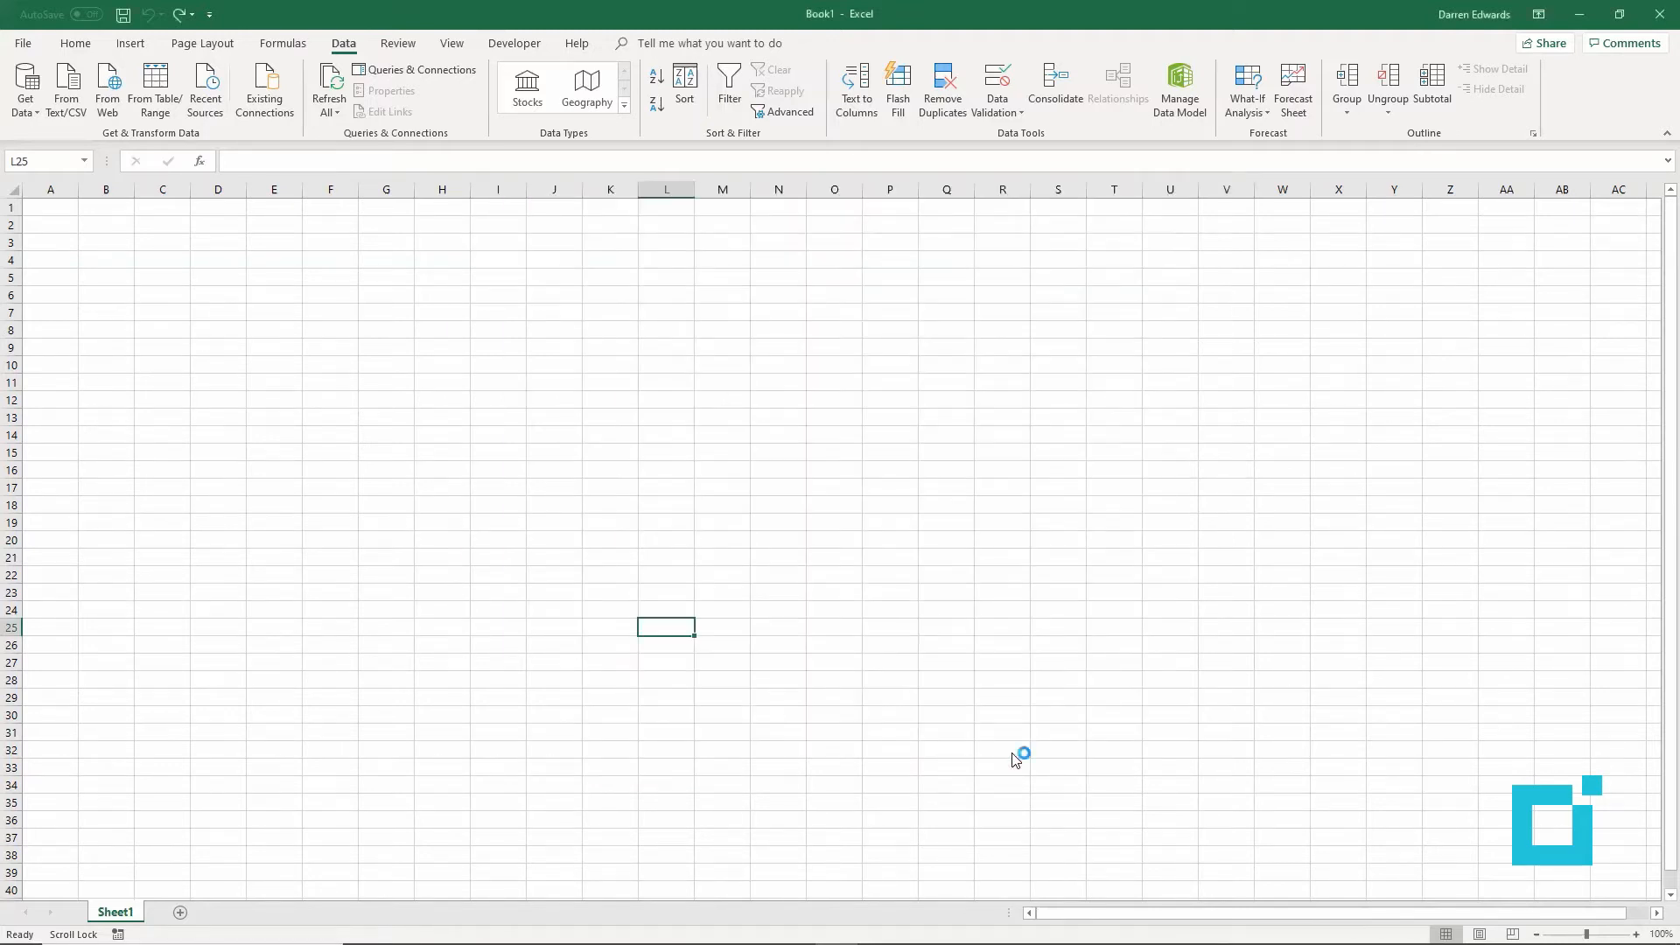
{"action": "mouse_move", "coordinate": [662, 513]}
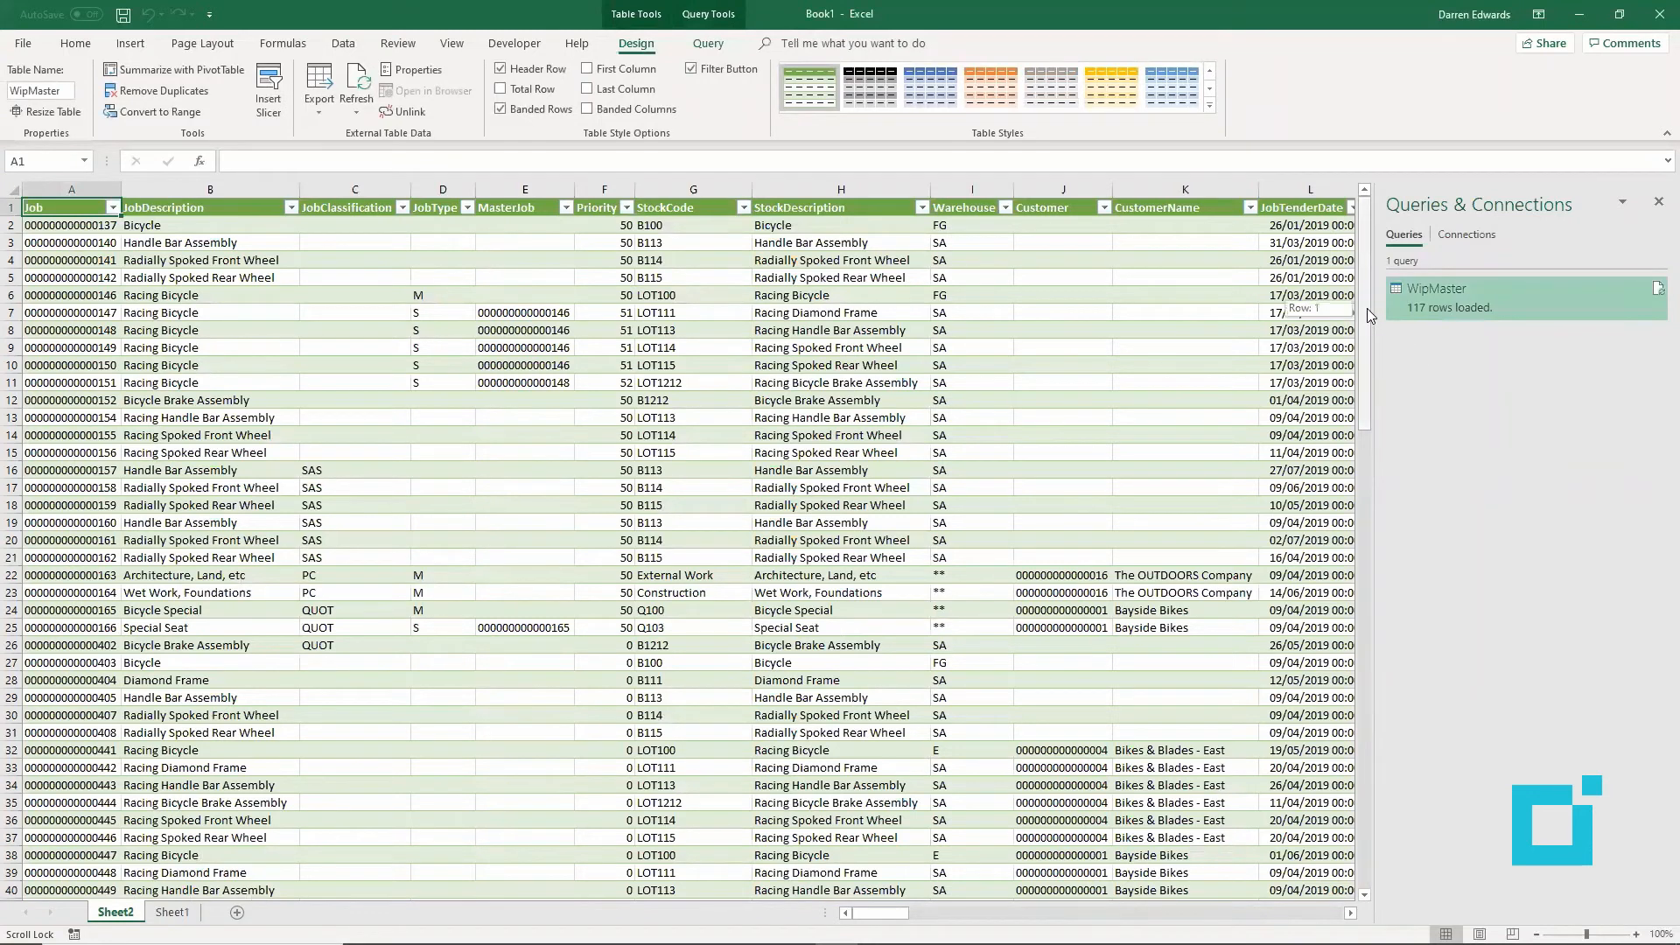
Step: Scroll through the loaded WipMaster table's 117 rows and columns
{"action": "scroll", "scroll_direction": "down", "scroll_amount": 3}
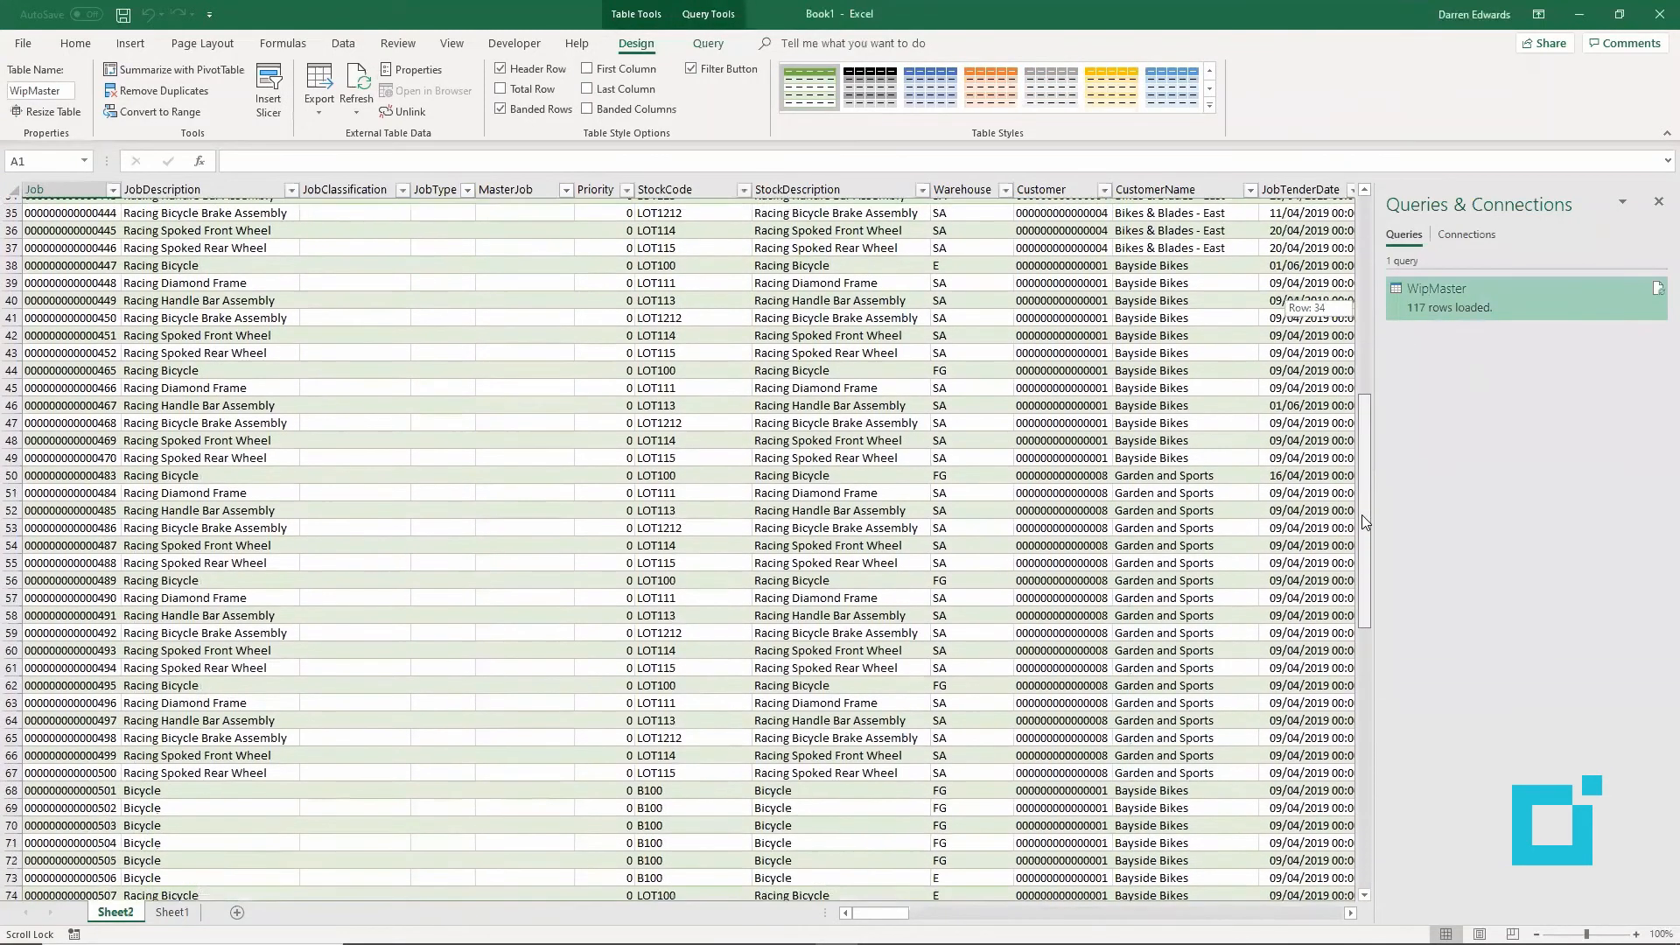
{"action": "scroll", "scroll_direction": "down", "scroll_amount": 3}
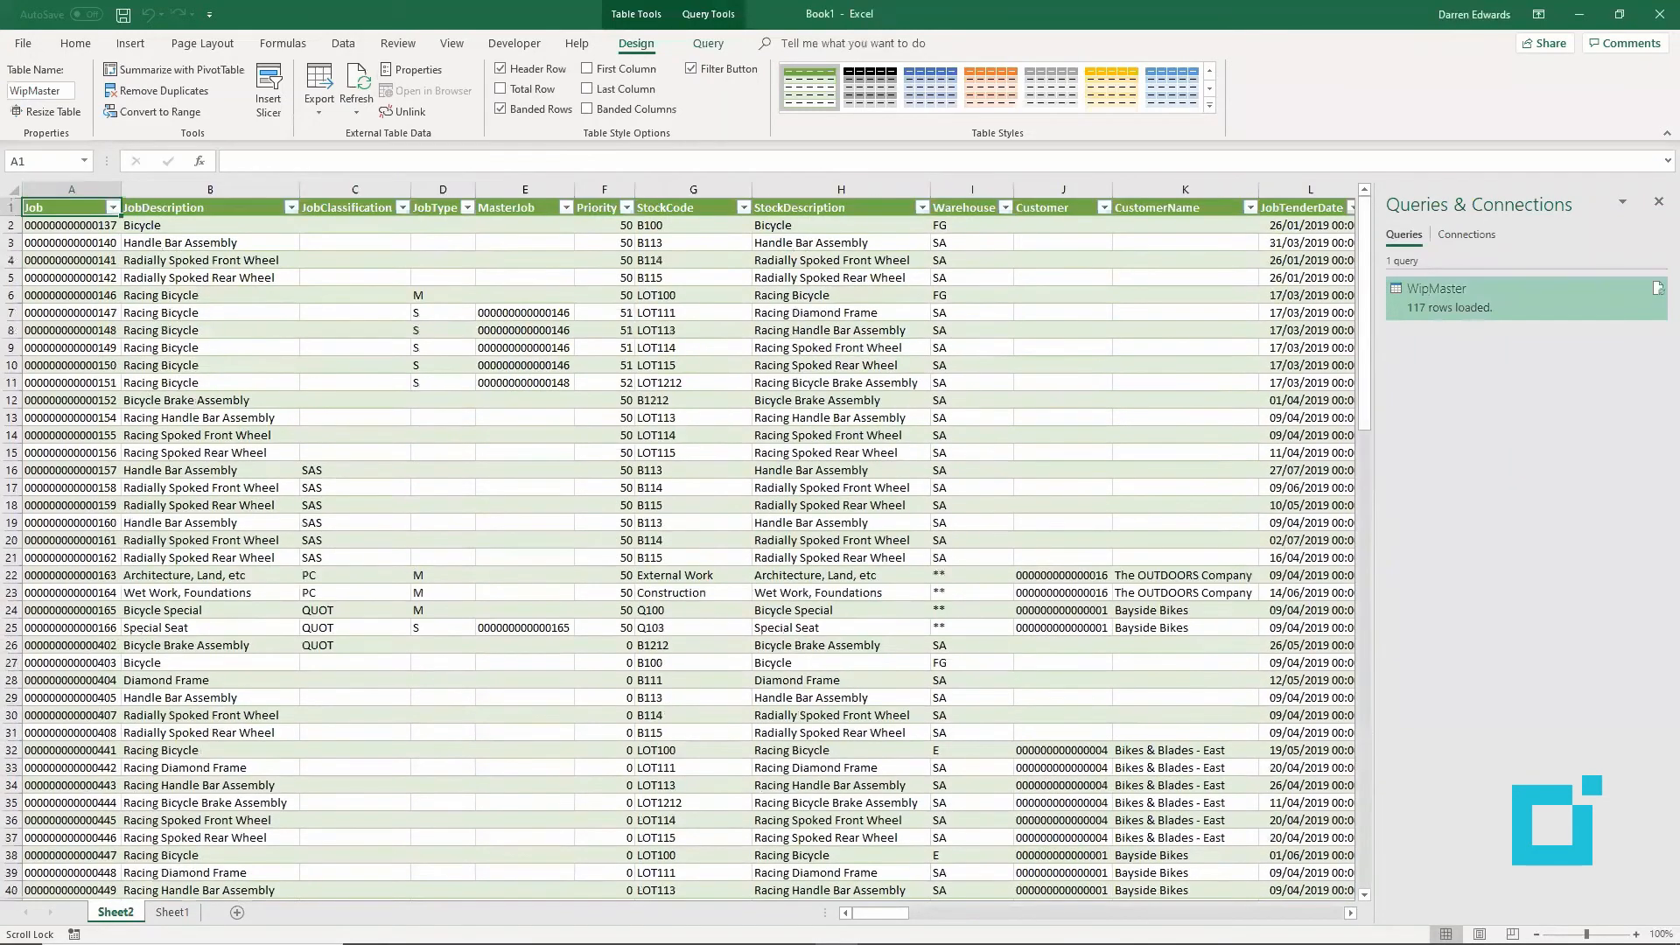
{"action": "scroll", "scroll_direction": "right", "scroll_amount": 3}
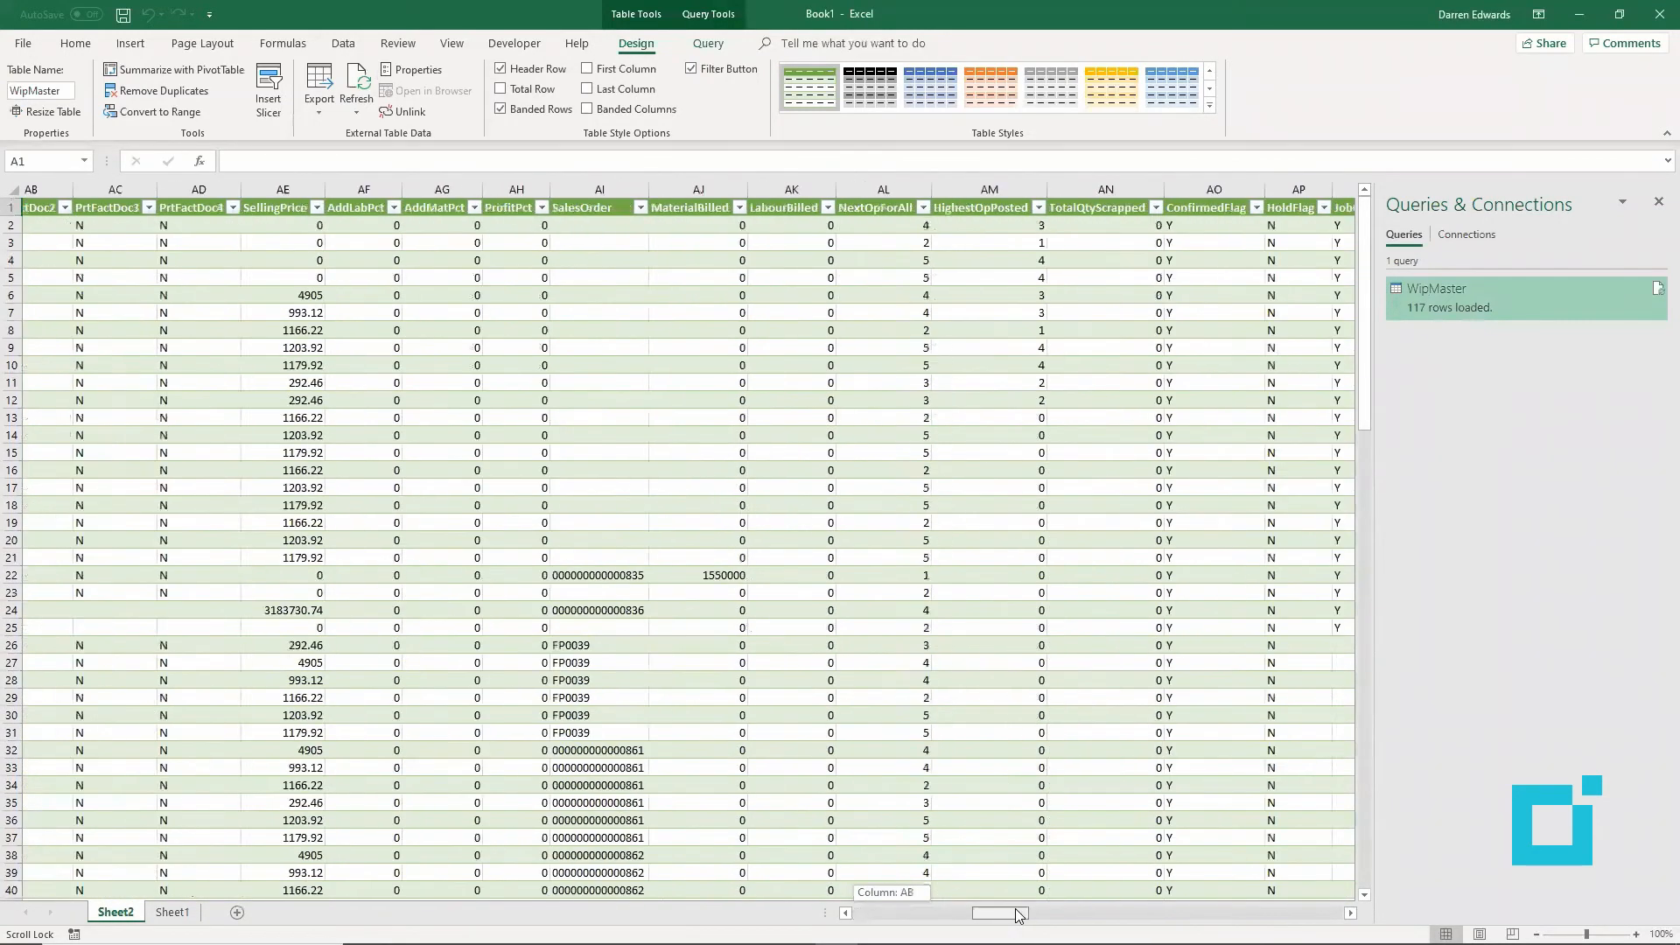
{"action": "scroll", "scroll_direction": "right", "scroll_amount": 3}
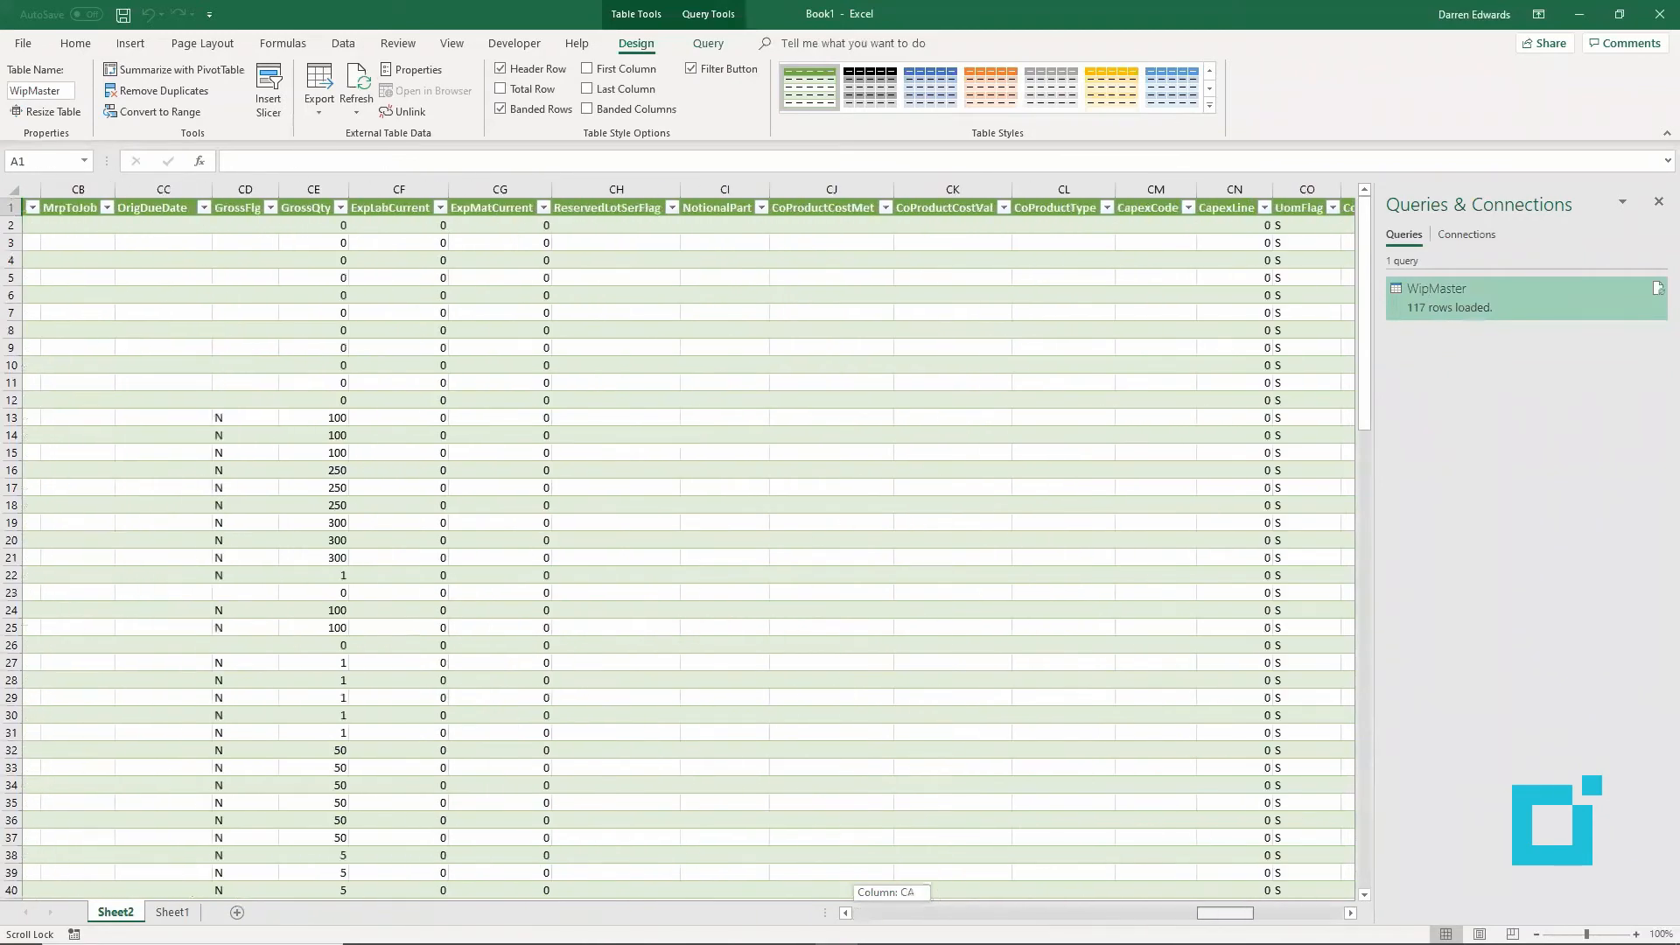
{"action": "scroll", "scroll_direction": "right", "scroll_amount": 3}
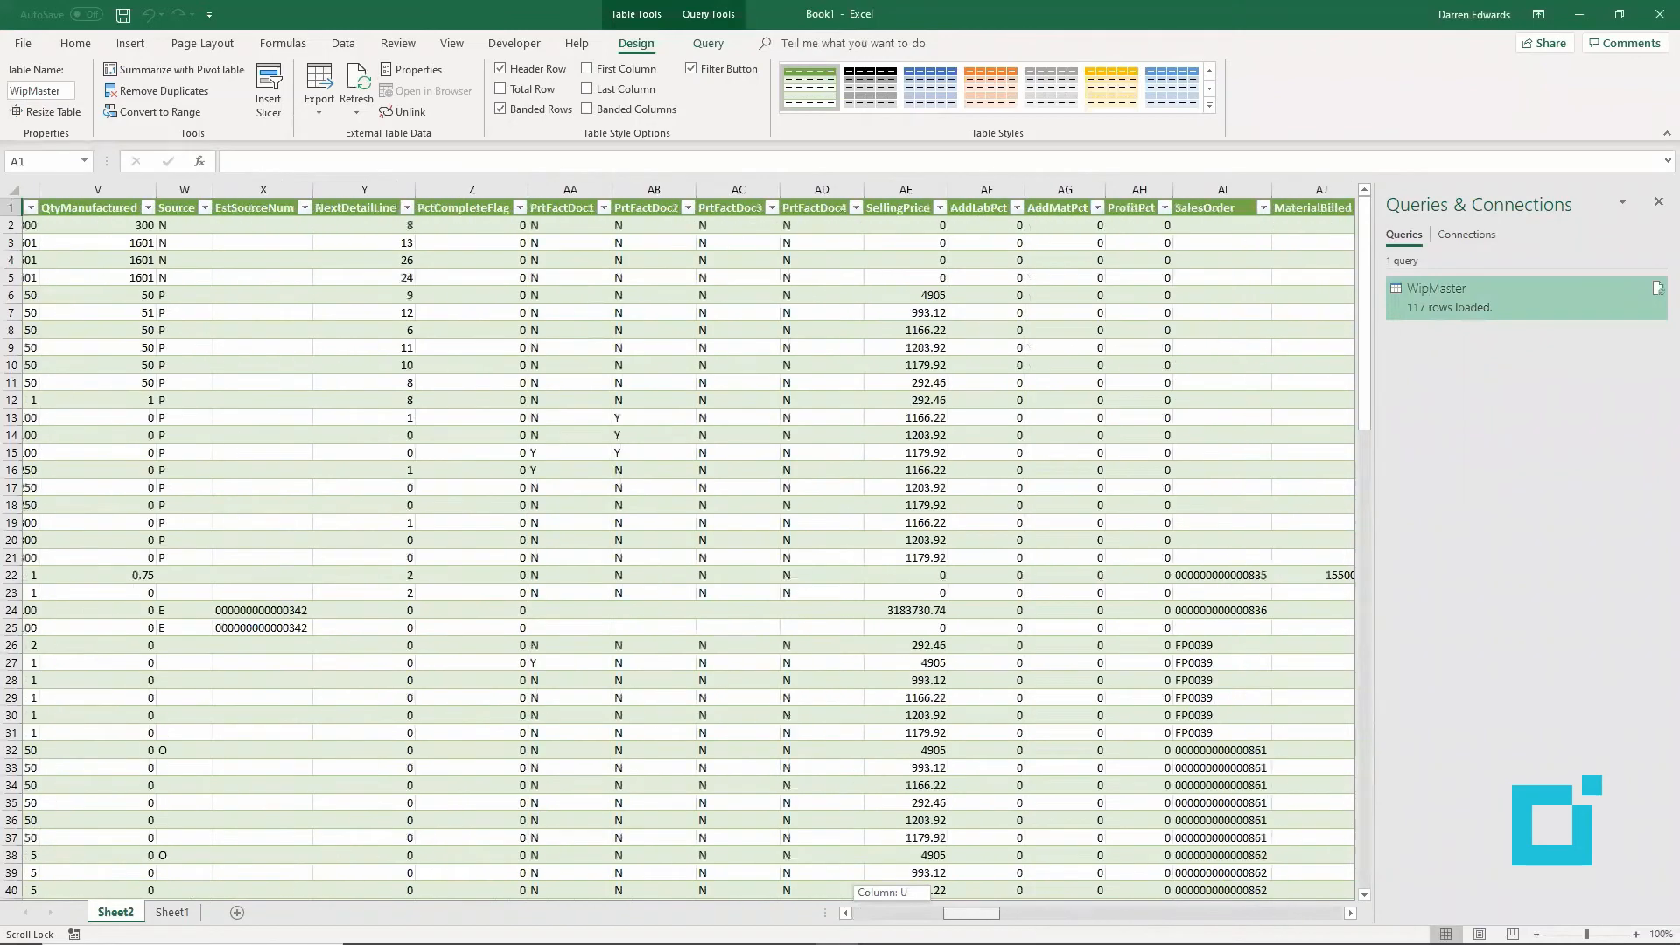
{"action": "scroll", "scroll_direction": "left", "scroll_amount": 3}
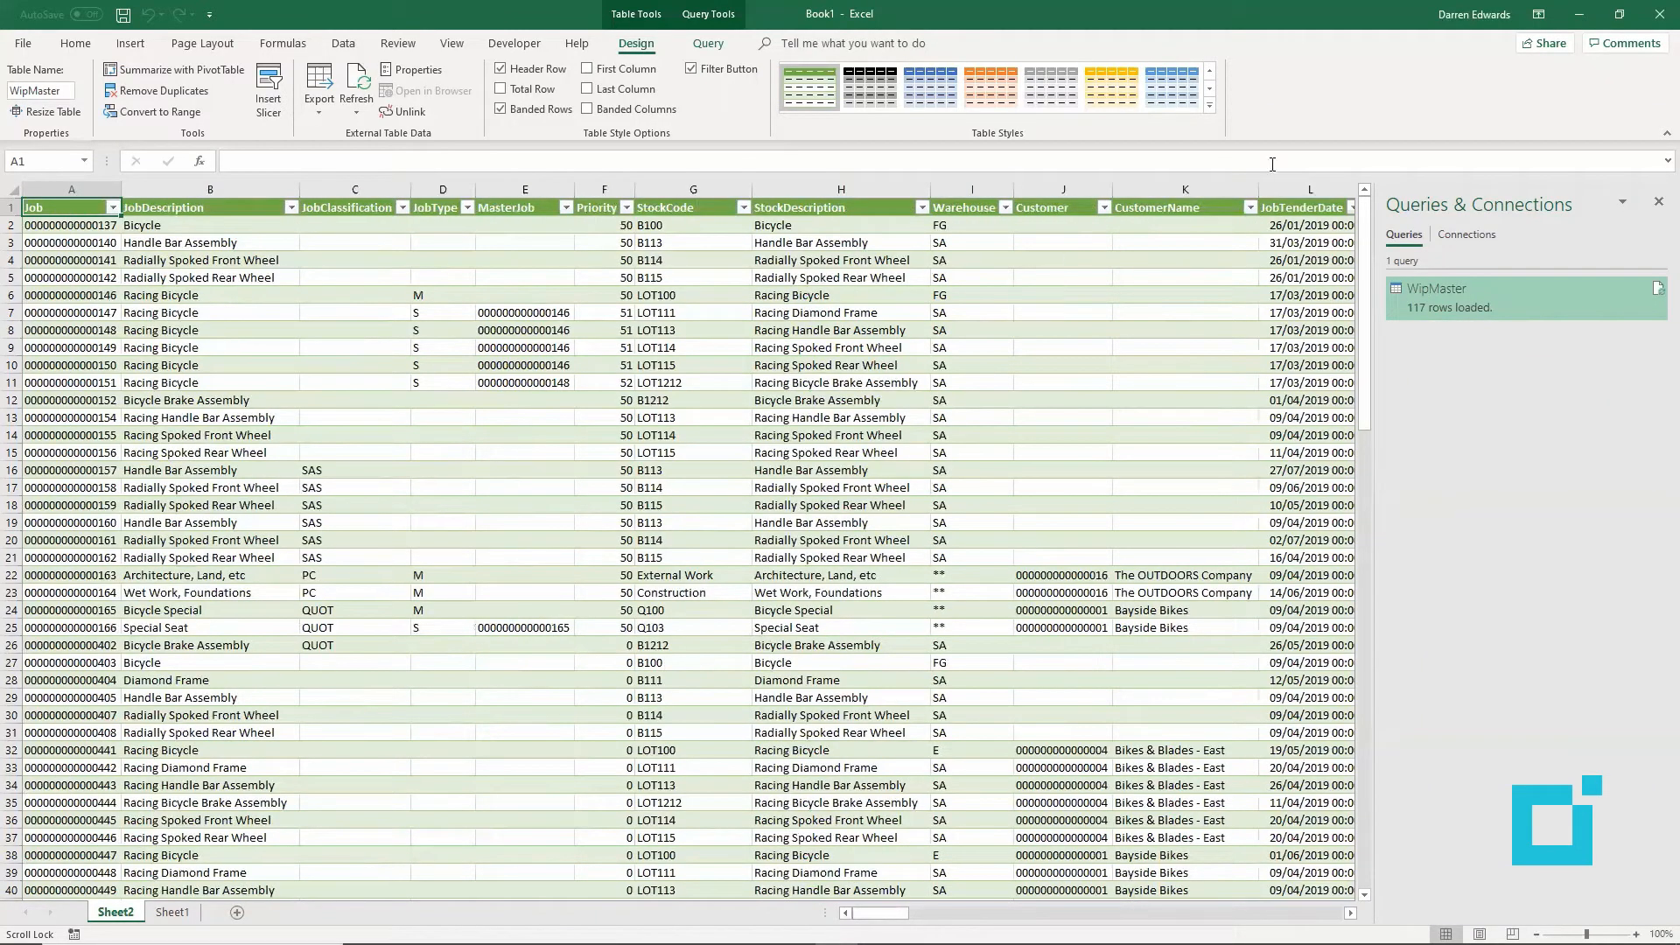
Step: Close the Excel workbook and answer the save prompt, leaving Power BI Desktop showing
{"action": "left_click", "coordinate": [1662, 14]}
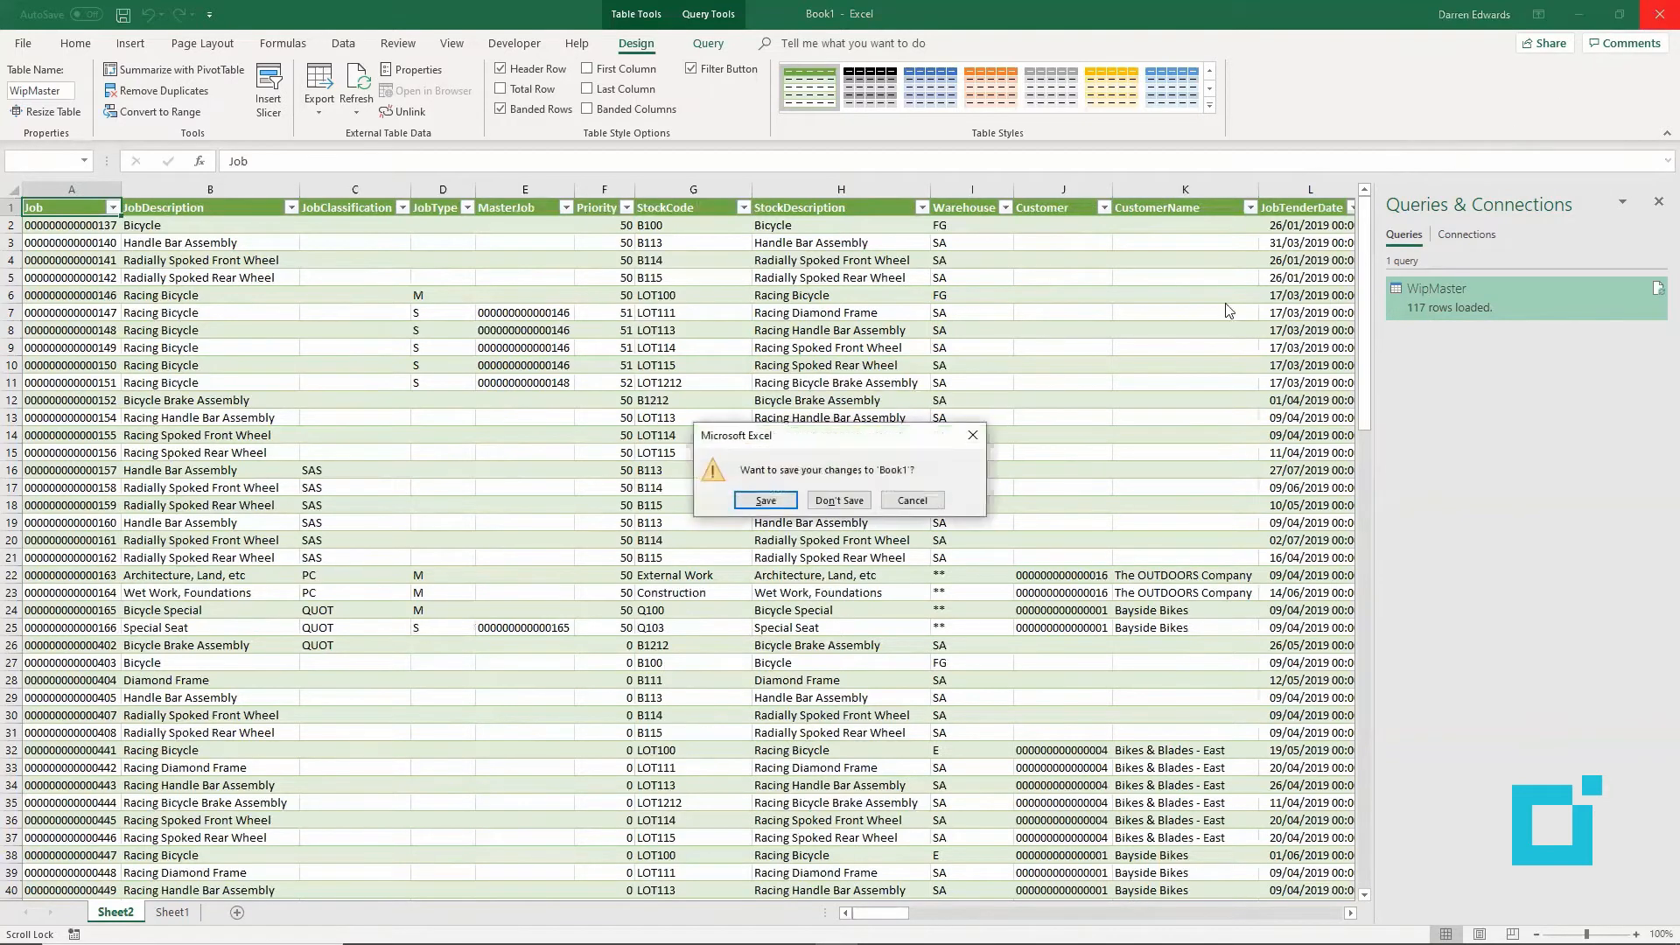
{"action": "left_click", "coordinate": [838, 498]}
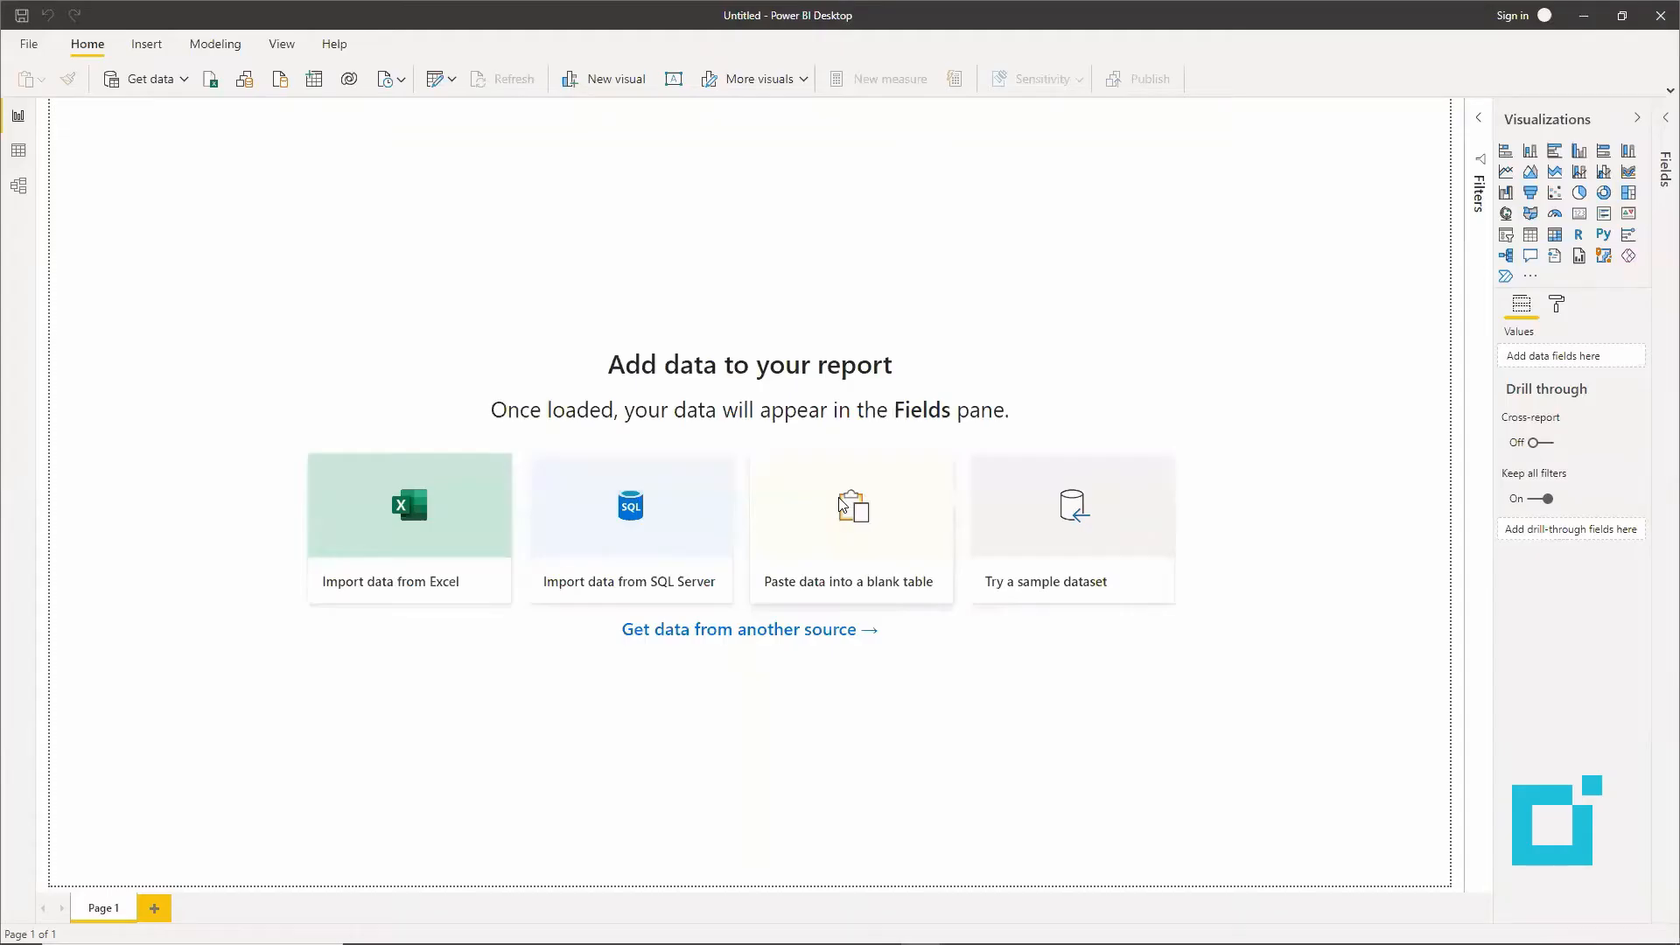
{"action": "mouse_move", "coordinate": [799, 38]}
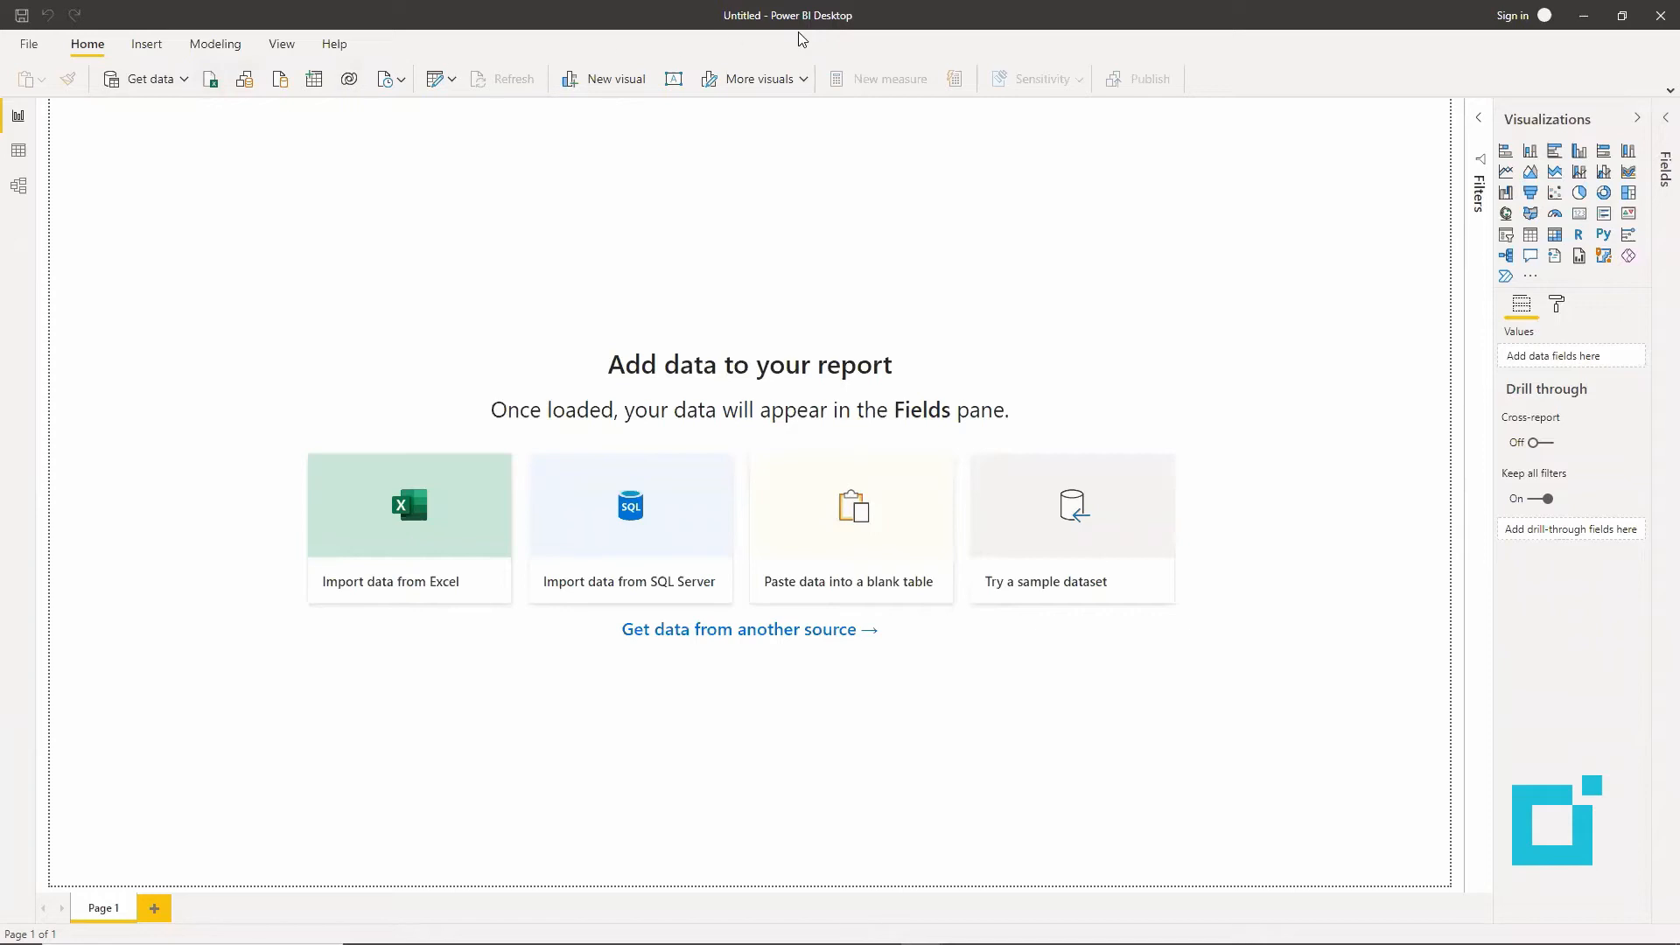
{"action": "mouse_move", "coordinate": [167, 87]}
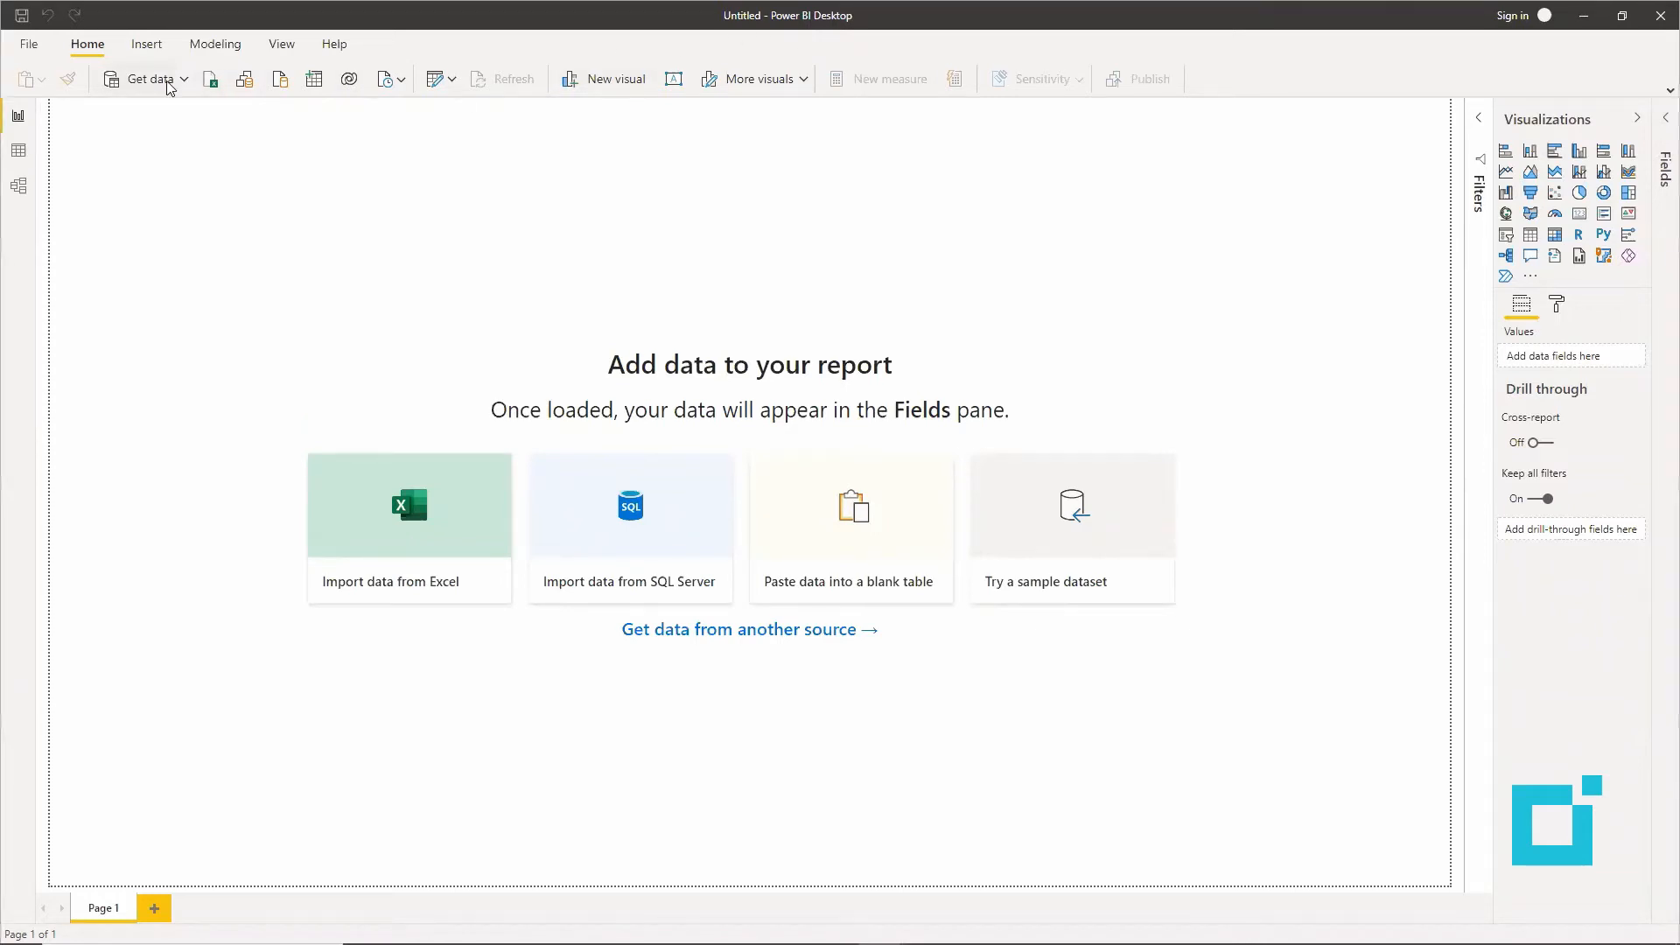
{"action": "mouse_move", "coordinate": [182, 89]}
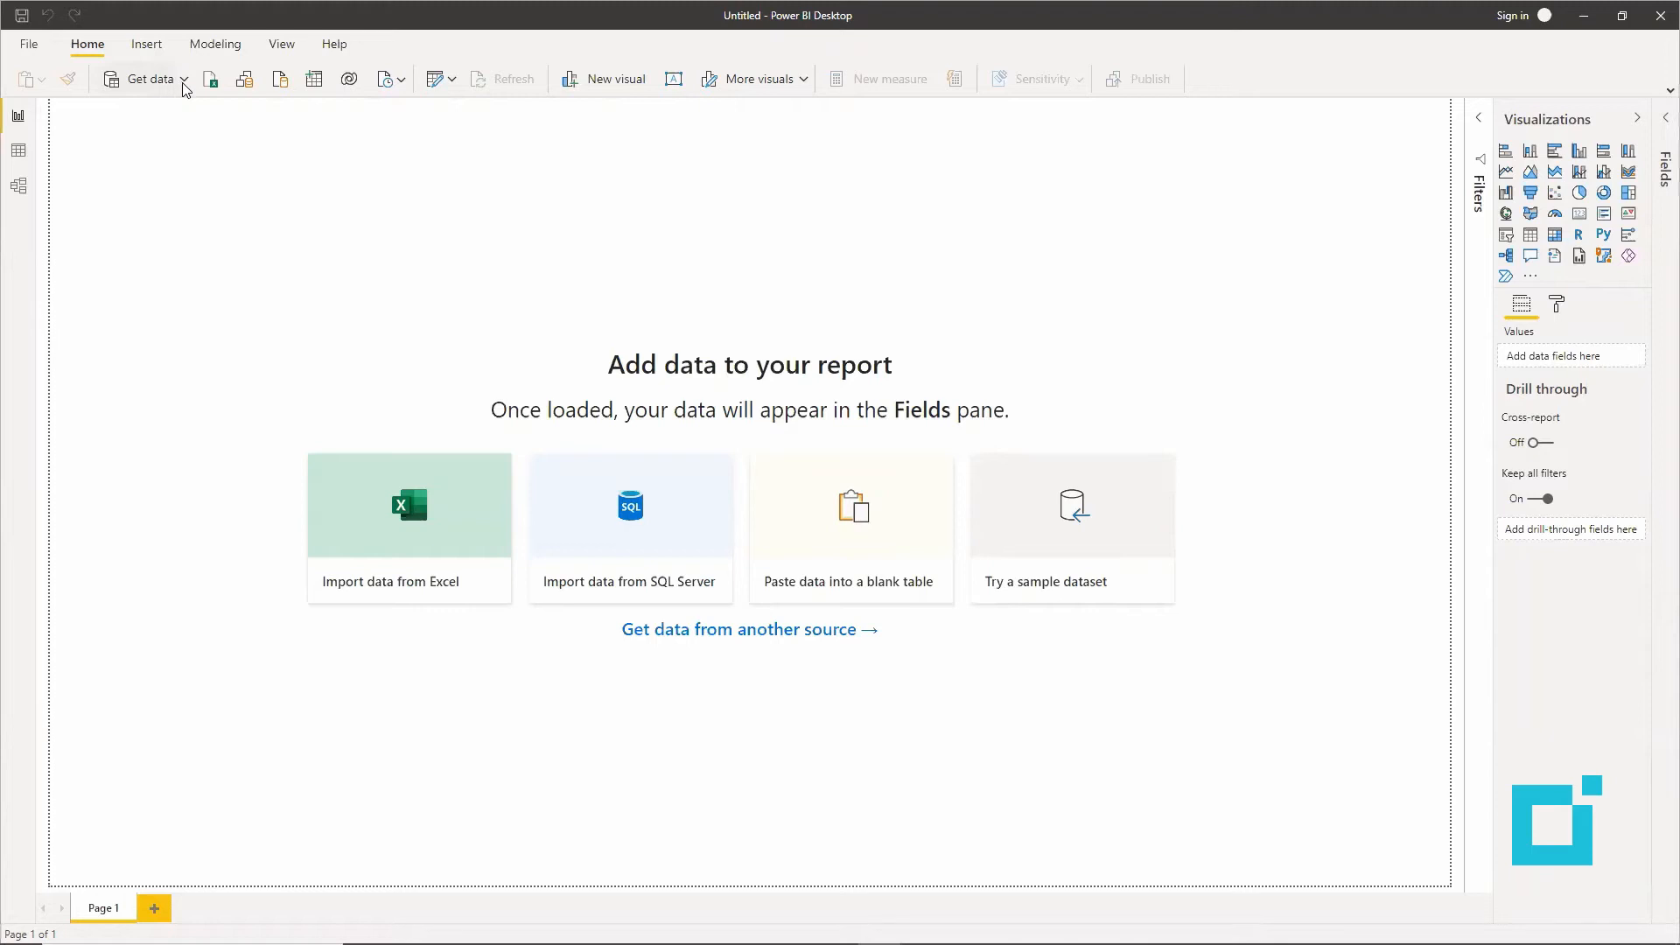
Step: Search the data sources for 'ODA' and connect using the OData Feed connector
{"action": "left_click", "coordinate": [184, 79]}
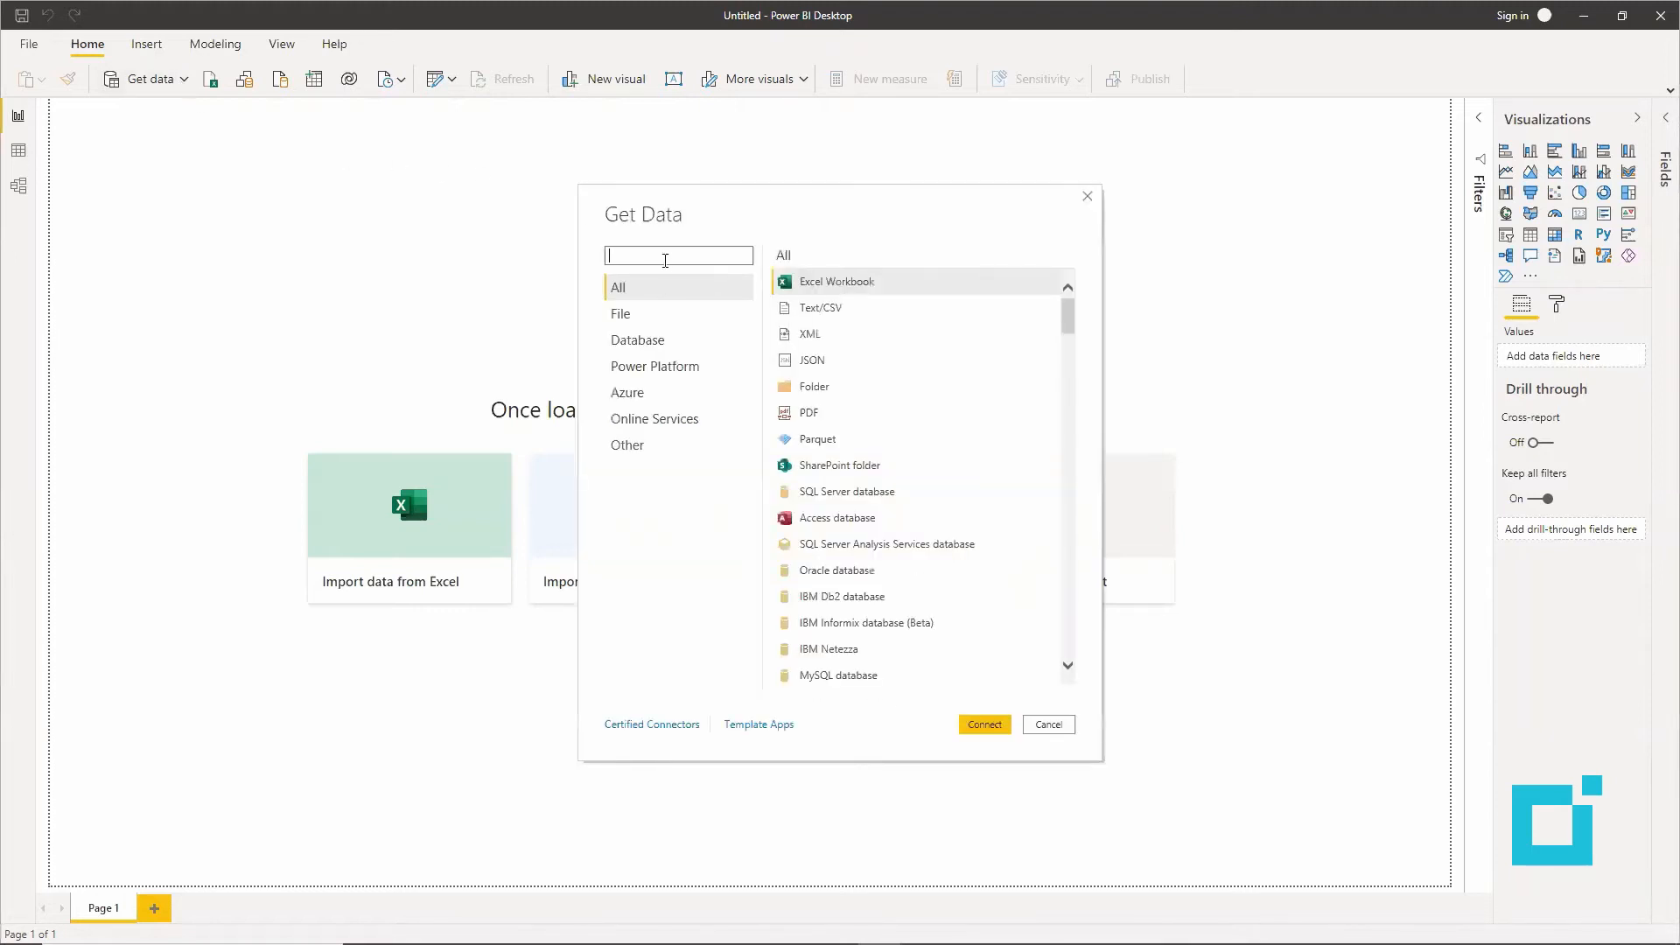
{"action": "type", "text": "ODATA"}
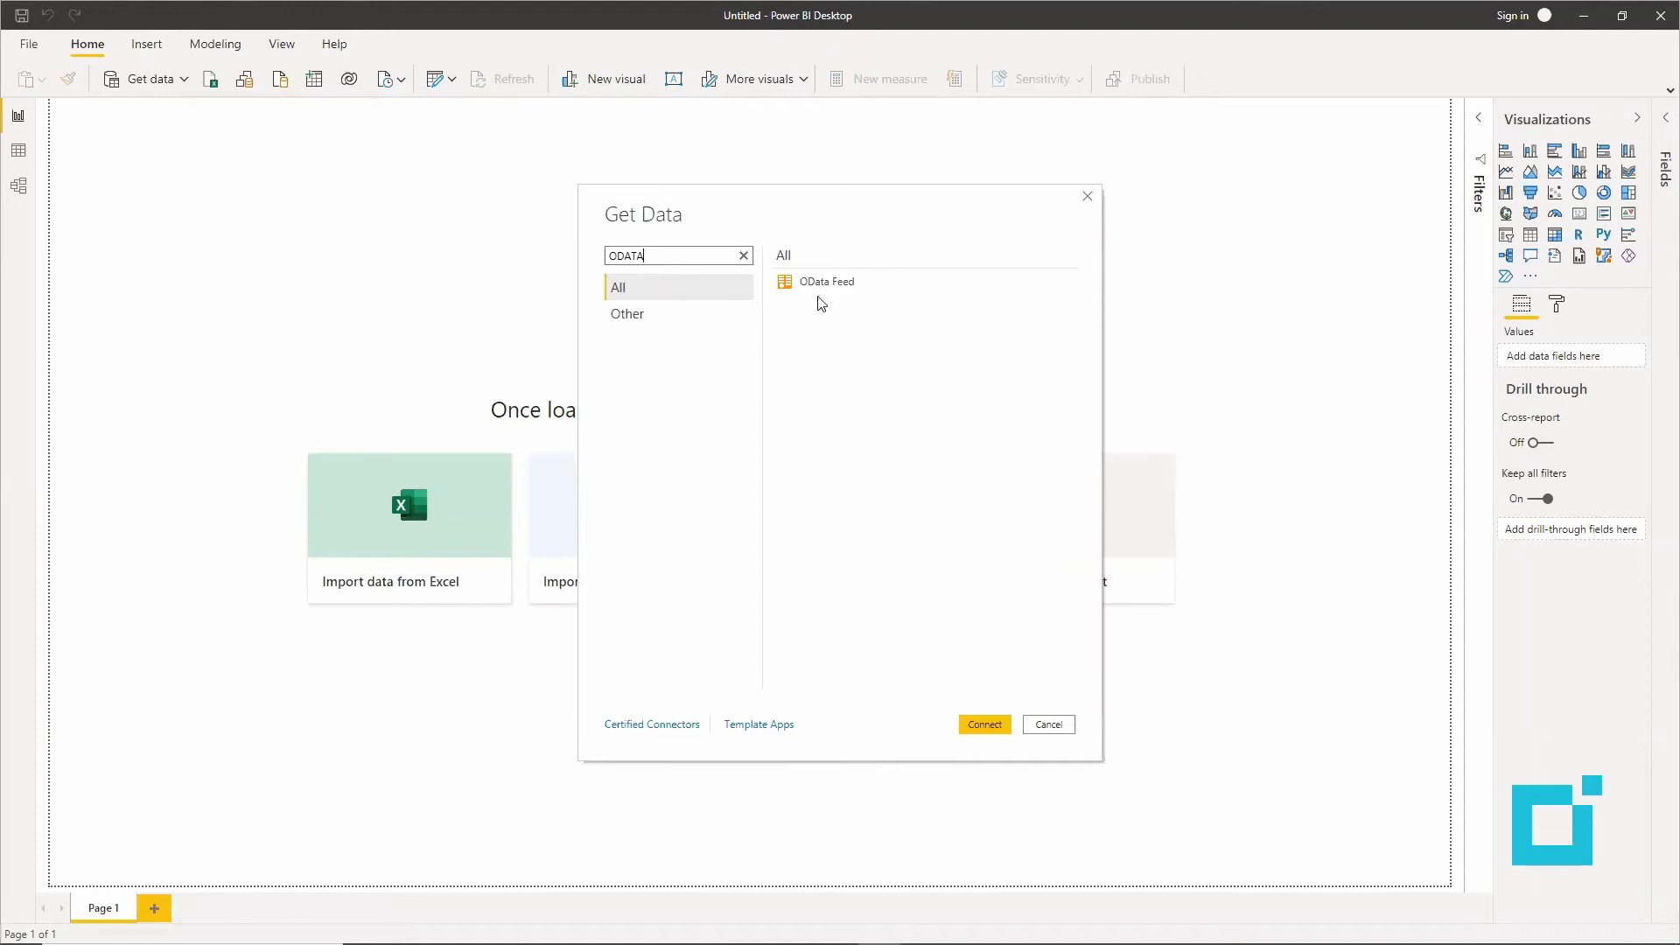
{"action": "left_click", "coordinate": [1046, 724]}
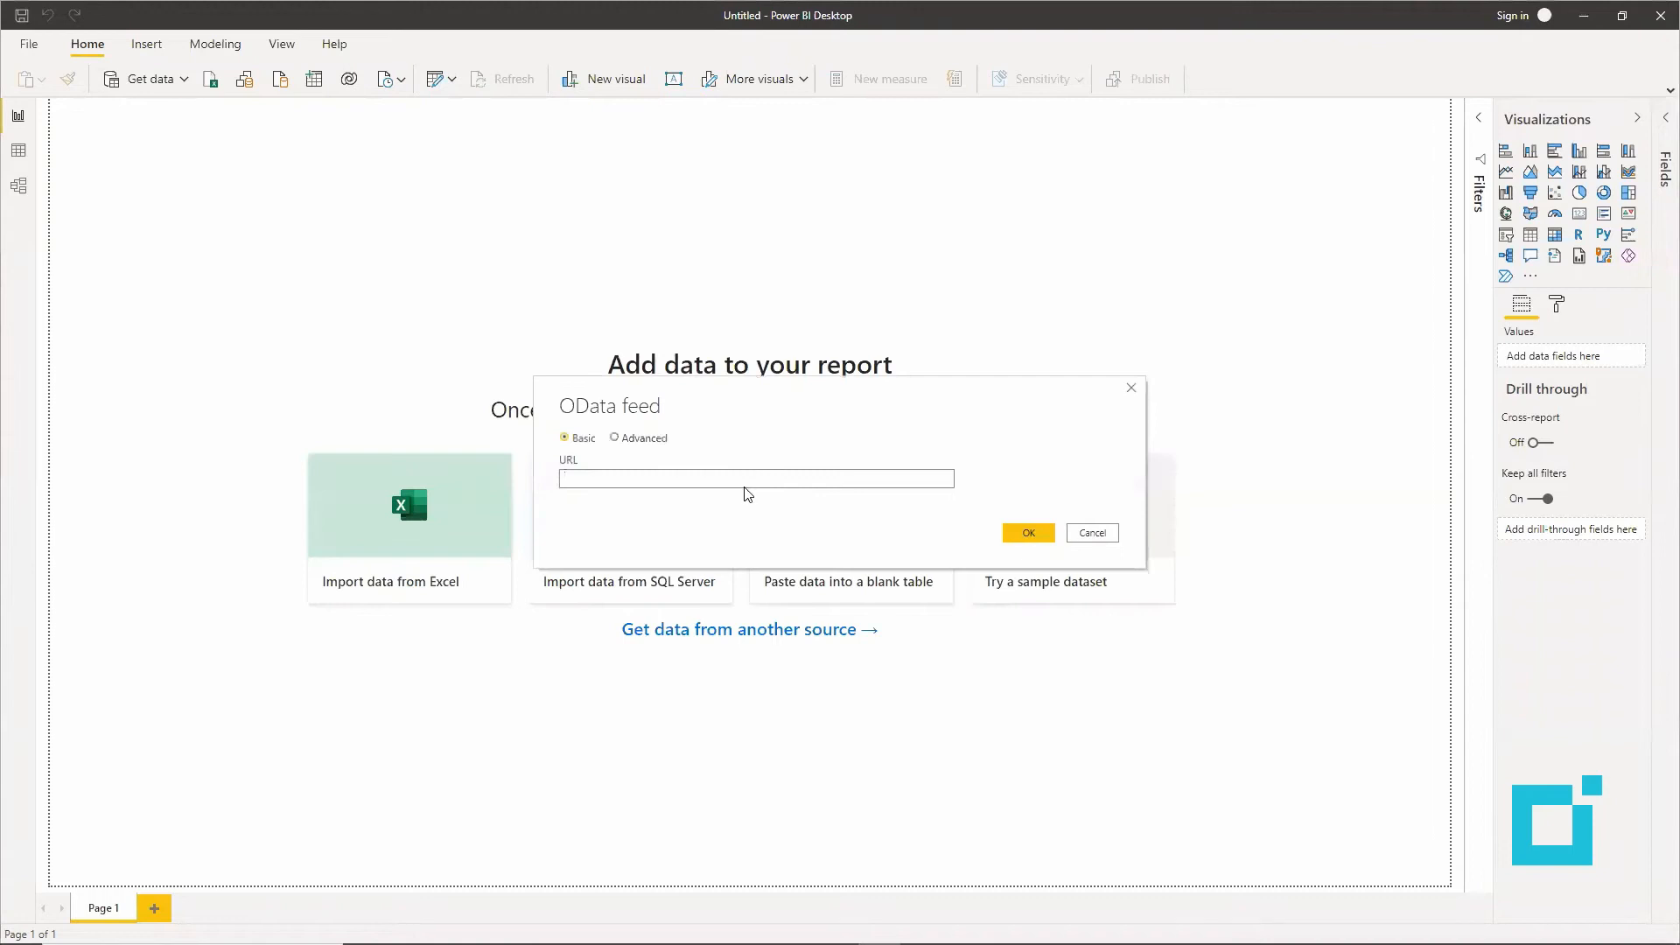
{"action": "type", "text": "https://pmotst01.sysprocloud.com/SYSPRO8ODataBeta/SYSPROOdata/EDU1"}
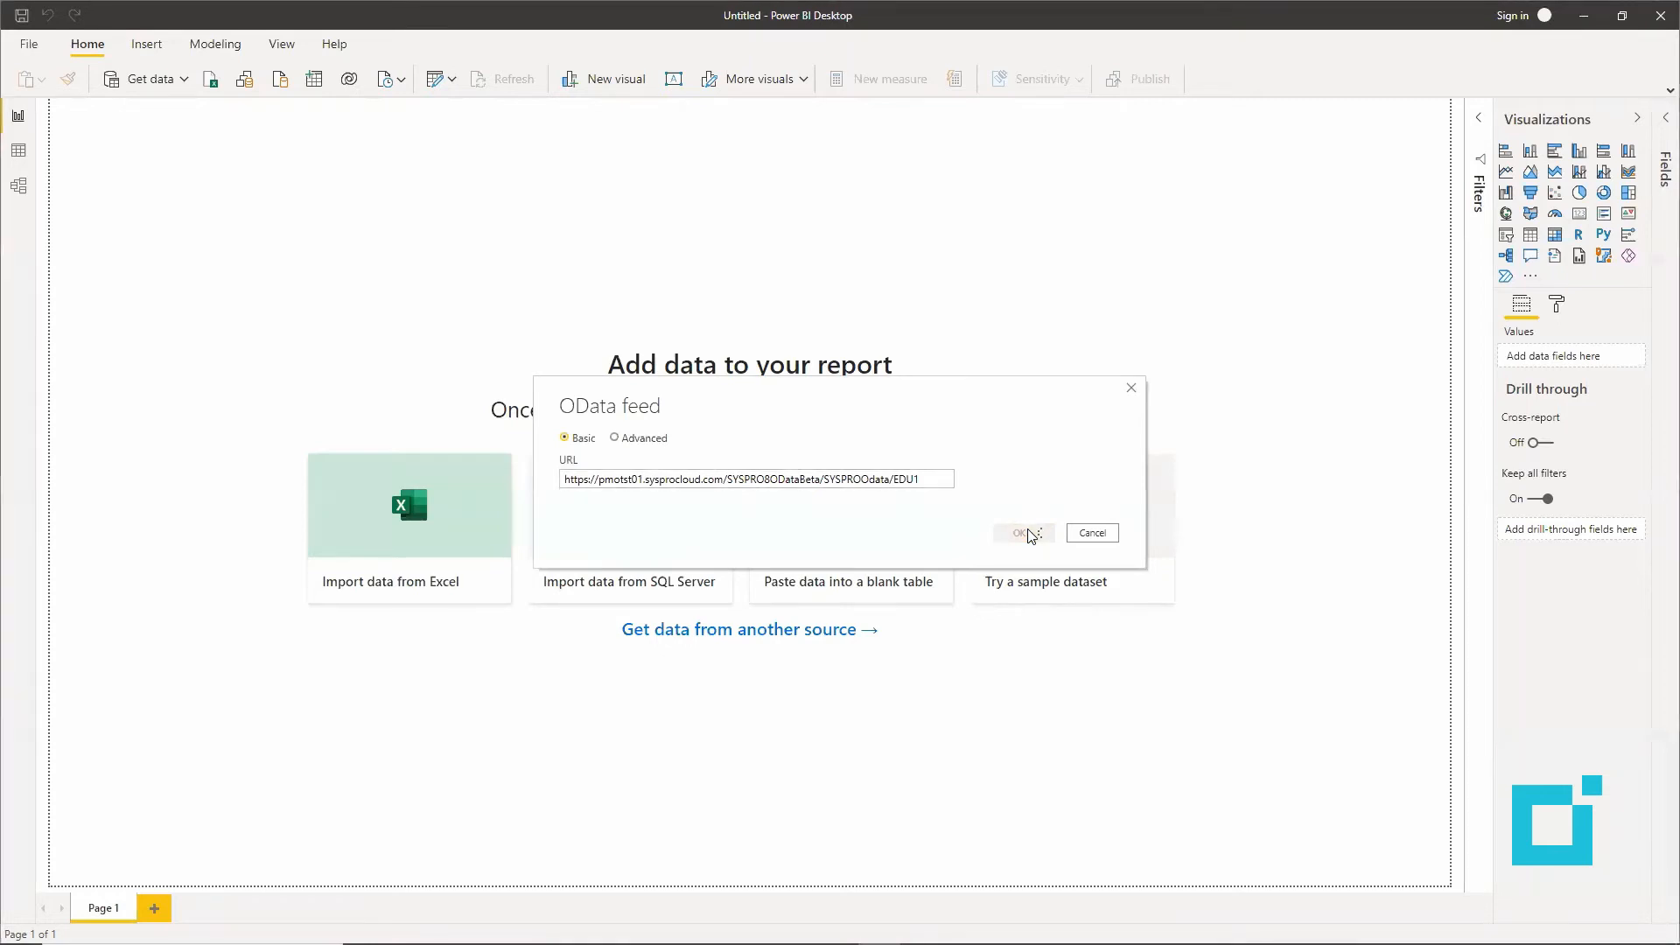
{"action": "left_click", "coordinate": [1020, 532]}
{"action": "type", "text": "W"}
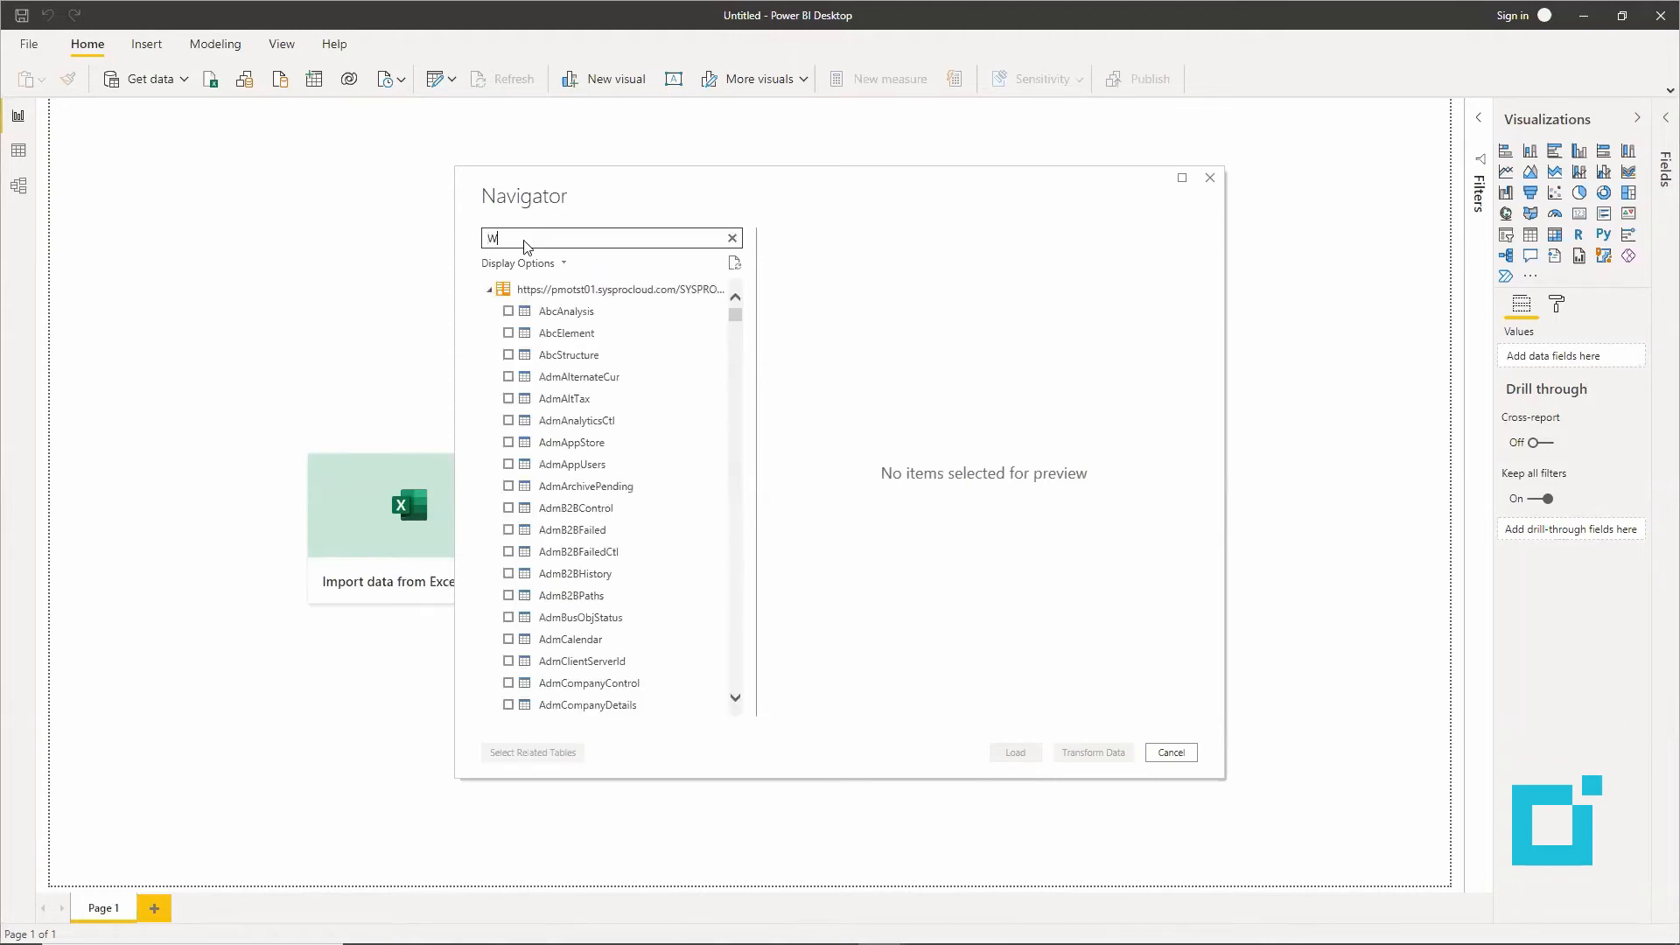
Step: Search 'ipm', tick WipMaster, preview it and load it into the report
{"action": "type", "text": "ipm"}
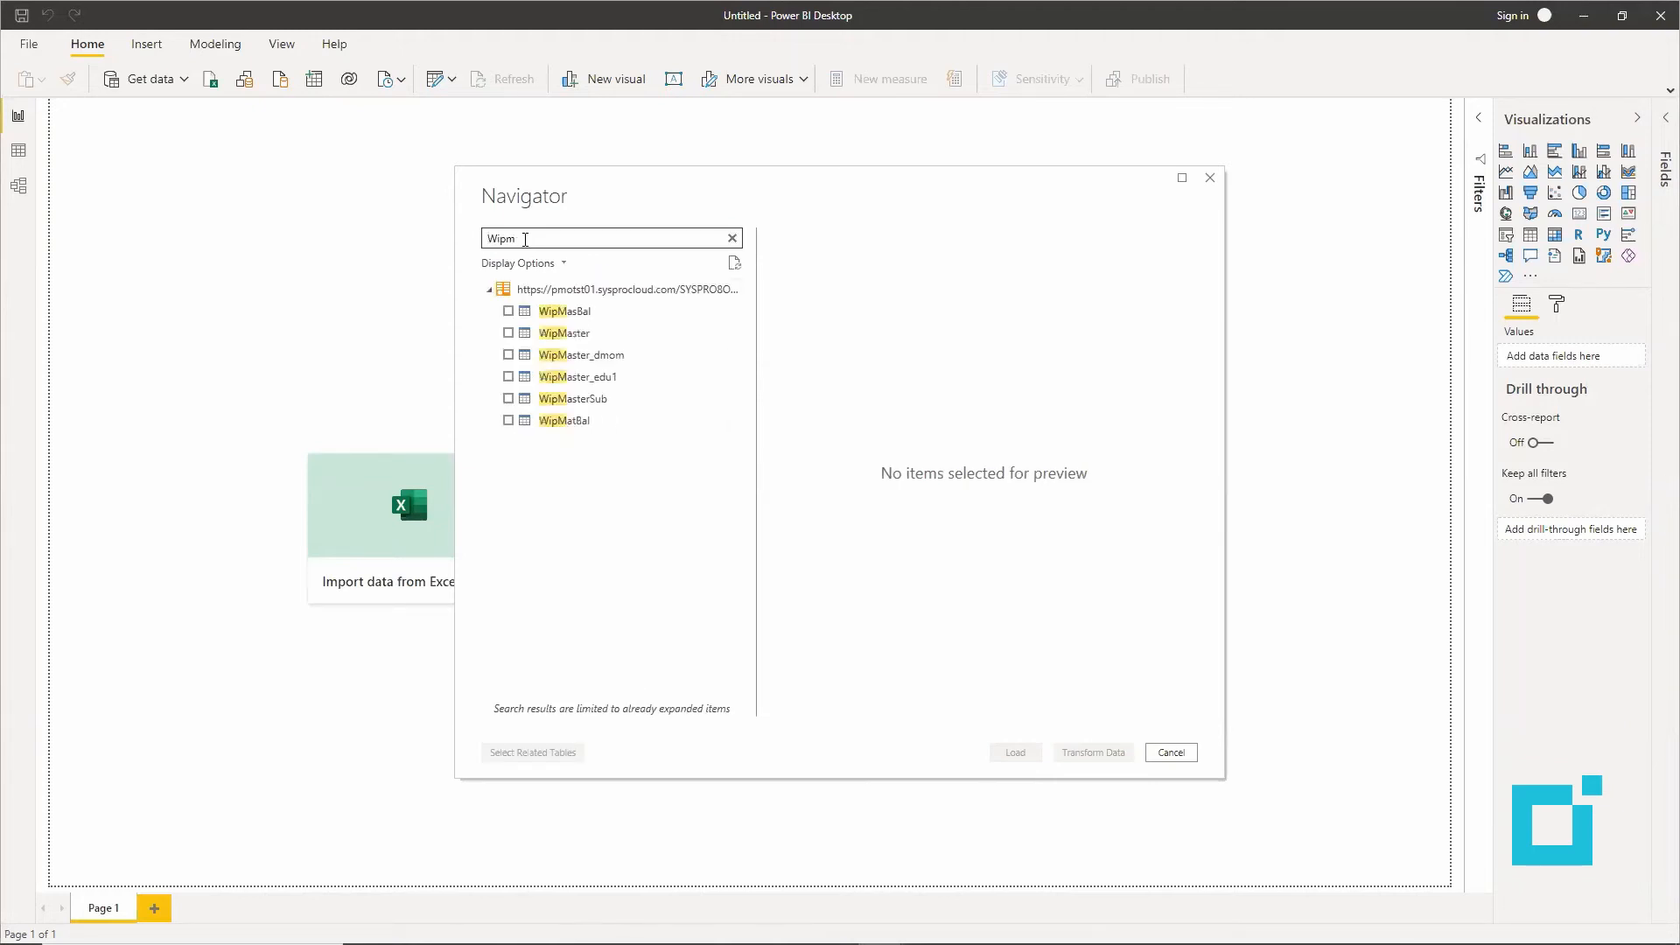
{"action": "left_click", "coordinate": [509, 332]}
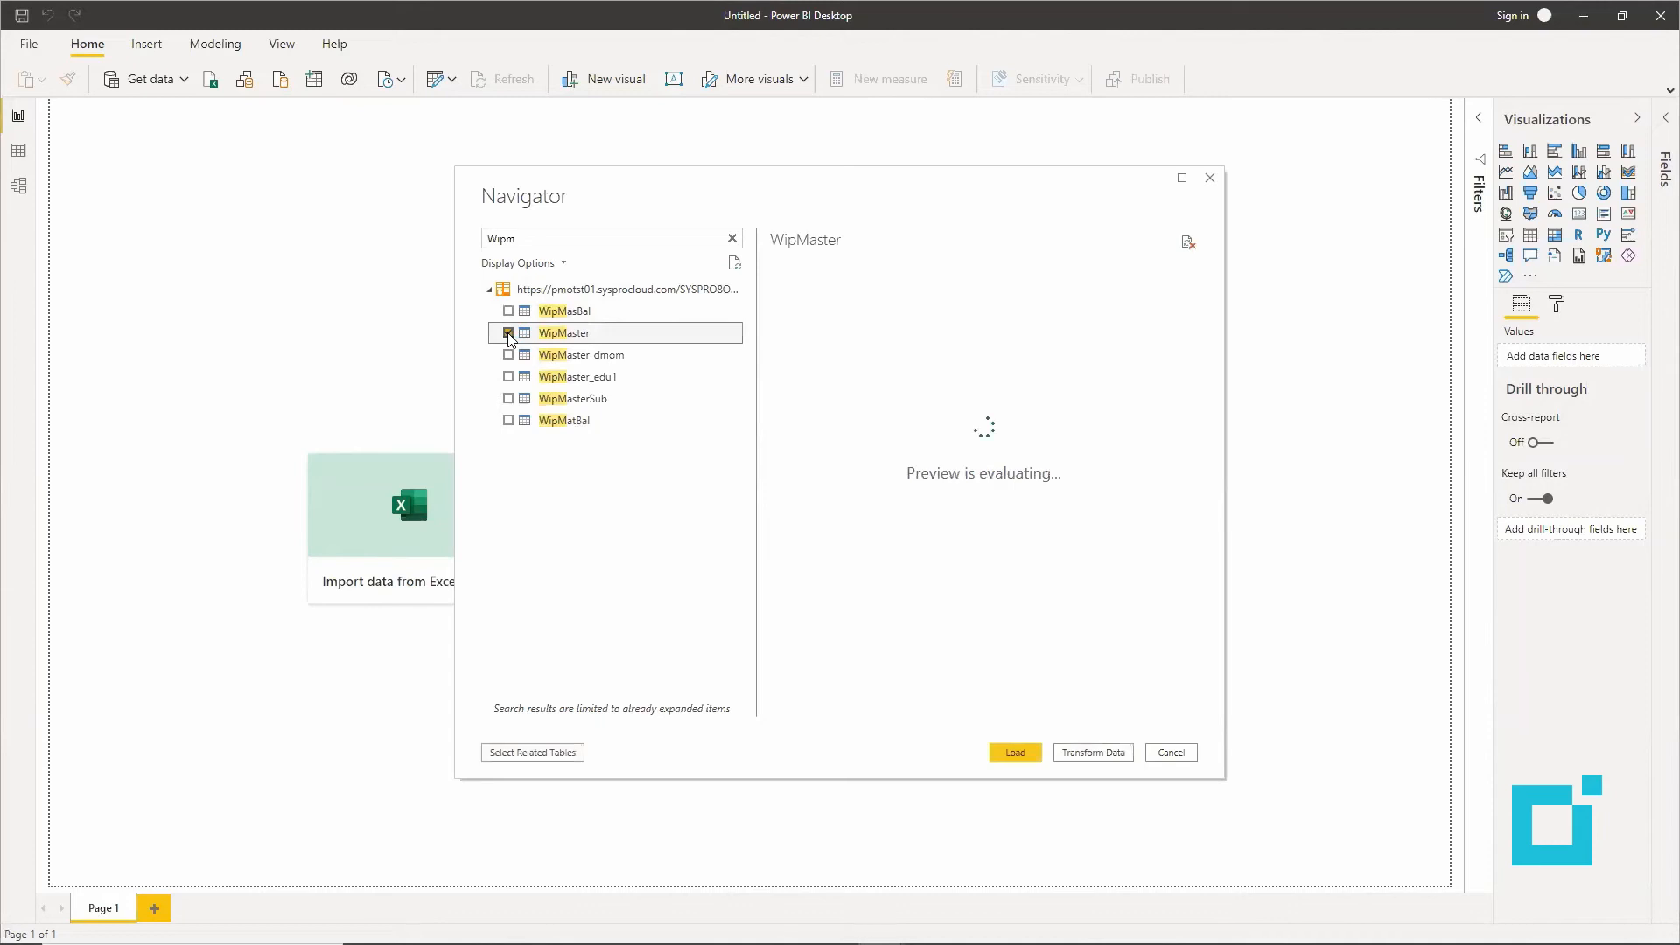
{"action": "left_click", "coordinate": [508, 333]}
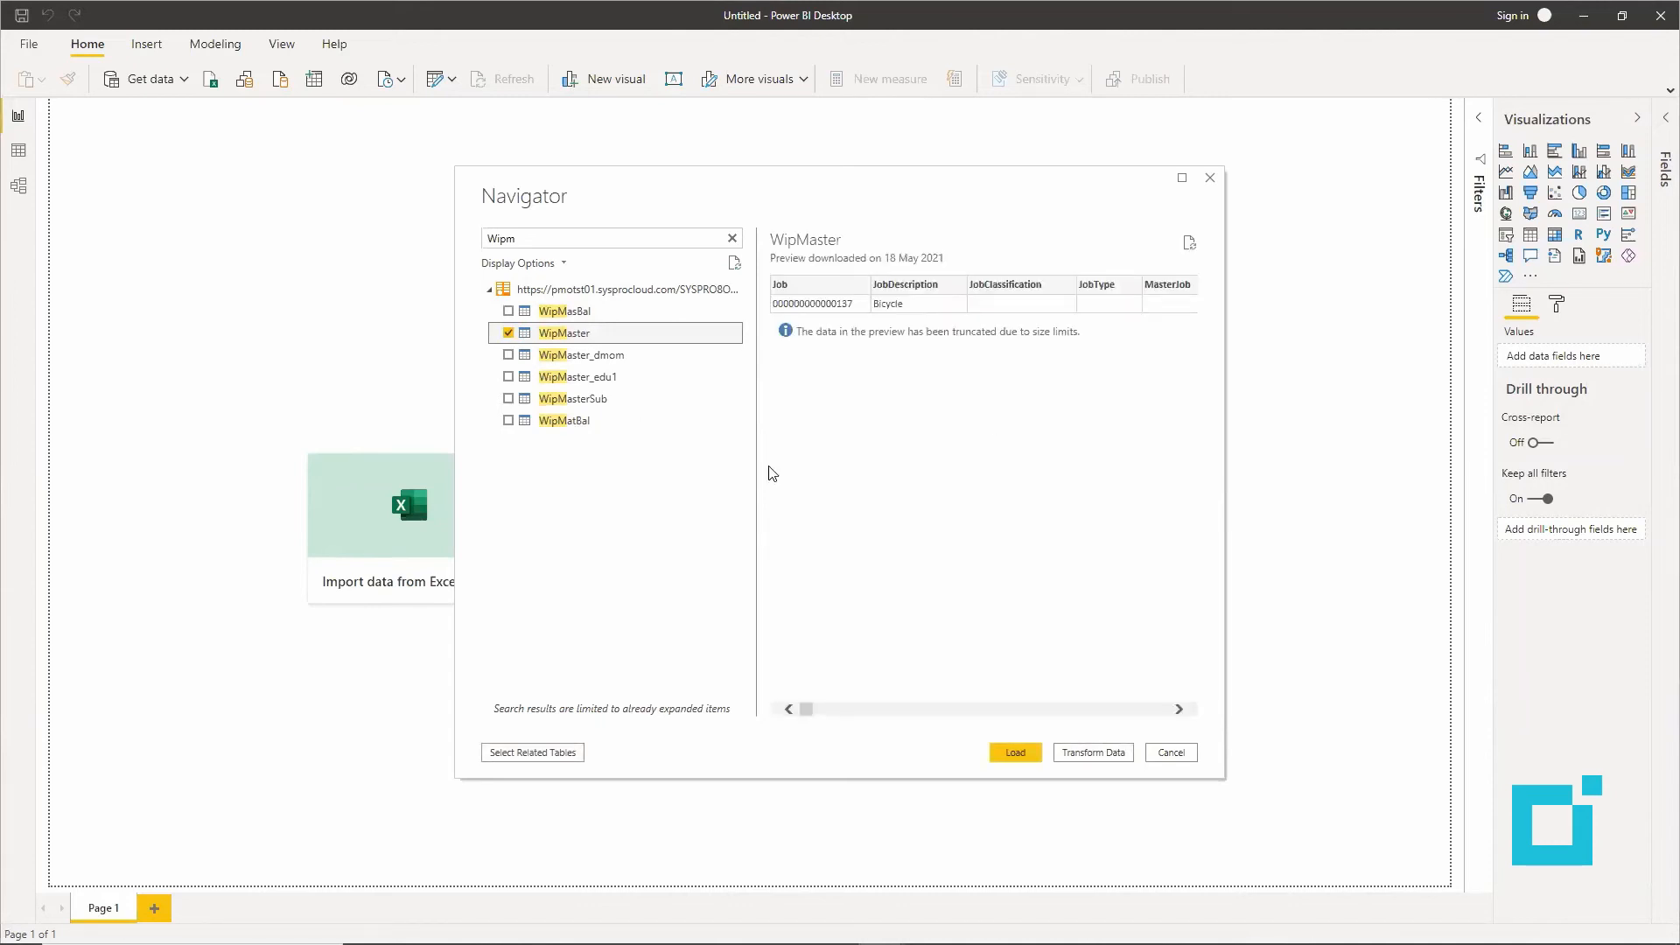
{"action": "left_click", "coordinate": [1171, 751]}
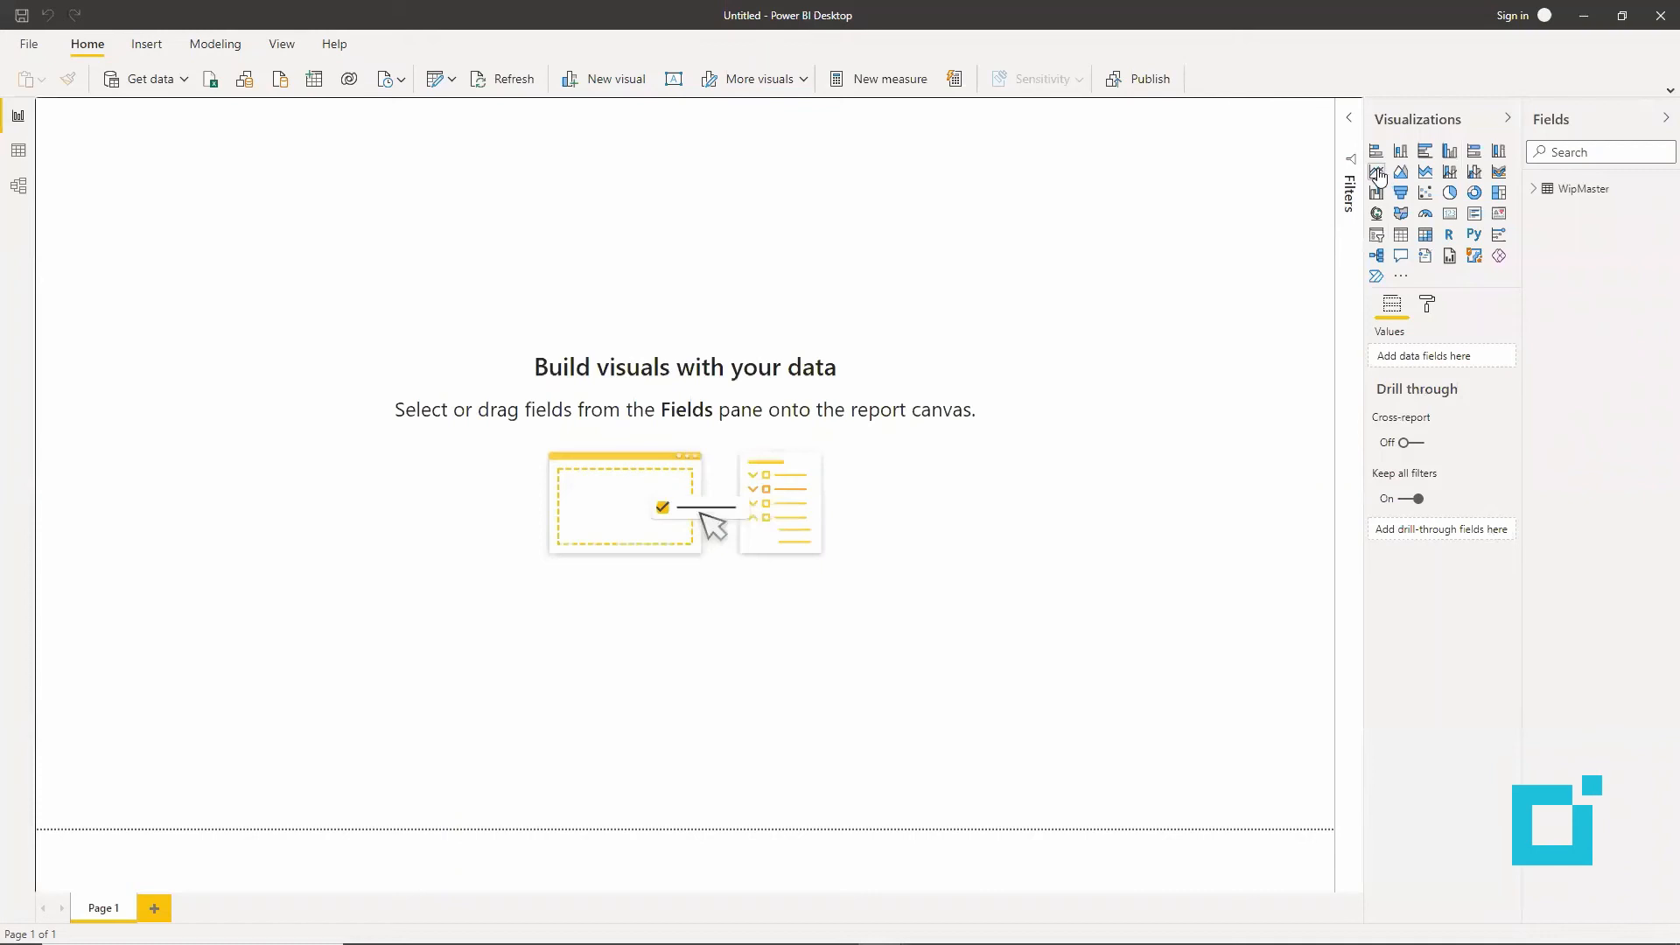
Step: Add empty column chart, funnel and bar chart visuals to the report canvas
{"action": "left_click", "coordinate": [1377, 172]}
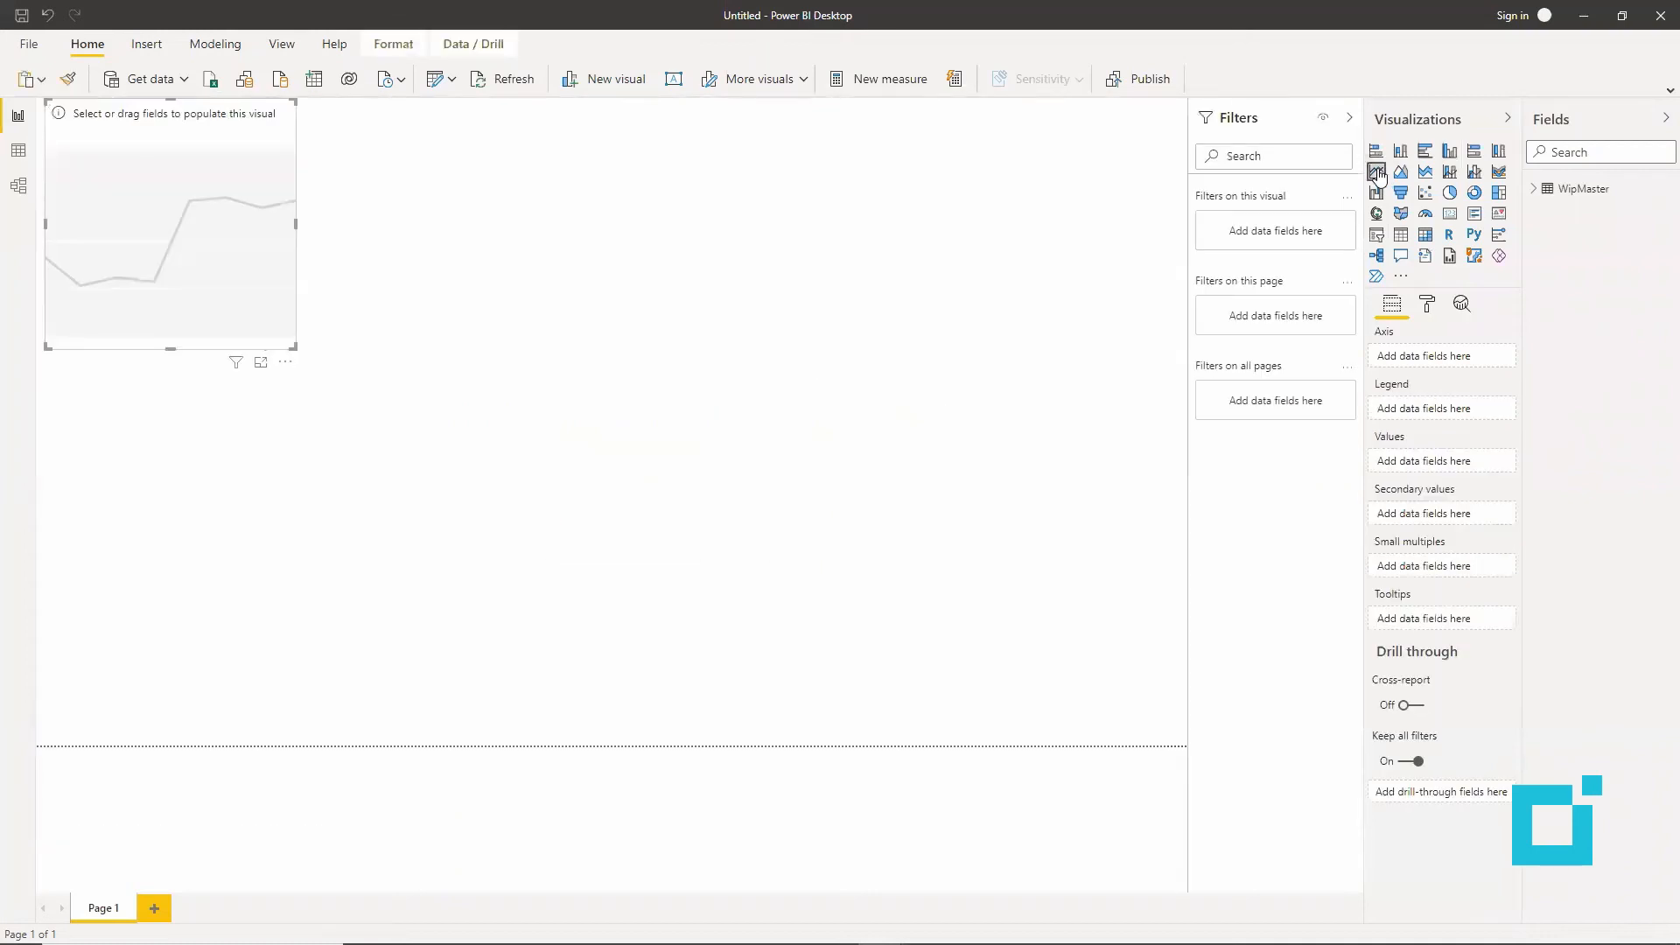
{"action": "left_click", "coordinate": [1425, 151]}
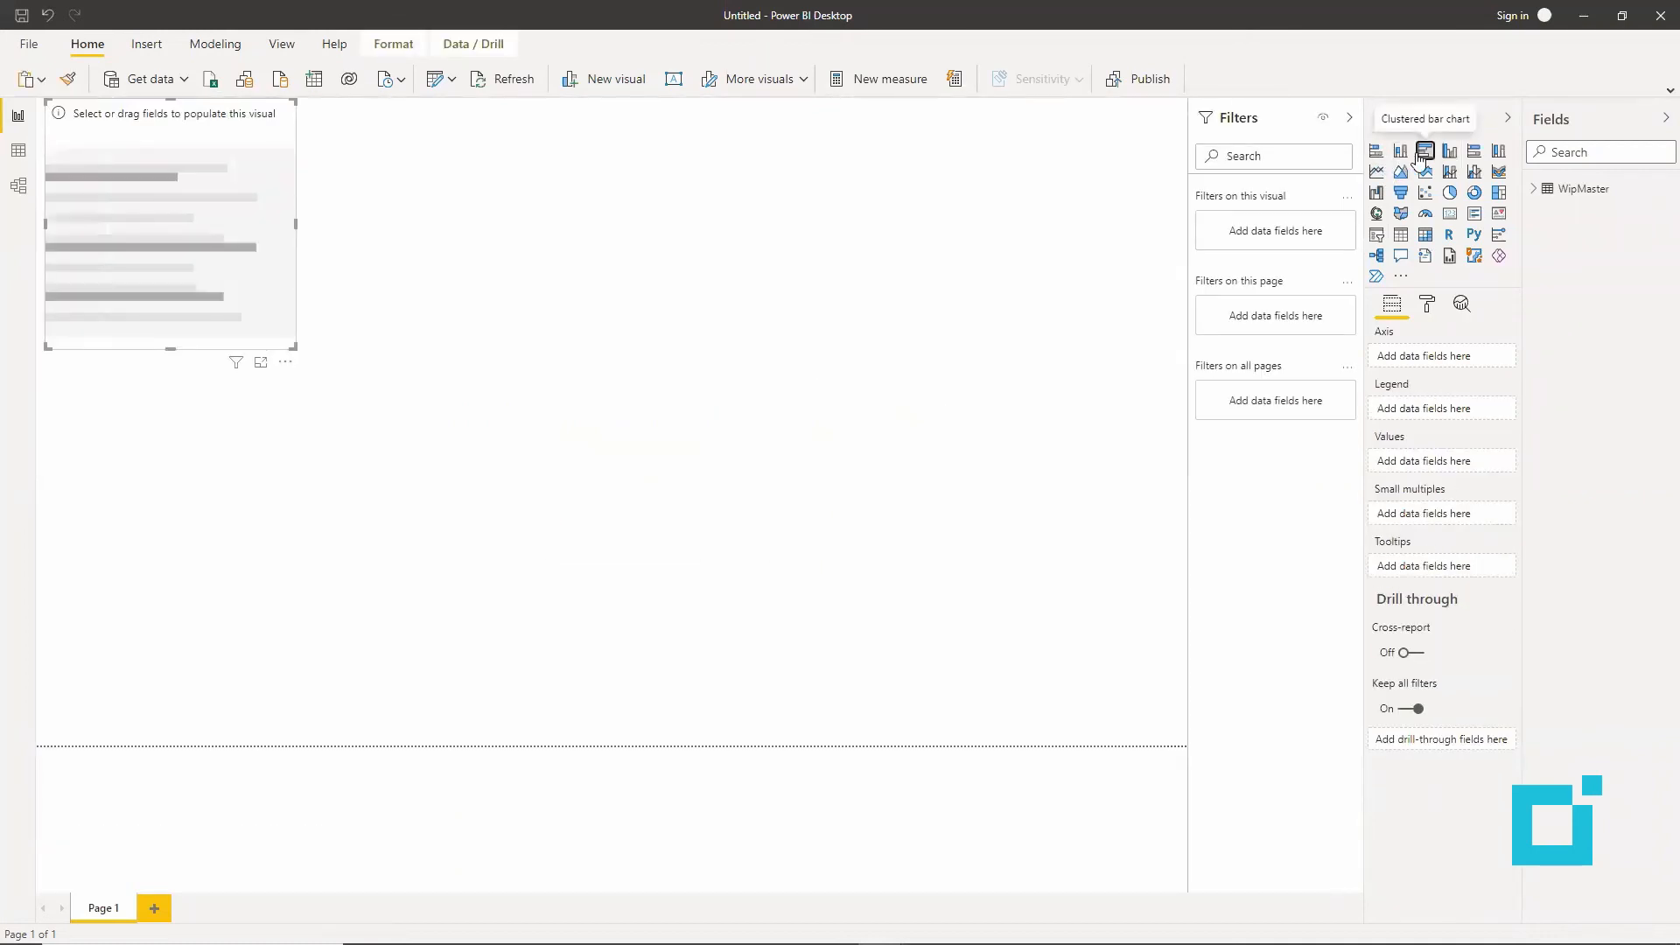
{"action": "left_click", "coordinate": [1400, 150]}
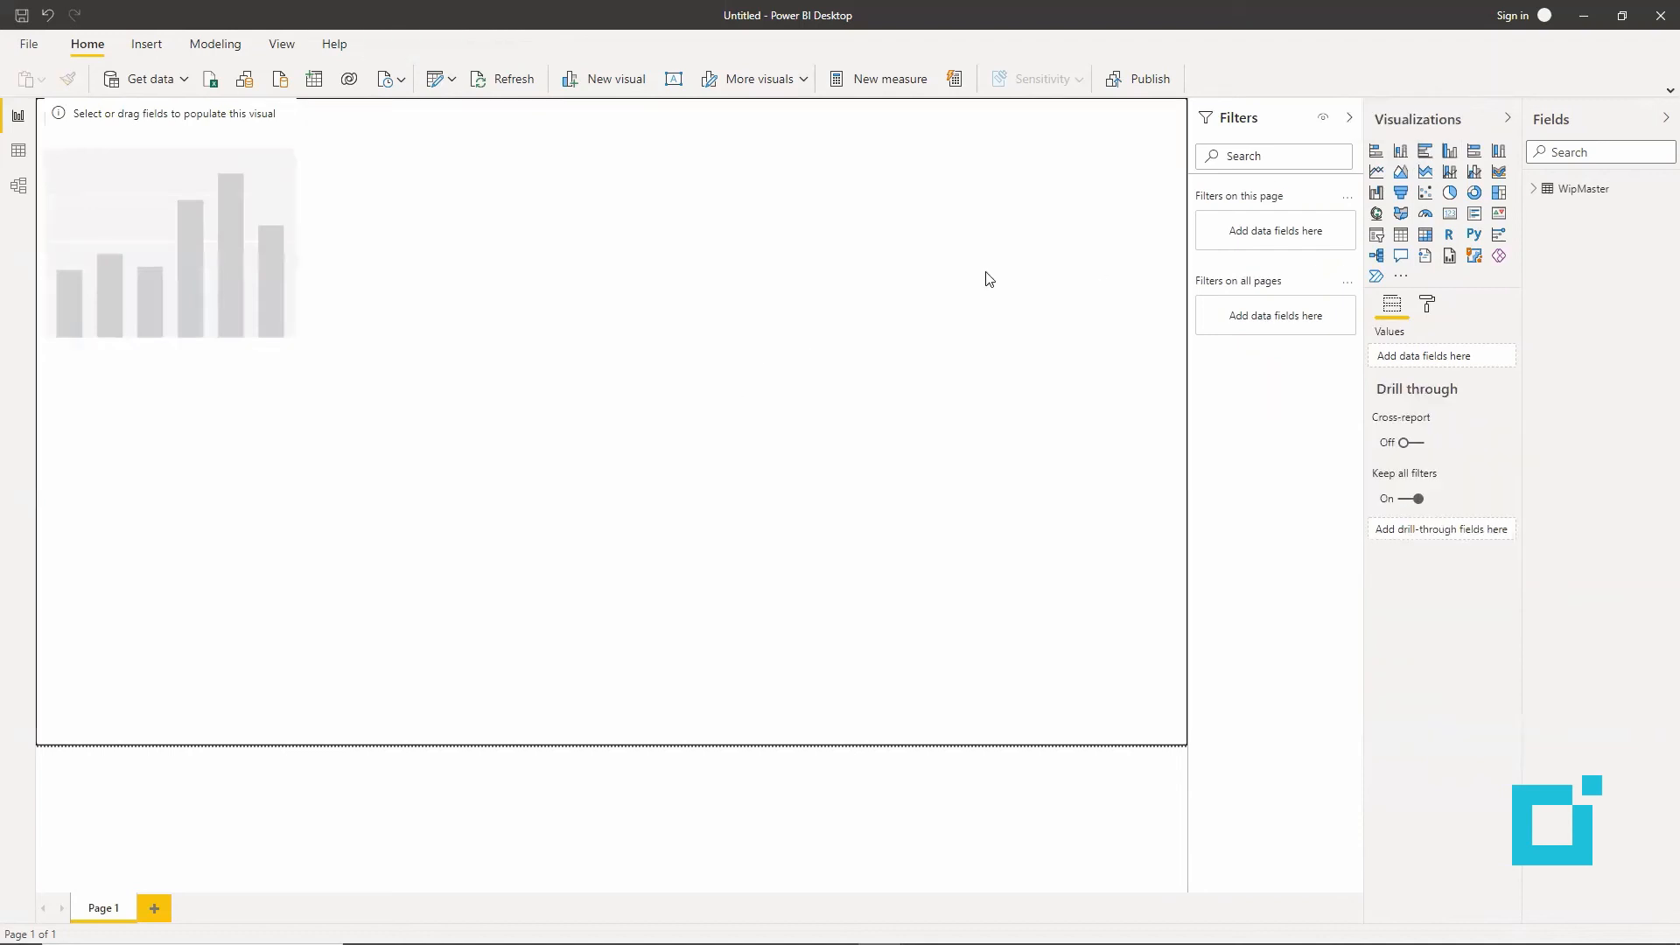
{"action": "left_click", "coordinate": [1402, 193]}
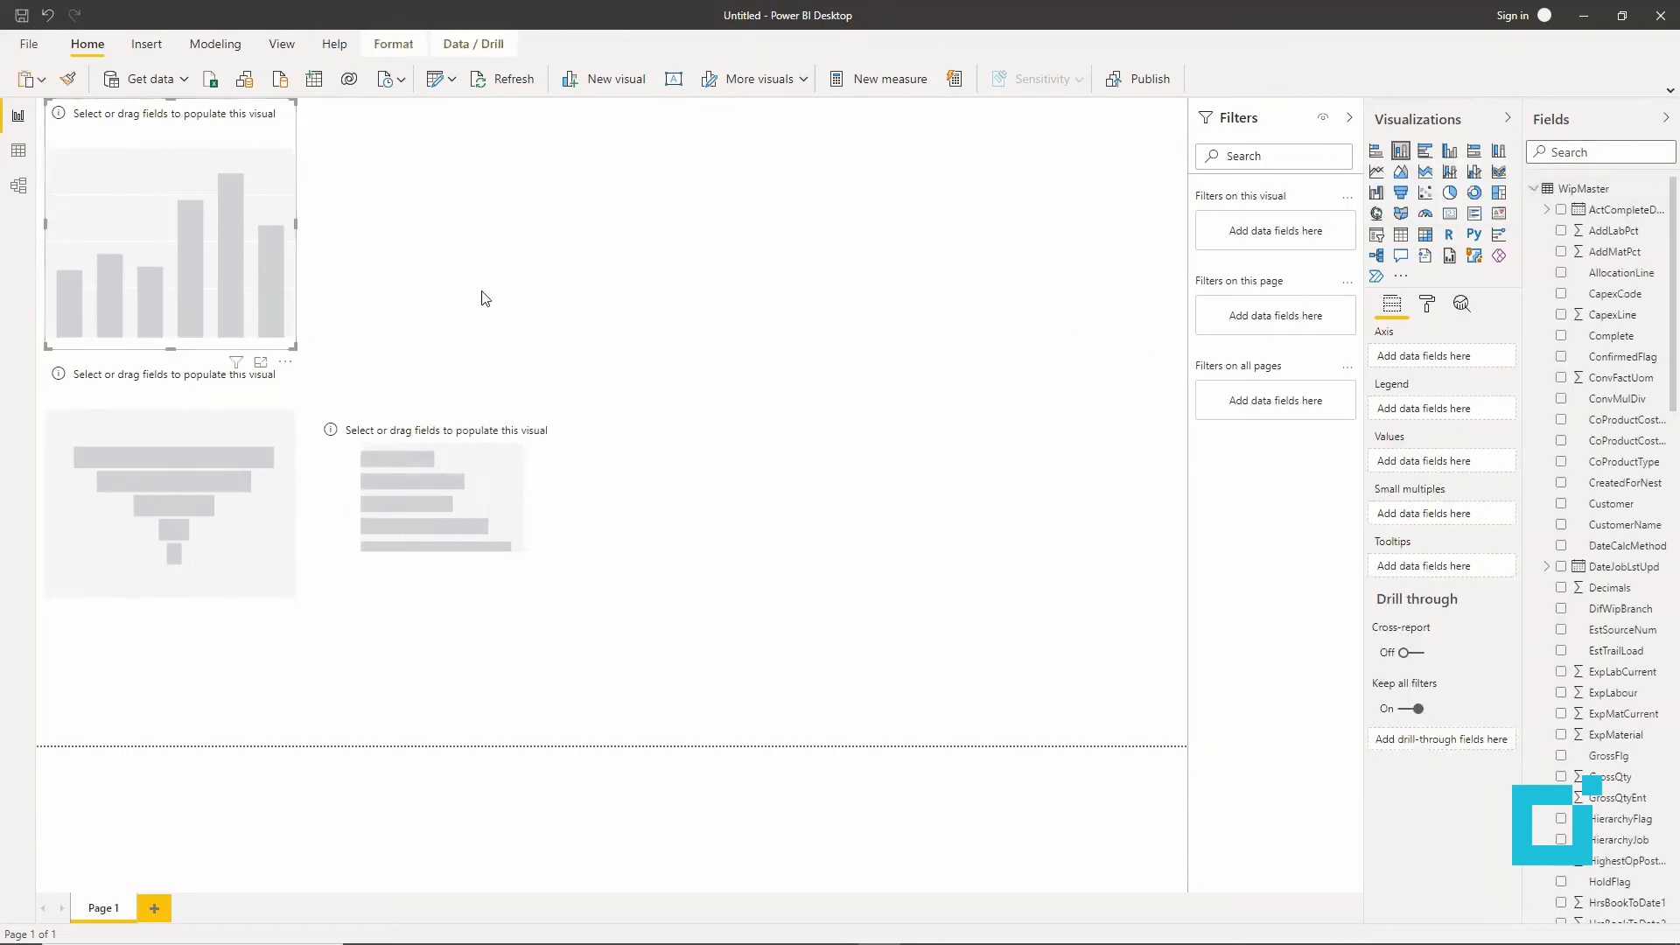
{"action": "mouse_move", "coordinate": [1611, 502]}
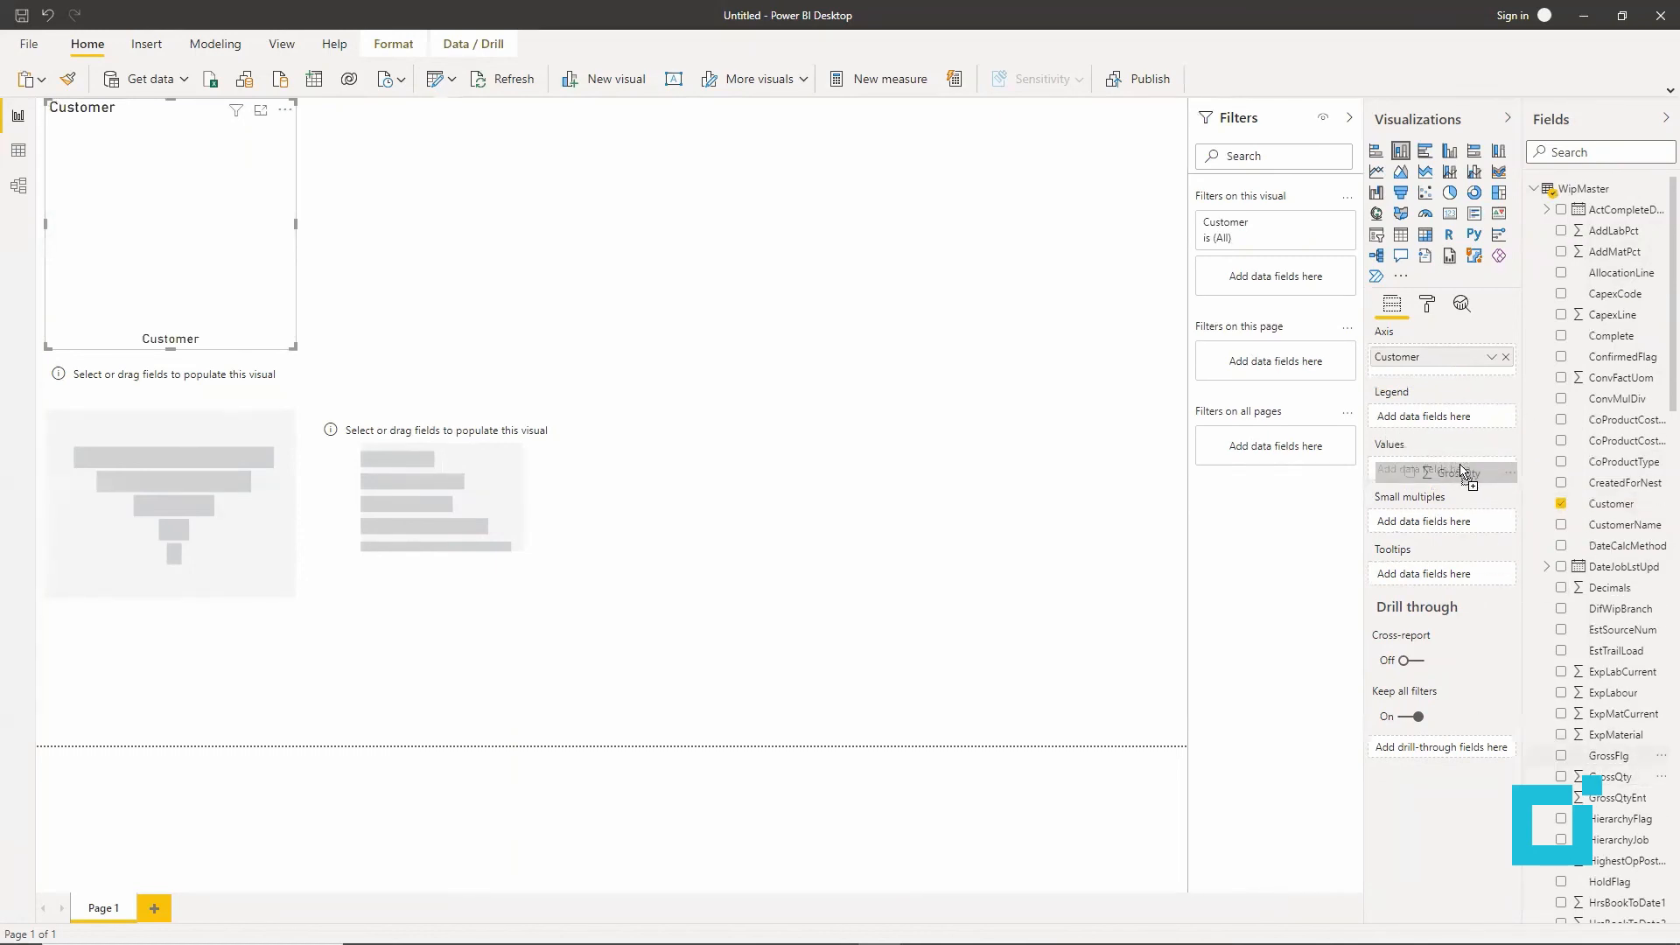
Step: Assign GrossQty as the column chart's values alongside Customer on the axis
{"action": "left_click", "coordinate": [1561, 776]}
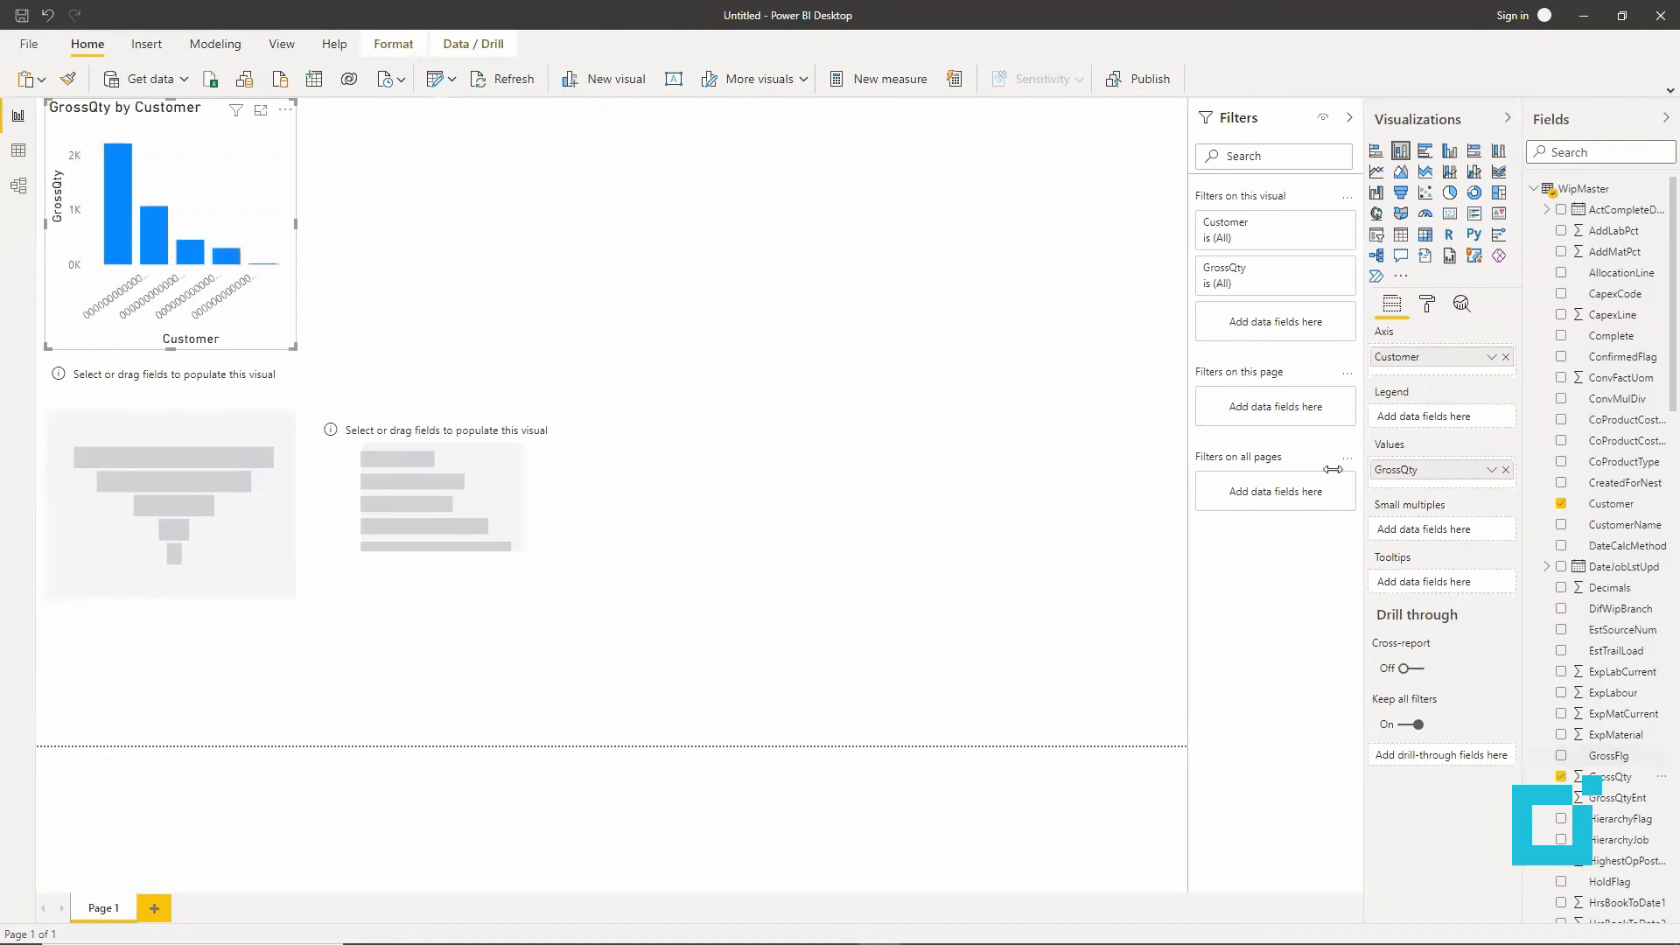
{"action": "mouse_move", "coordinate": [1615, 460]}
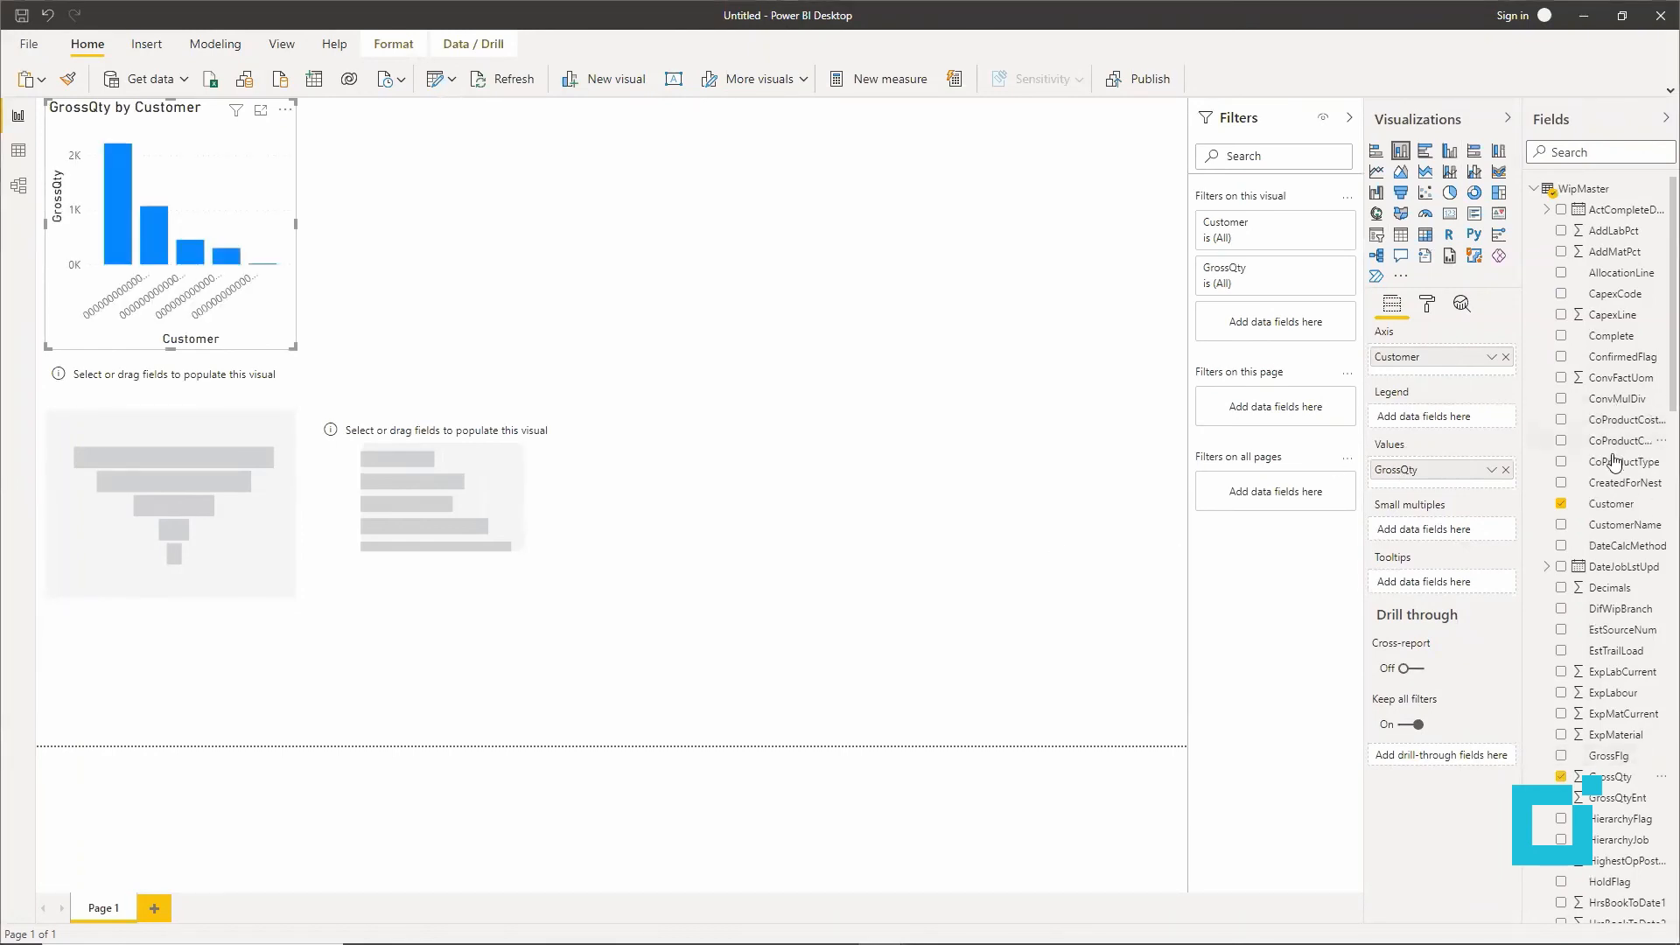